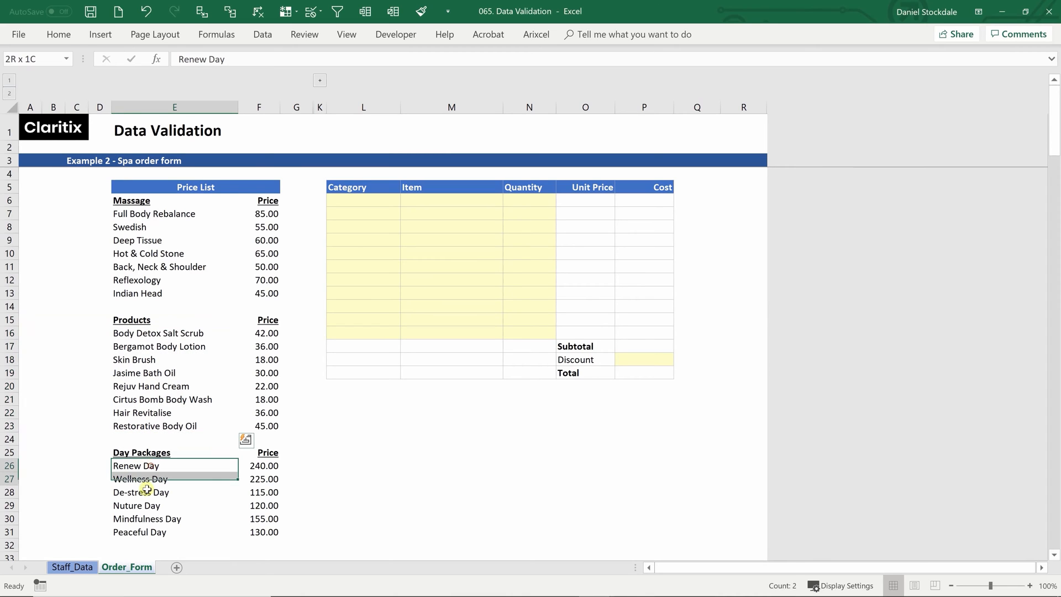
# - Review the order table's Category and Item entry cells
pyautogui.click(377, 213)
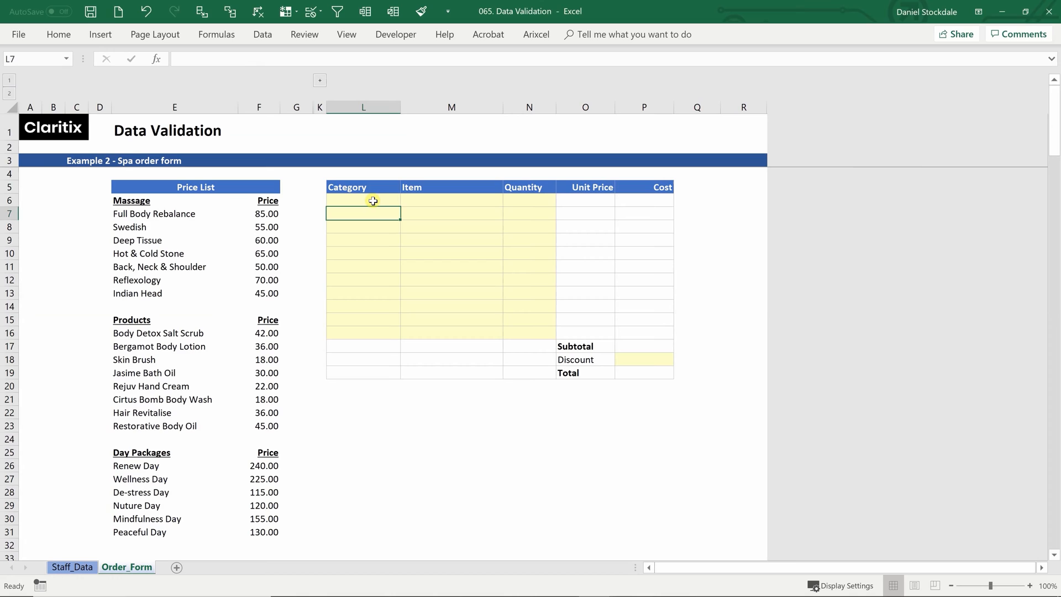
pyautogui.click(362, 200)
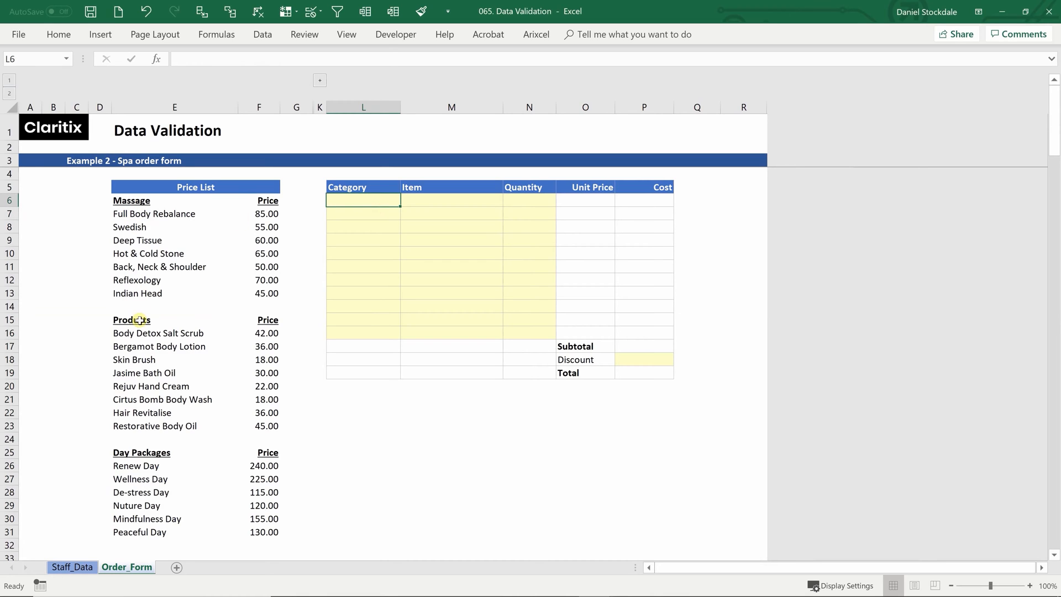
pyautogui.moveTo(277, 298)
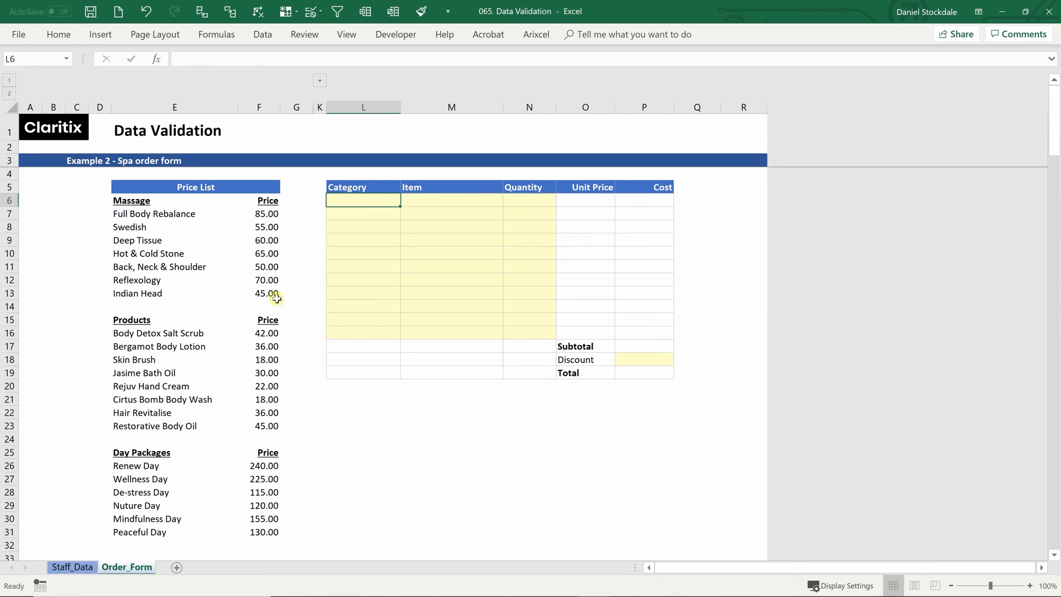
pyautogui.click(451, 200)
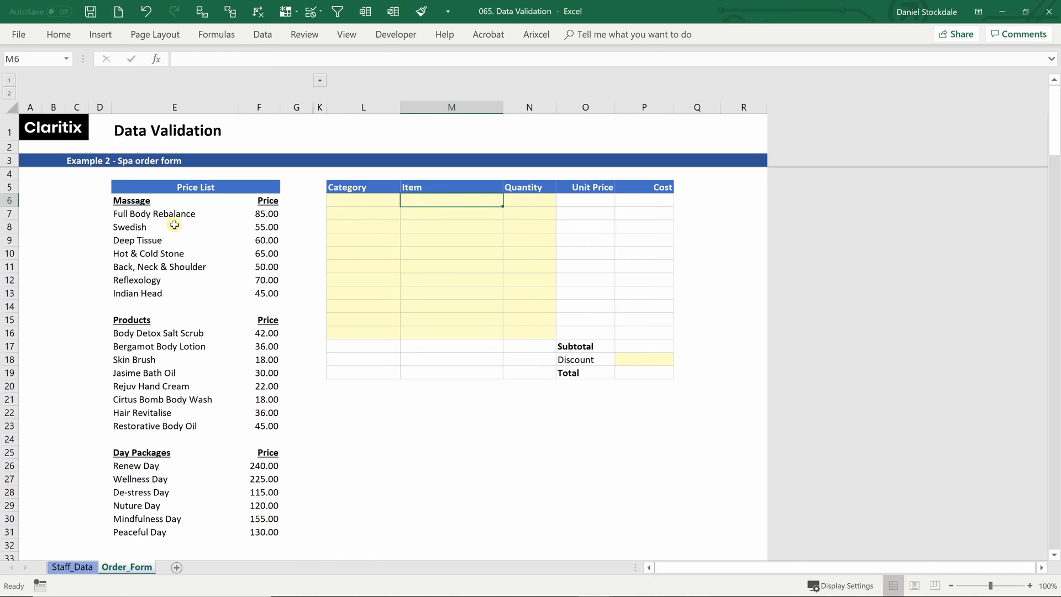
pyautogui.moveTo(415, 323)
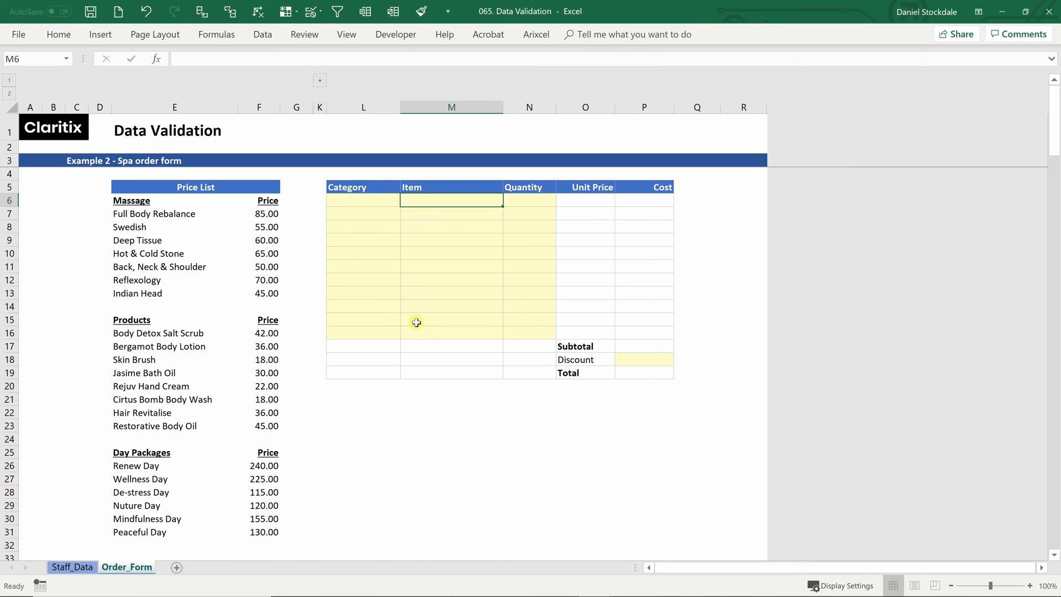
pyautogui.moveTo(528, 199)
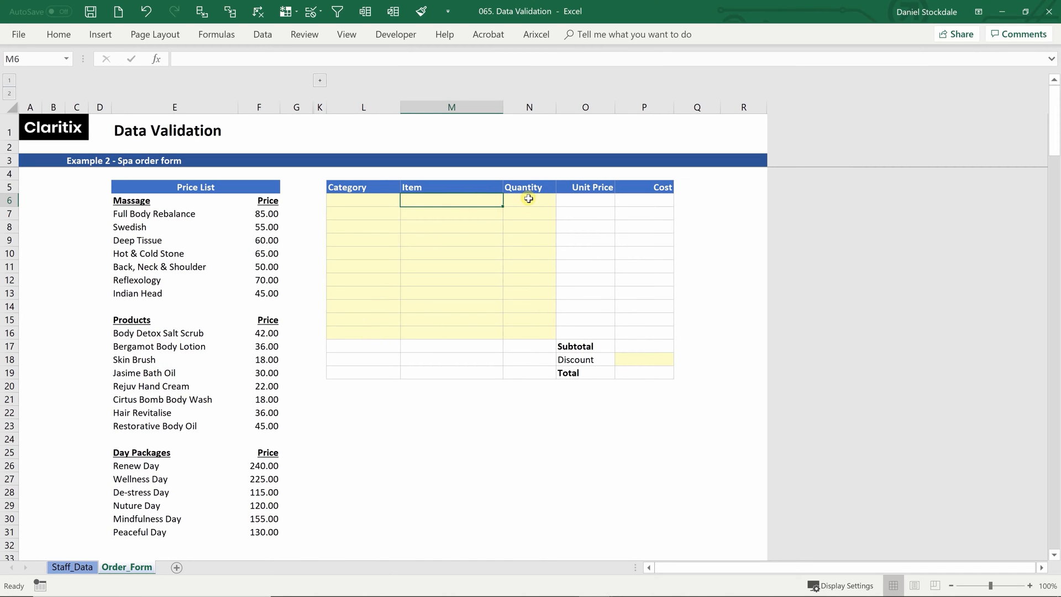
pyautogui.moveTo(634, 206)
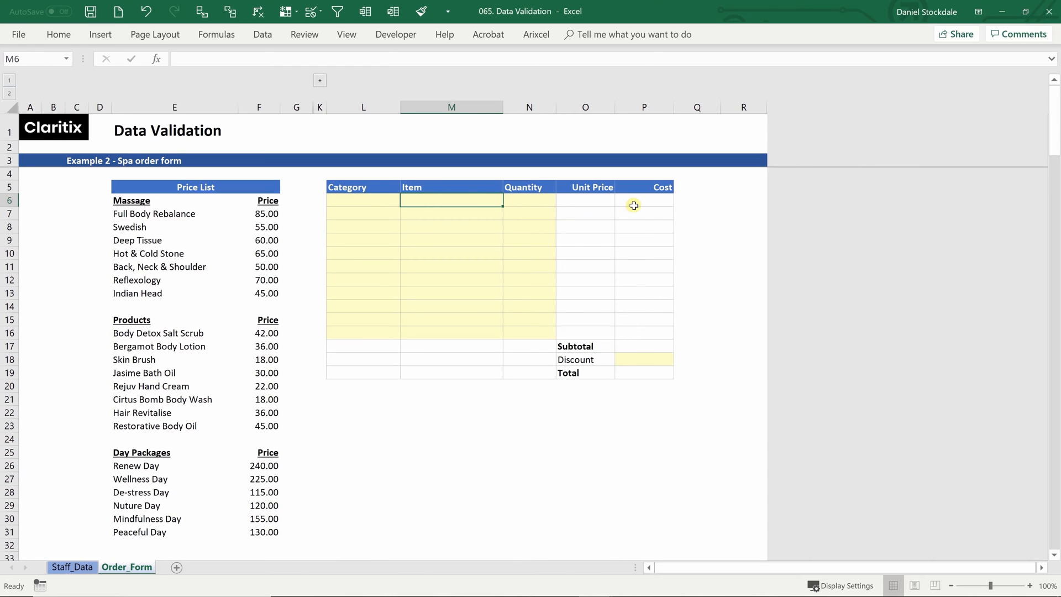
pyautogui.moveTo(654, 348)
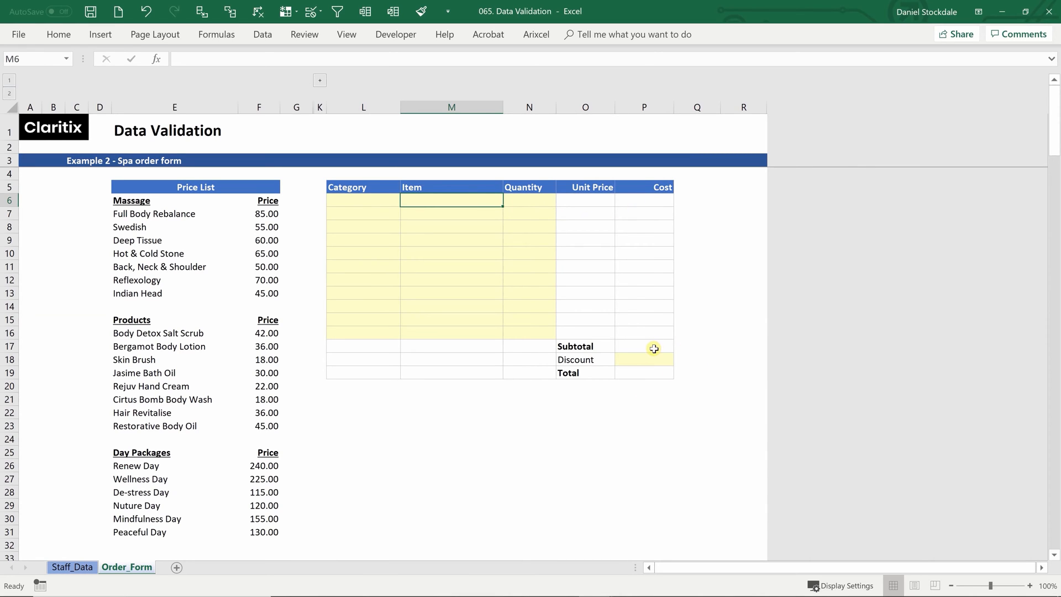
pyautogui.moveTo(650, 358)
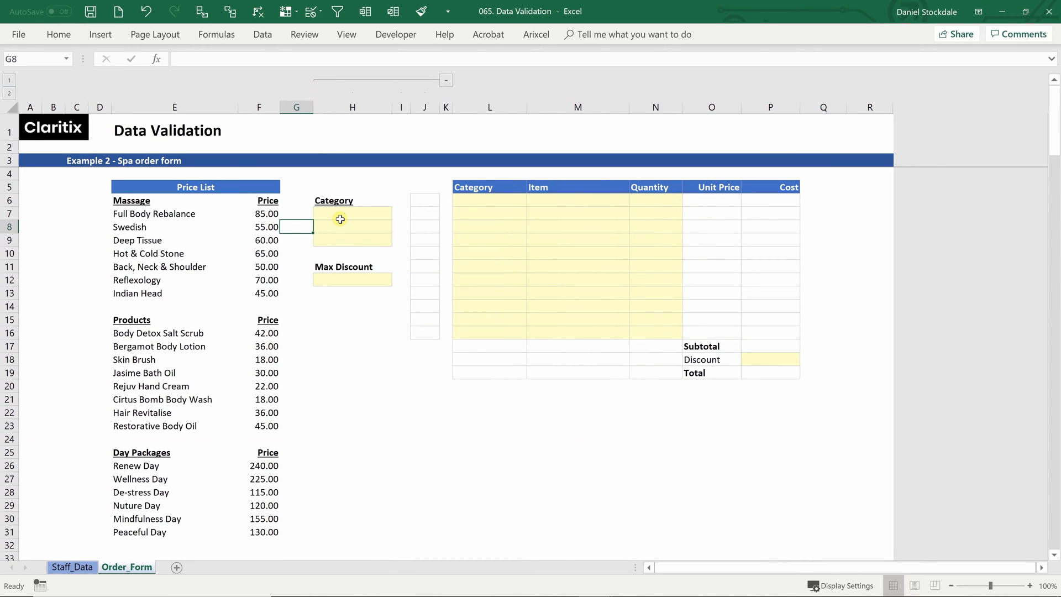
# - Copy the Massage, Products and Day Packages headings into the Category helper list H7:H9
pyautogui.click(353, 213)
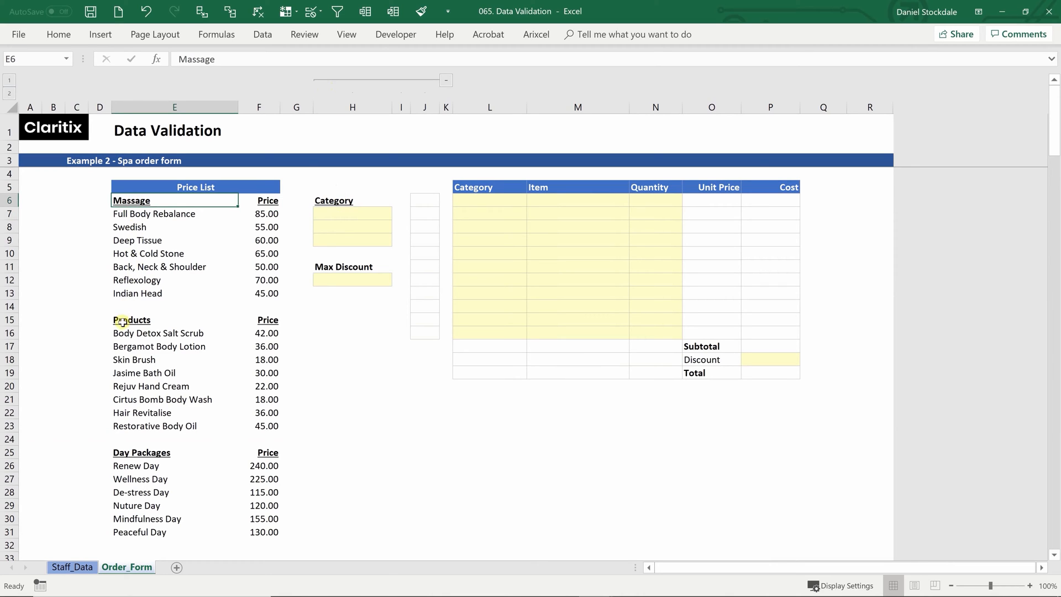
pyautogui.click(132, 452)
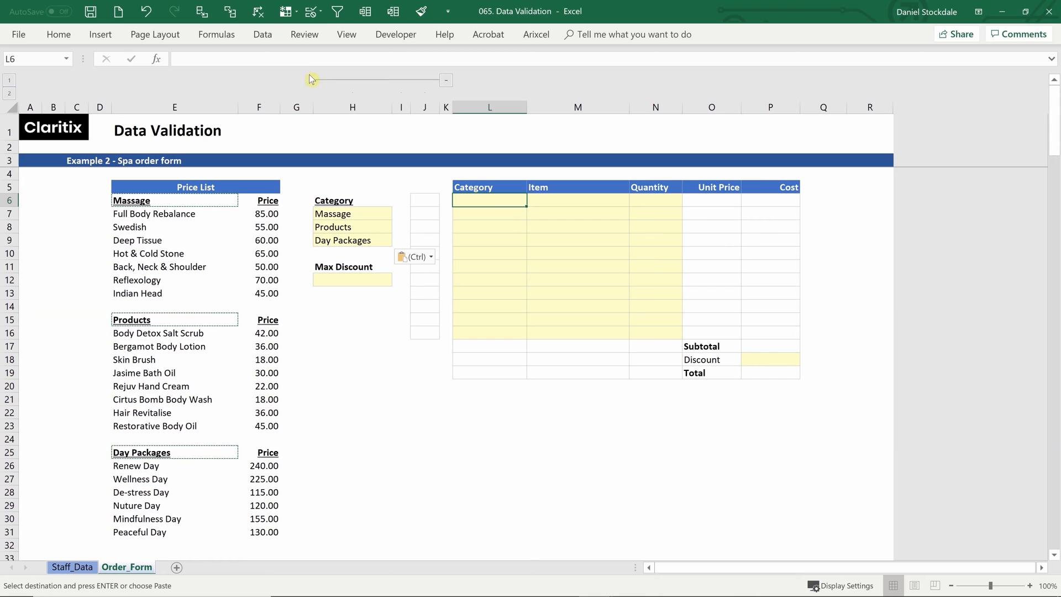
pyautogui.click(262, 34)
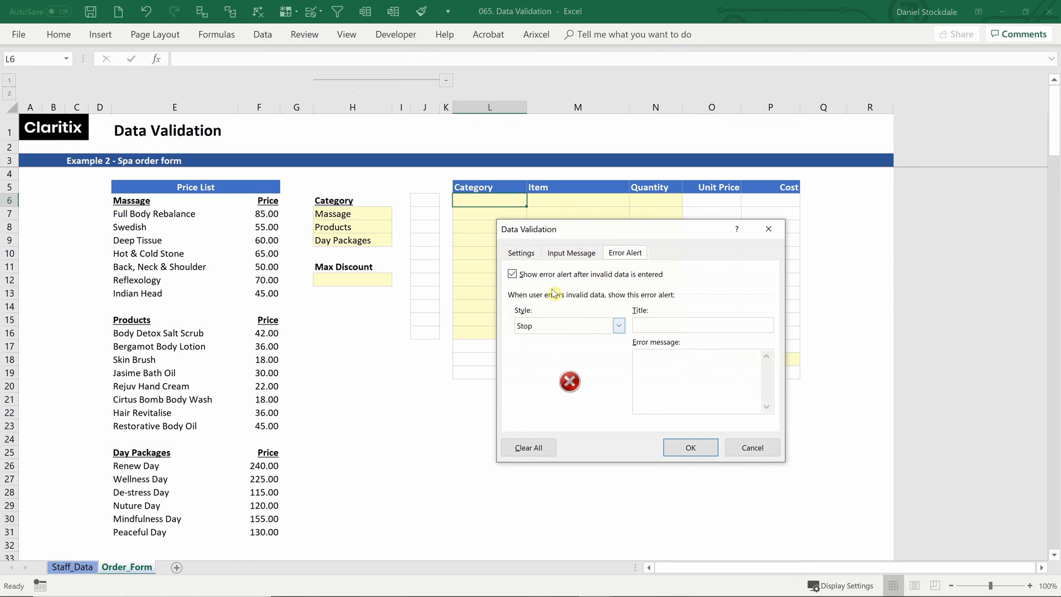
# - Validate the Category cells as a list sourced from $H$7:$H$9 and check the drop-down in L6
pyautogui.click(520, 252)
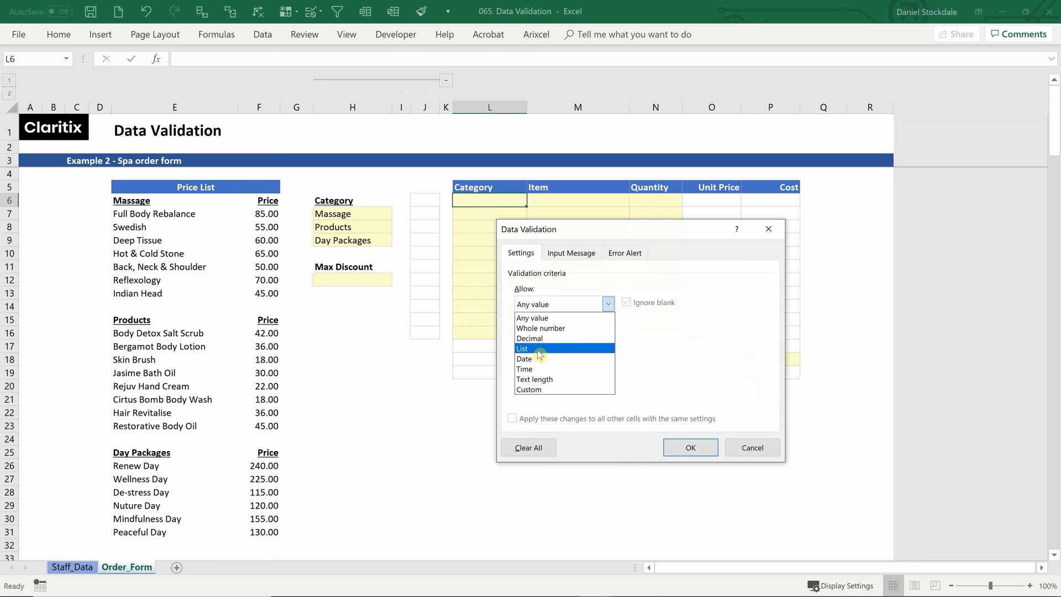
pyautogui.click(522, 348)
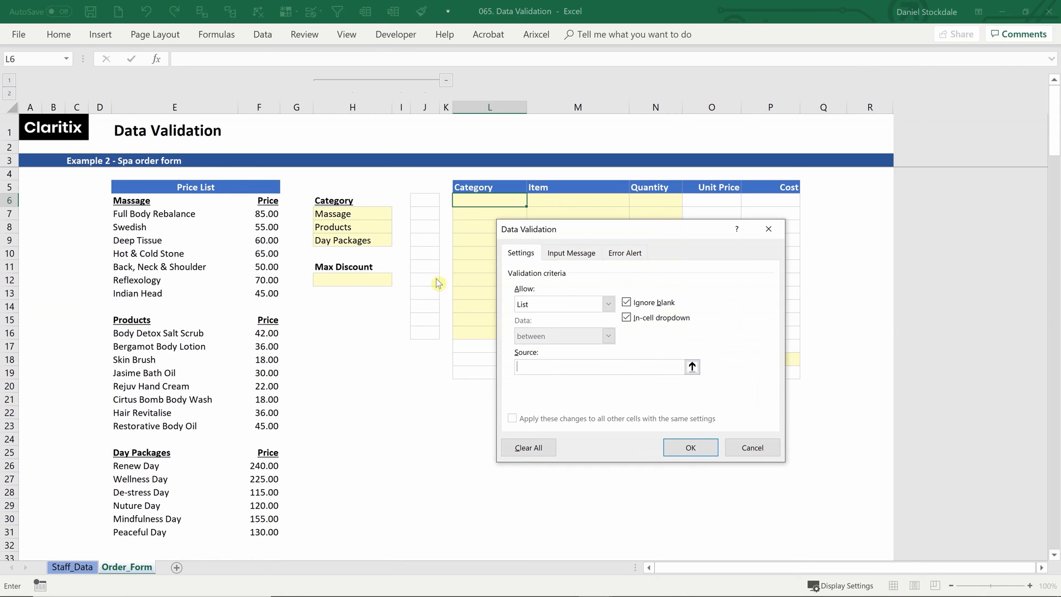
pyautogui.moveTo(333, 214); pyautogui.dragTo(342, 240)
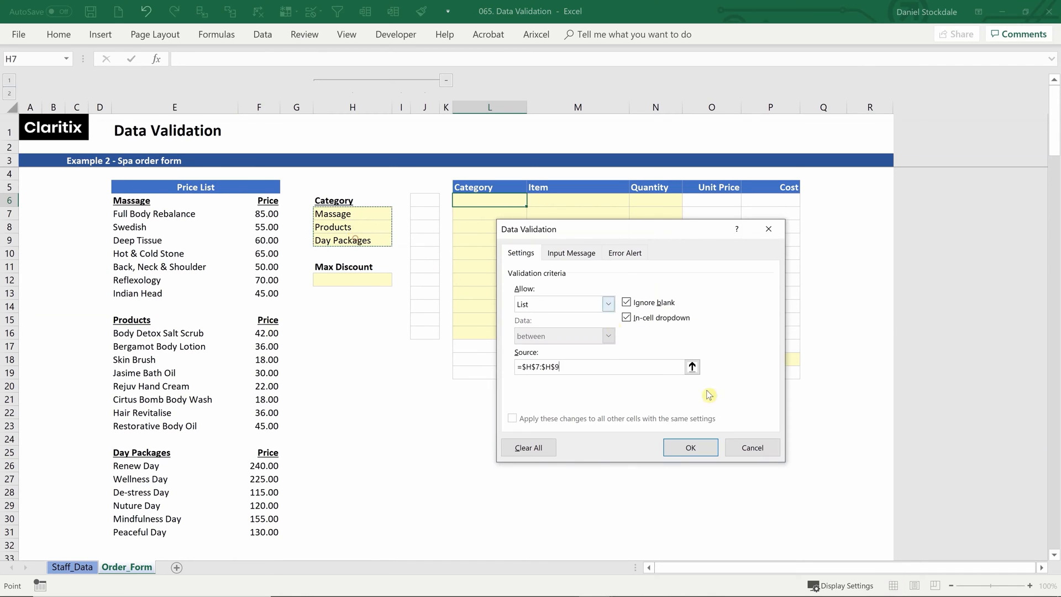
pyautogui.click(689, 446)
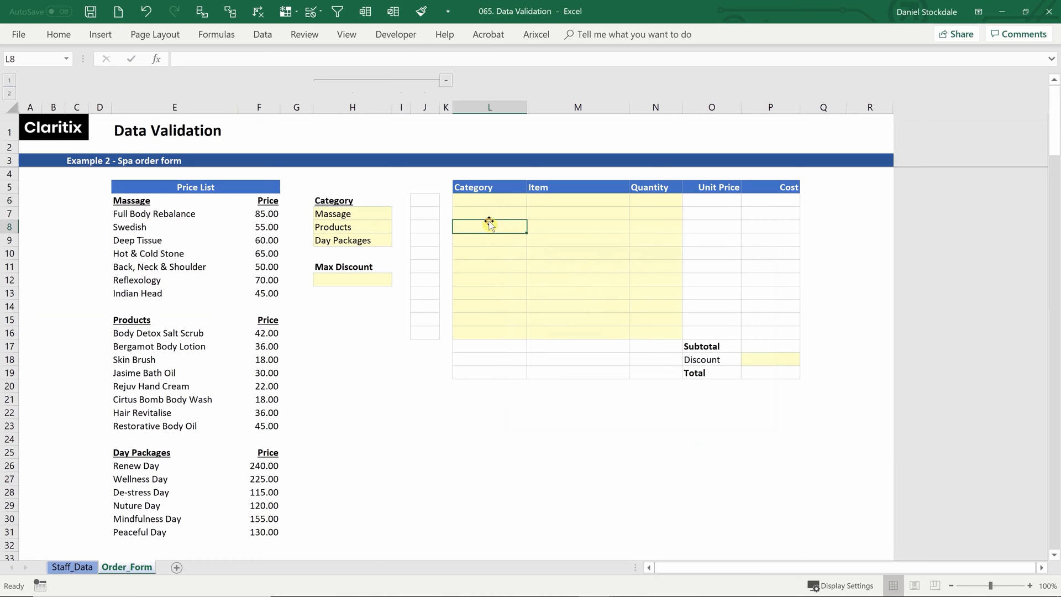
pyautogui.click(488, 200)
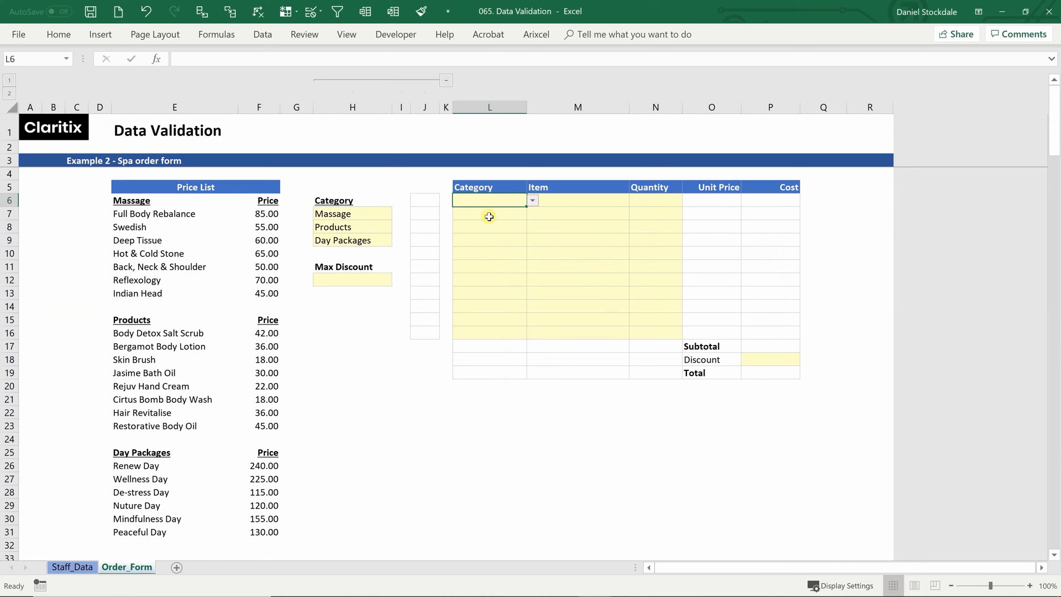
# - Enter =MATCH(L6,H$7:H$9,0) in J6 to return the chosen category's position
pyautogui.click(489, 200)
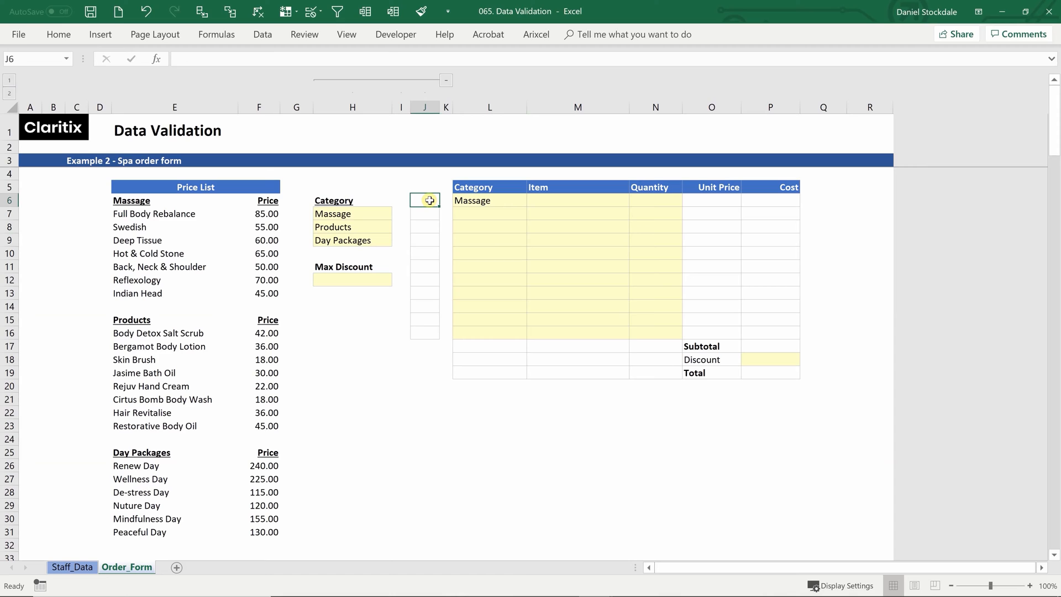
pyautogui.write('=match(')
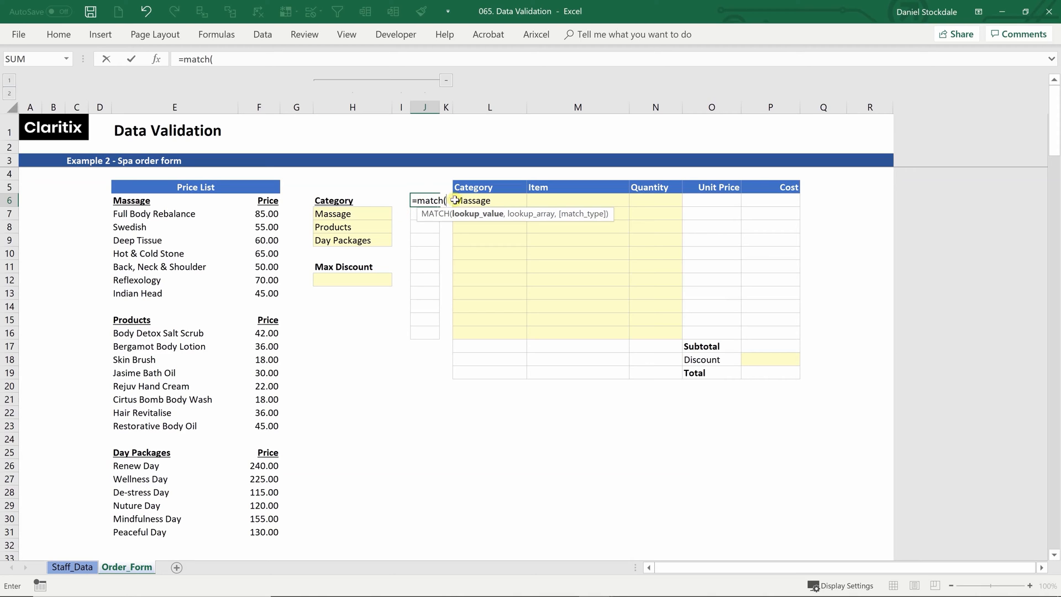
pyautogui.click(490, 200)
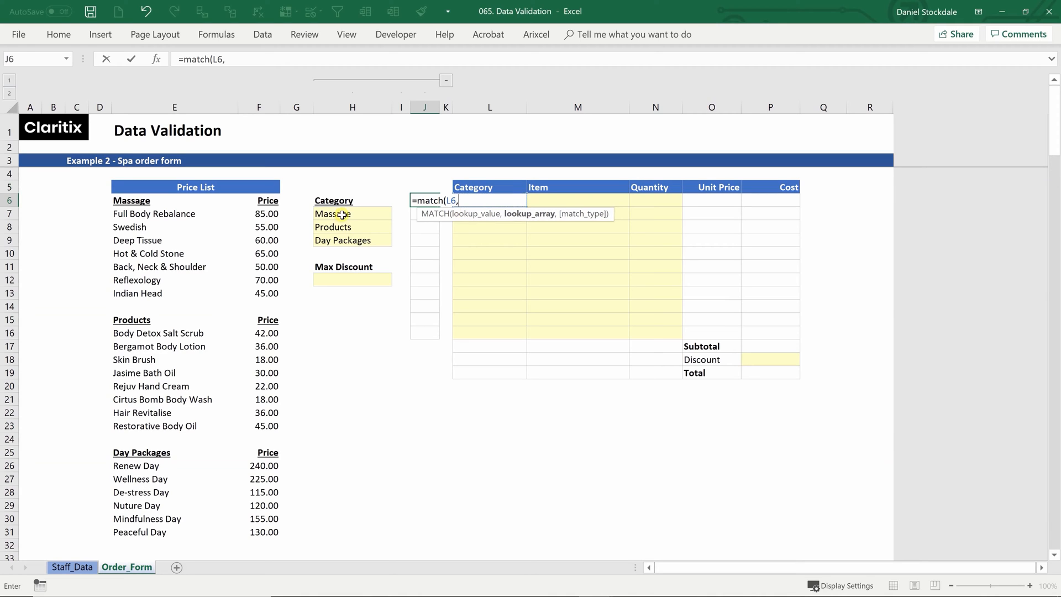
pyautogui.moveTo(332, 213); pyautogui.dragTo(352, 240)
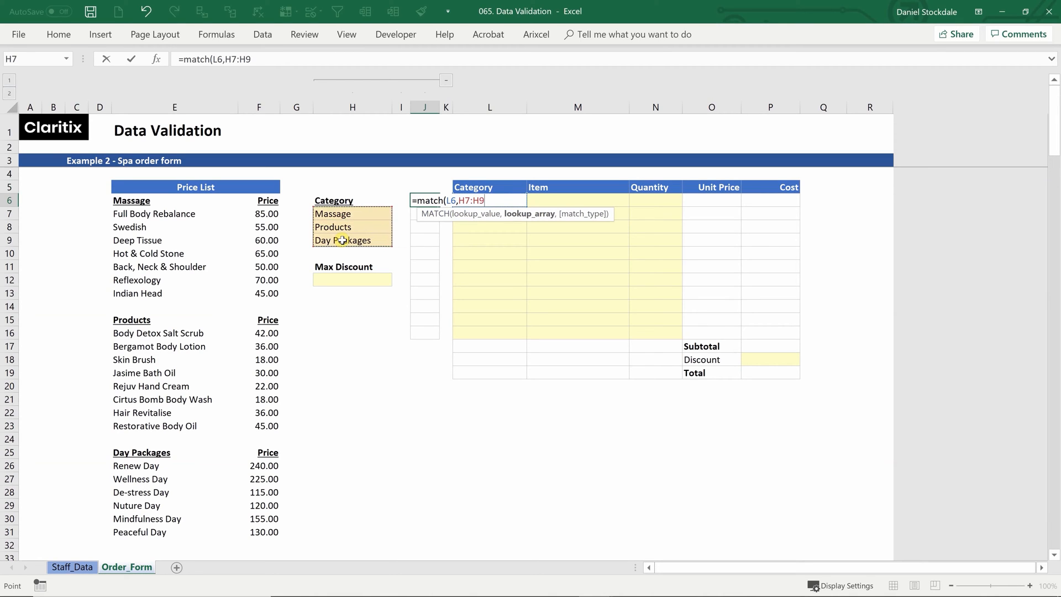
pyautogui.press('F4')
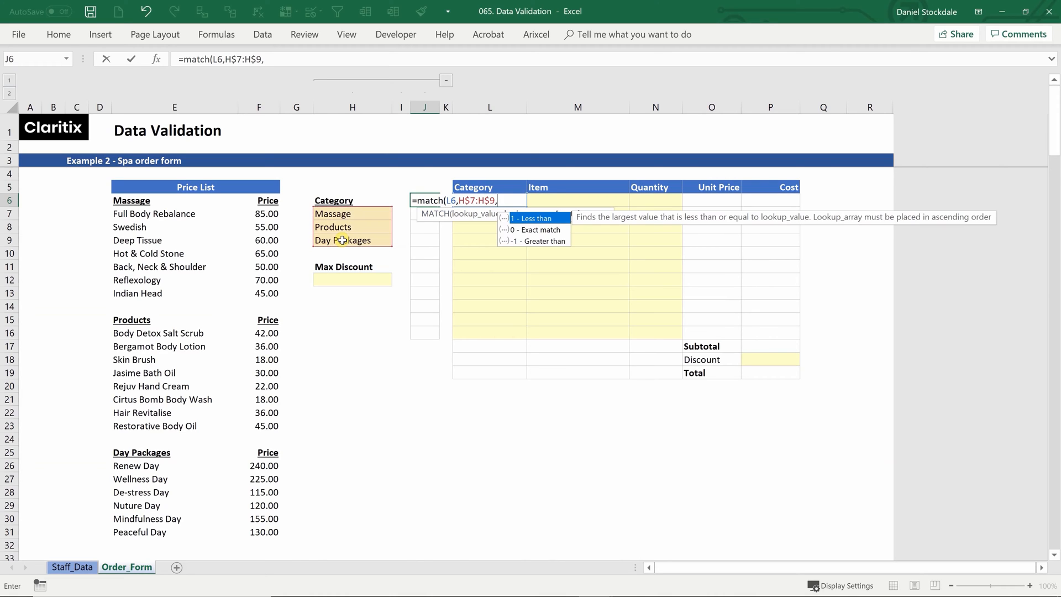
pyautogui.write('0)')
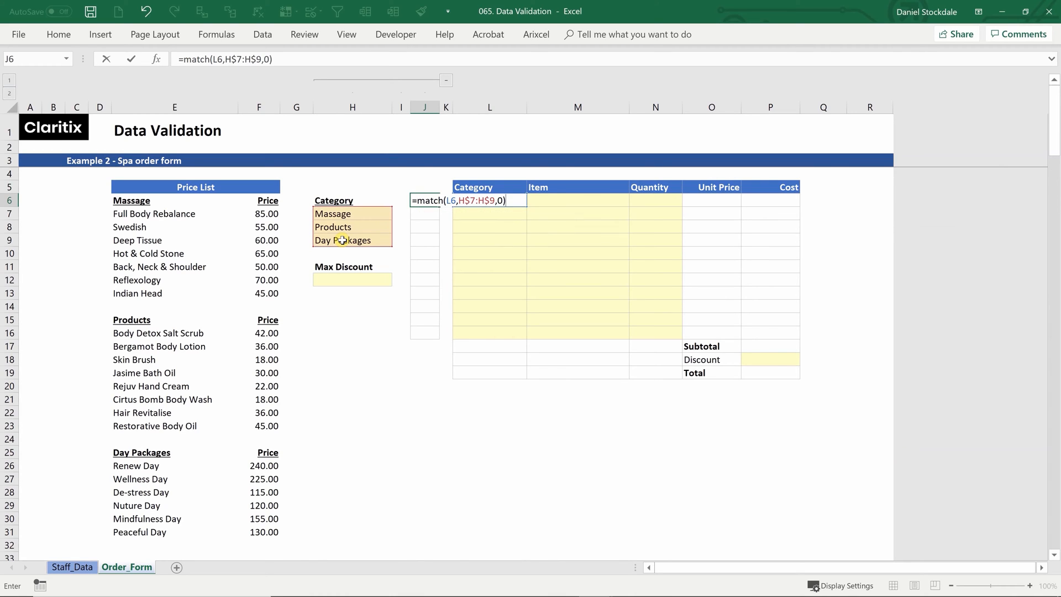
pyautogui.press('Enter')
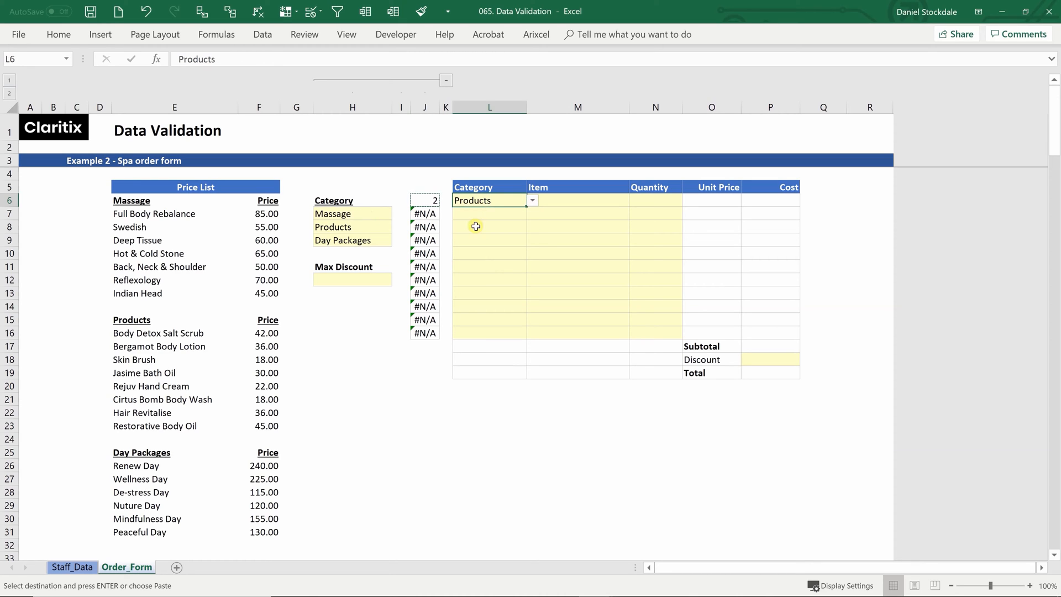
# - Choose Massage in L6 so the position helper shows 1, then move to Item cell M6
pyautogui.click(531, 200)
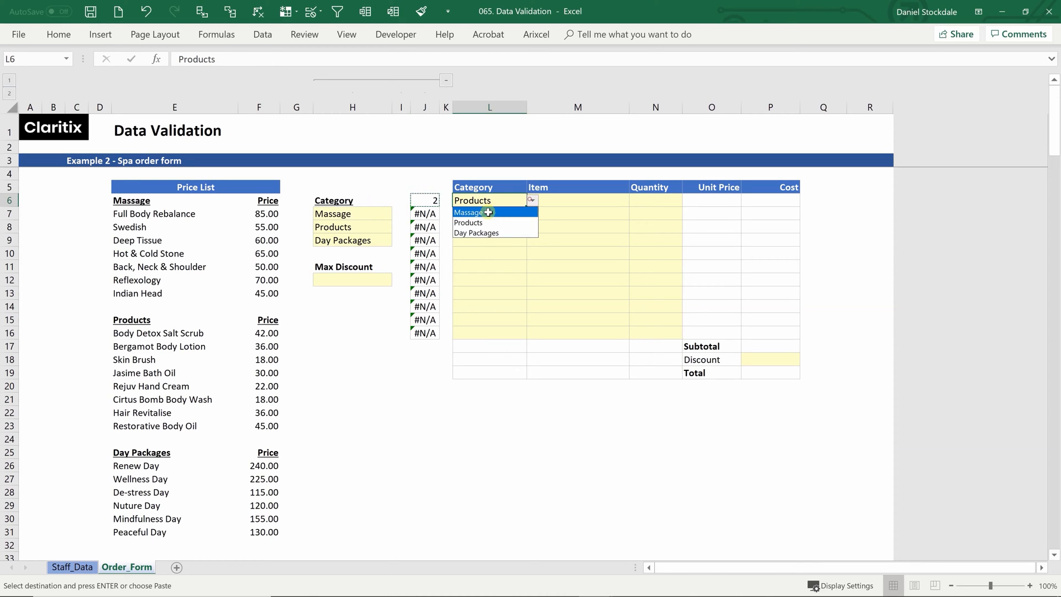
pyautogui.click(468, 212)
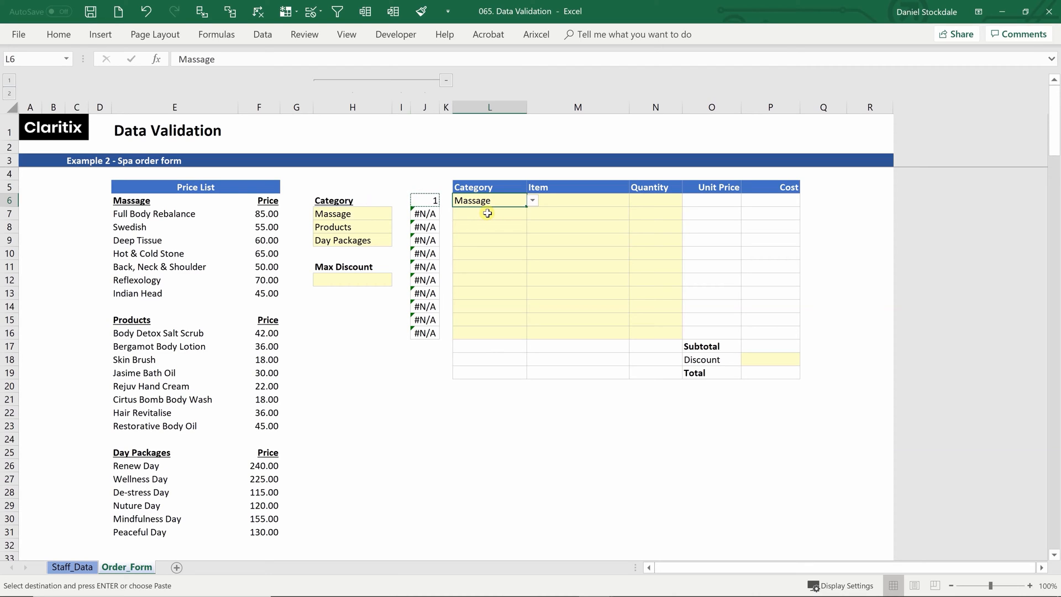
pyautogui.click(546, 200)
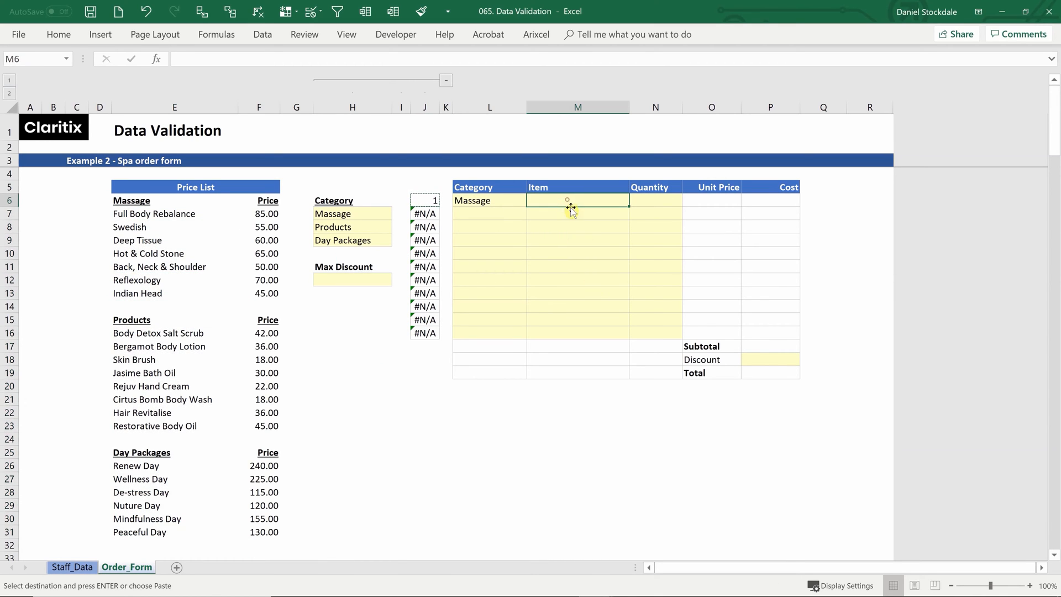
# - Validate M6 as a list using =CHOOSE($J$6,$E$7:$E$13,$E$16:$E$23,$E$26:$E$31)
pyautogui.click(262, 34)
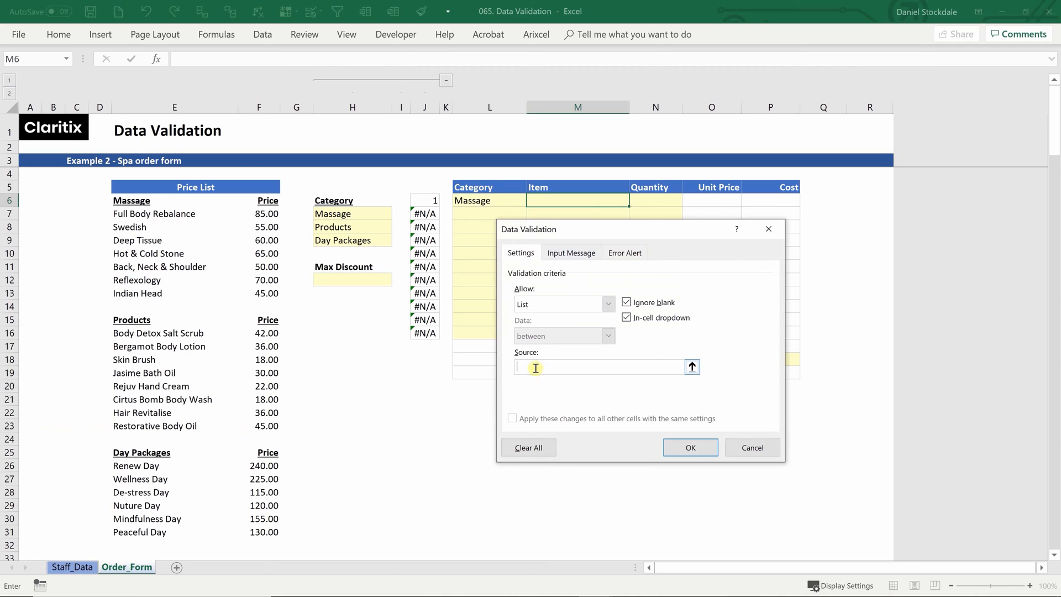
pyautogui.moveTo(548, 364)
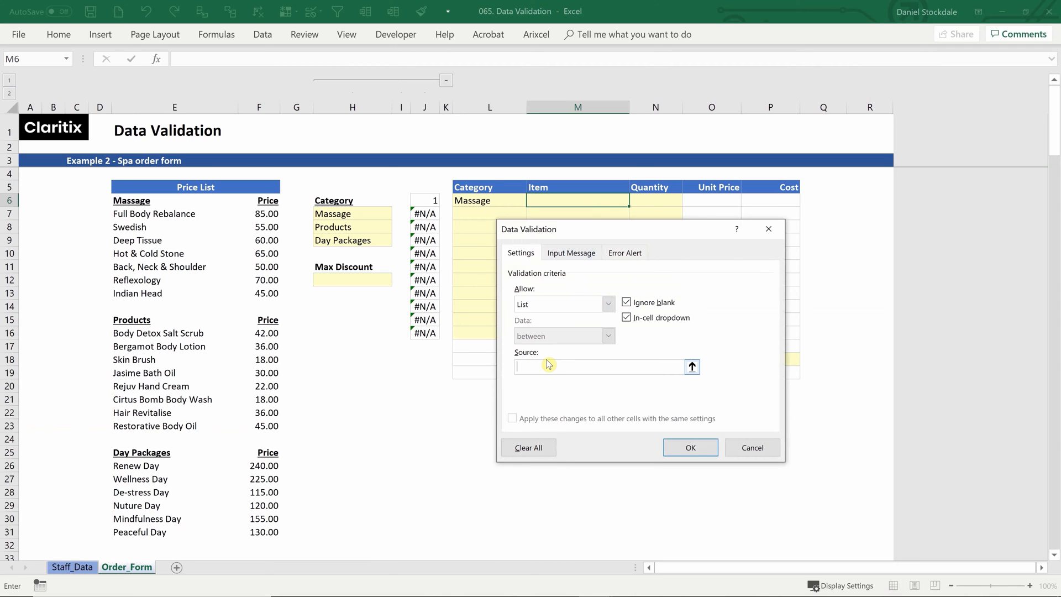
pyautogui.write('=choose(')
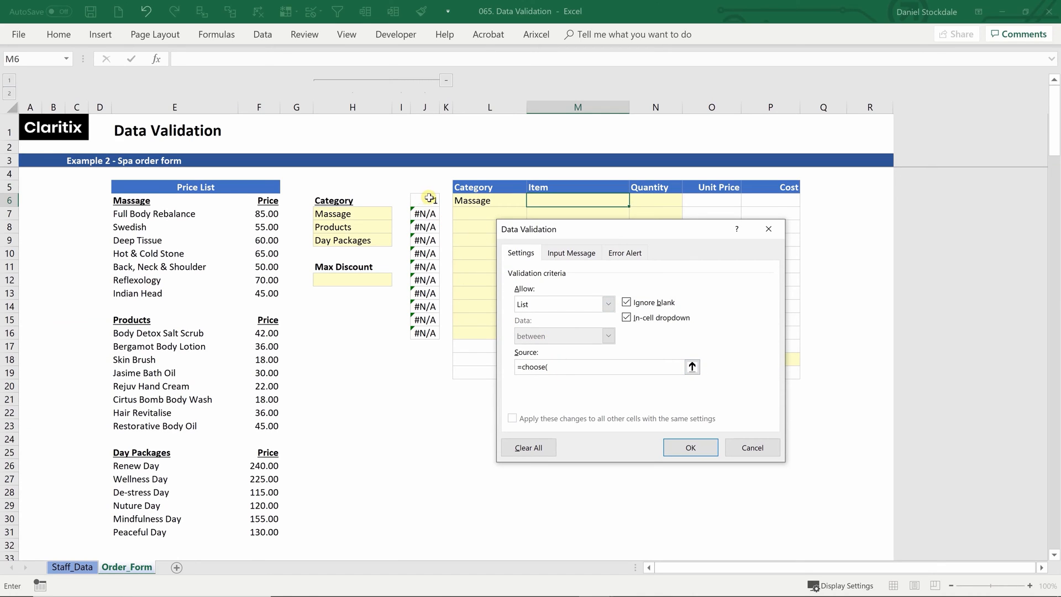
pyautogui.click(424, 204)
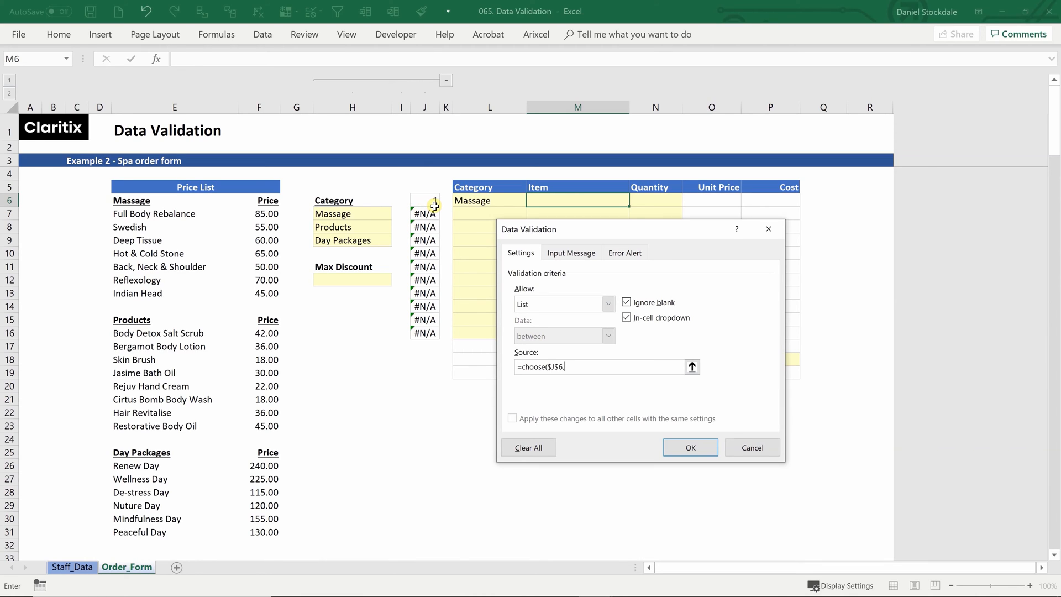
pyautogui.click(144, 213)
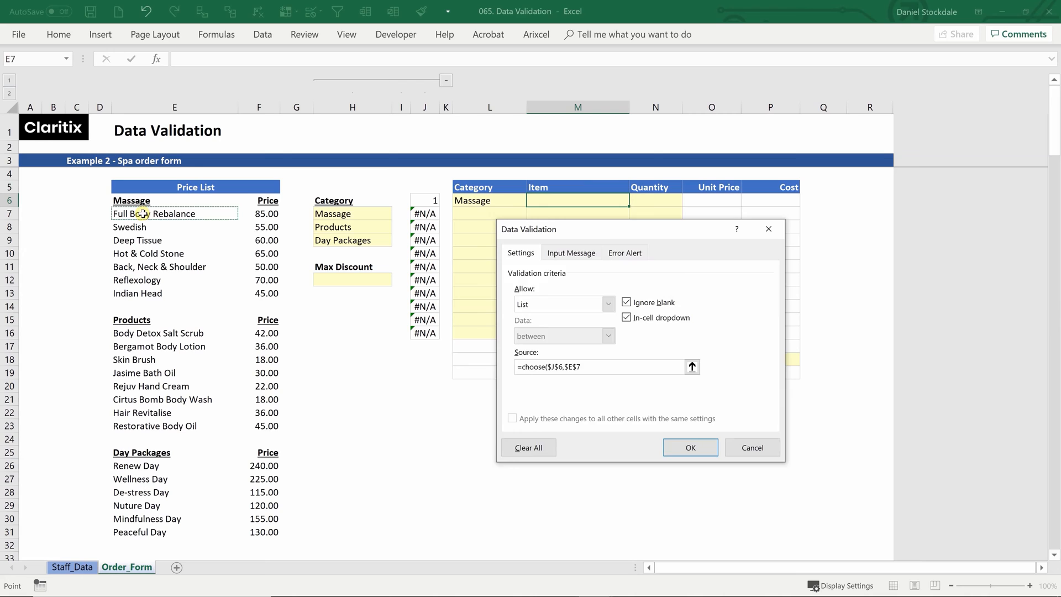
pyautogui.moveTo(174, 214); pyautogui.dragTo(173, 293)
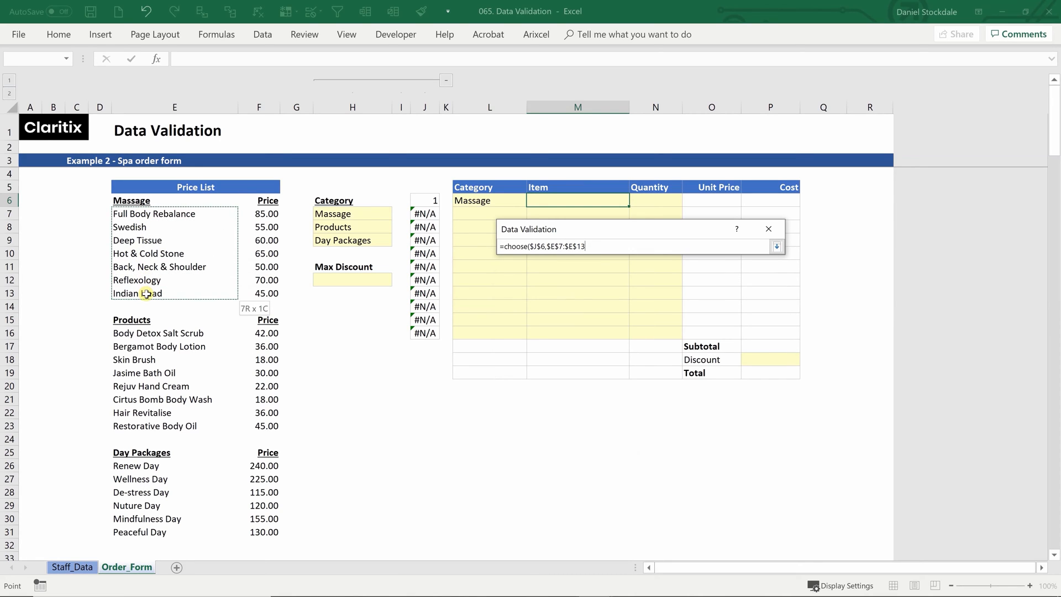
pyautogui.click(776, 246)
pyautogui.write(',$E$16:$E$23,$E$26:$E$31')
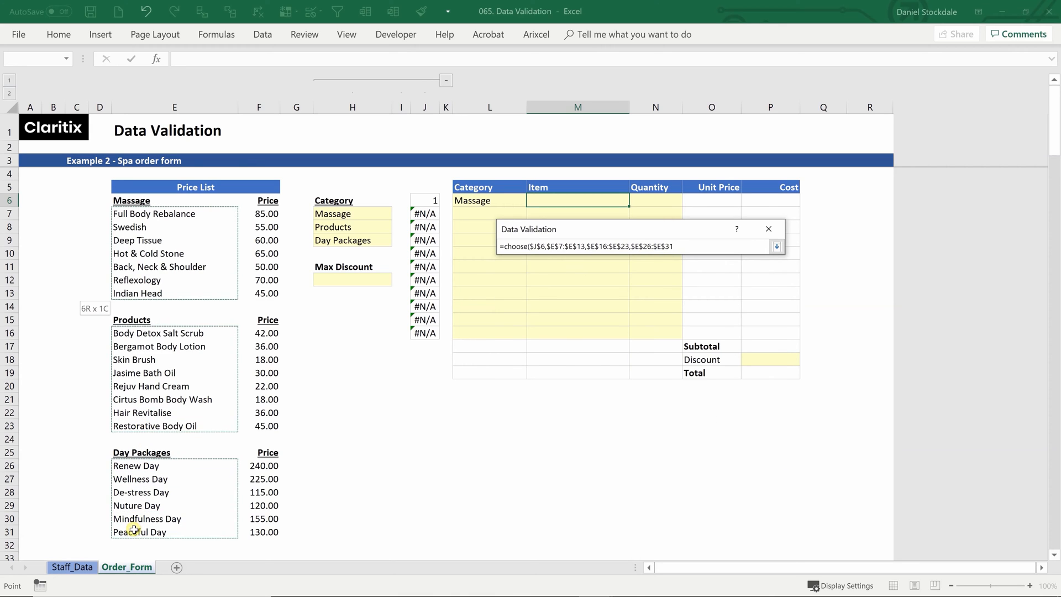
pyautogui.click(776, 247)
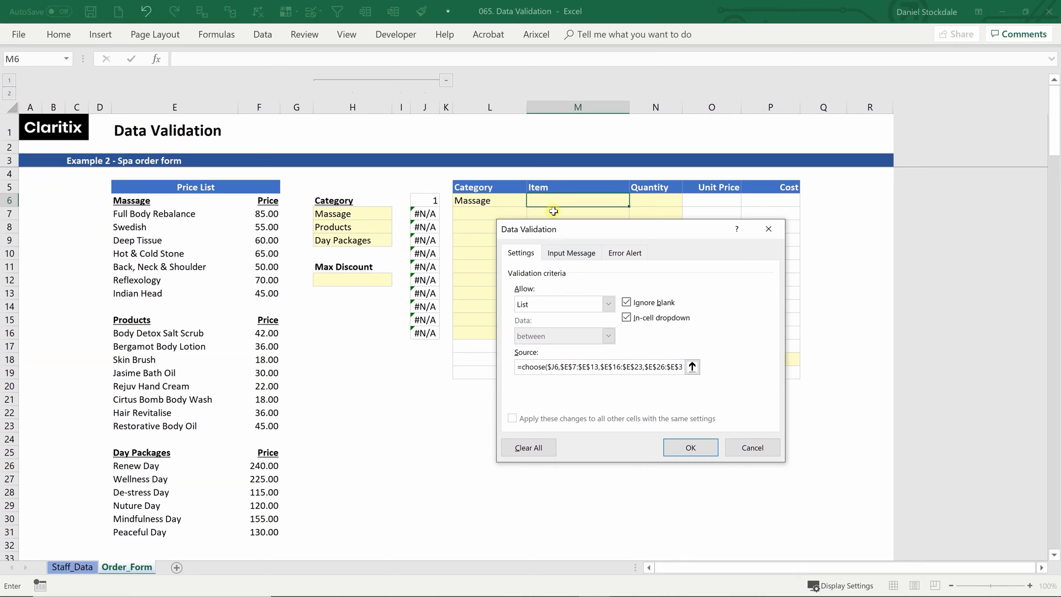
pyautogui.moveTo(547, 392)
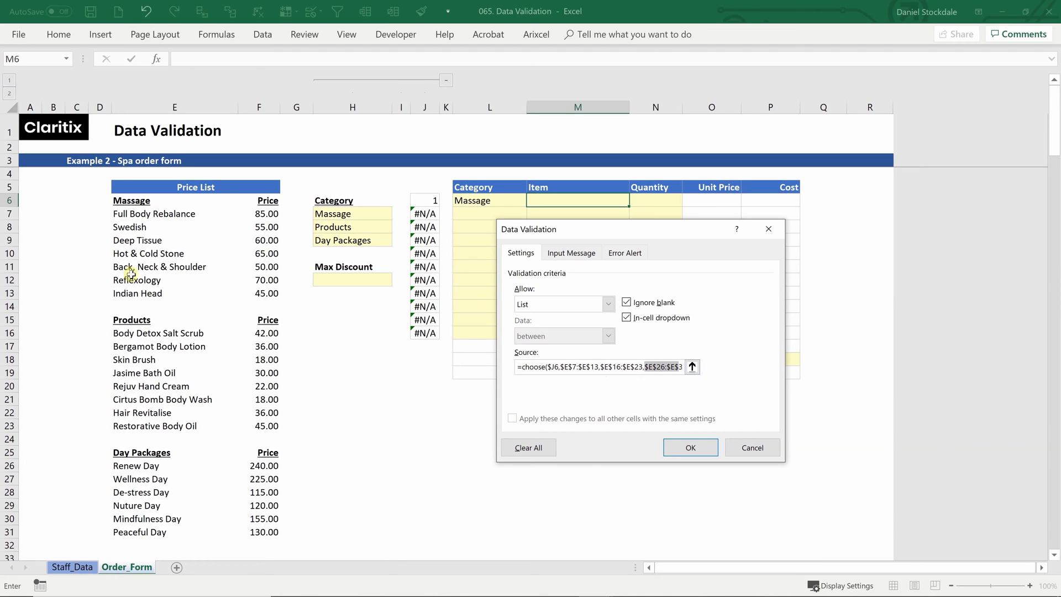
pyautogui.moveTo(186, 505)
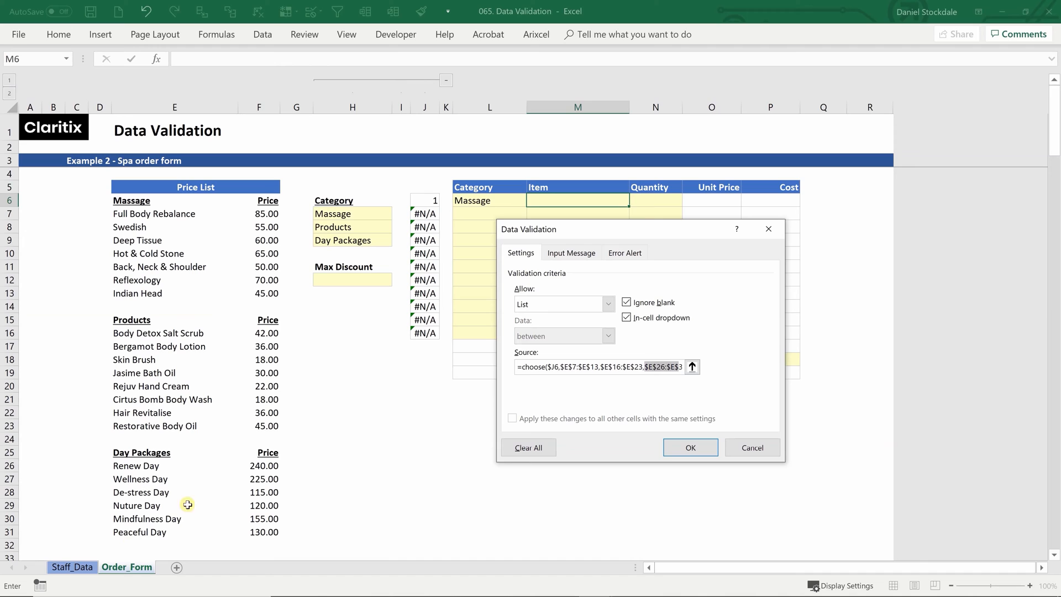
pyautogui.click(689, 446)
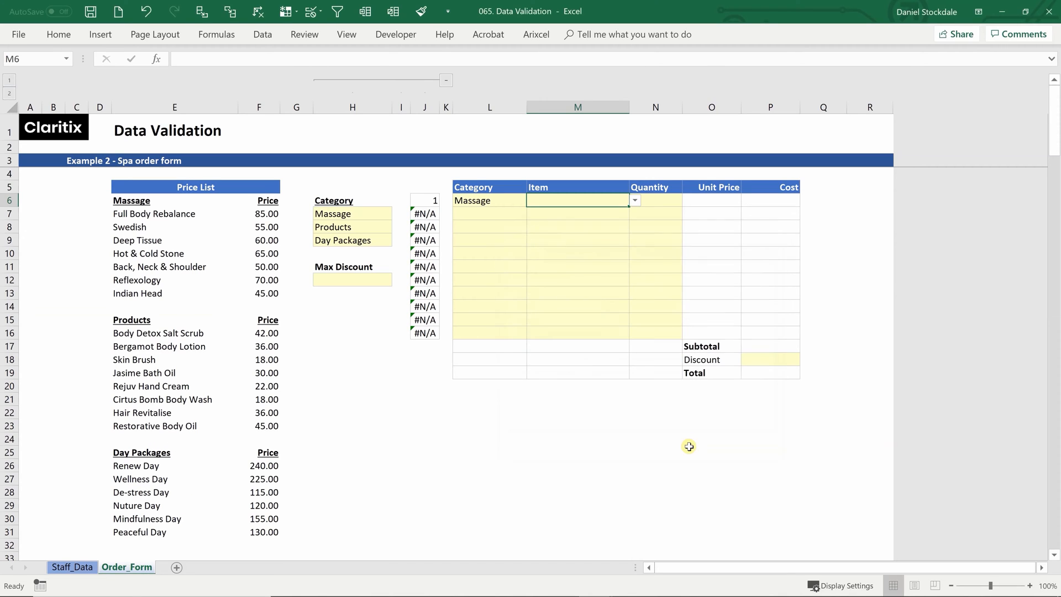
# - Switch L6 to Products and confirm the Item drop-down now lists products
pyautogui.click(634, 199)
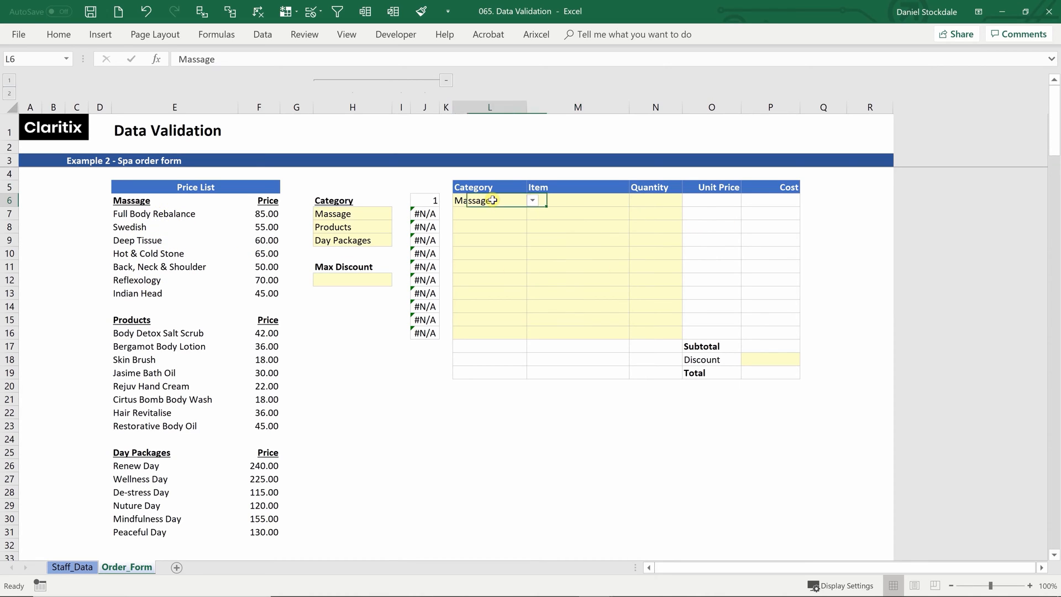
pyautogui.click(532, 200)
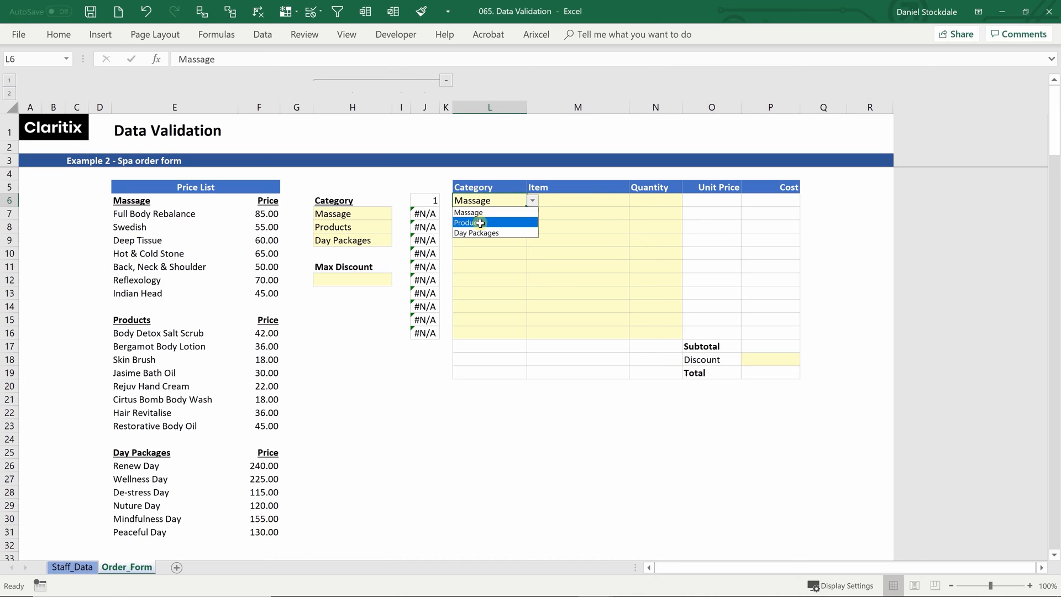
pyautogui.click(473, 223)
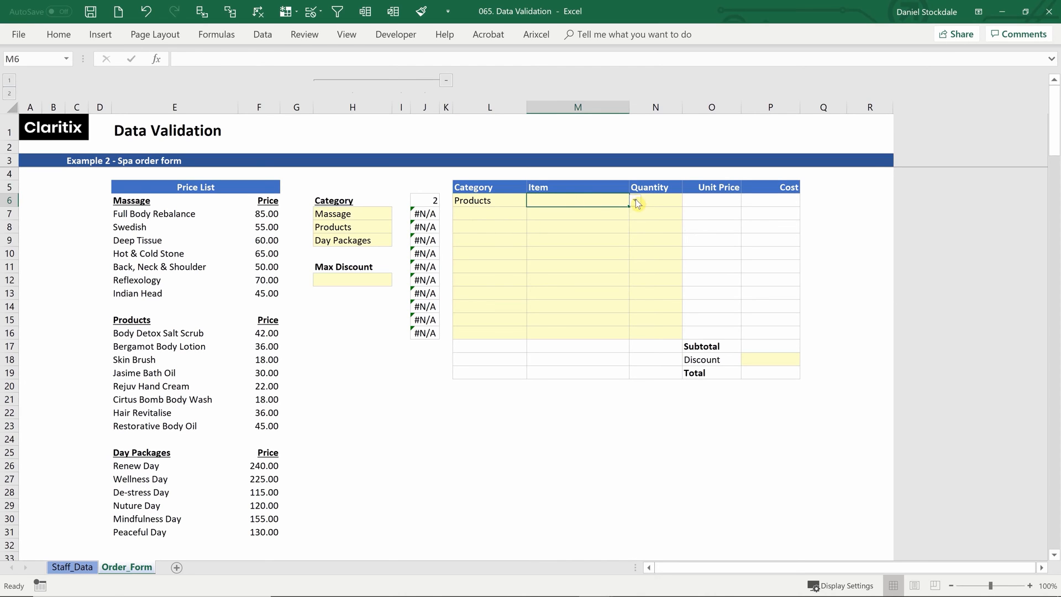
pyautogui.click(635, 200)
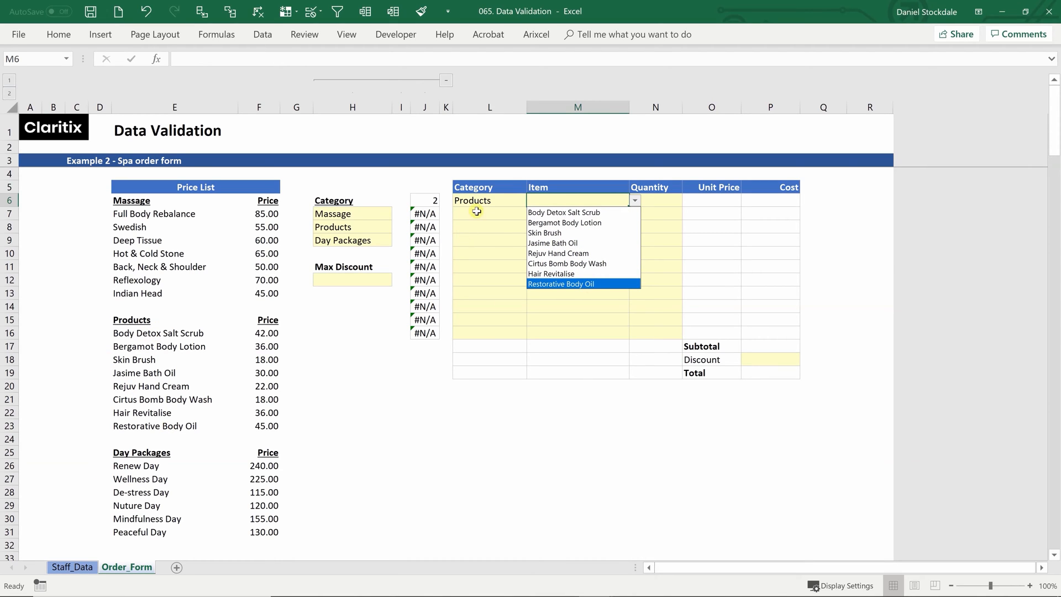
# - Switch L6 to Day Packages and confirm the Item drop-down lists day packages
pyautogui.click(489, 200)
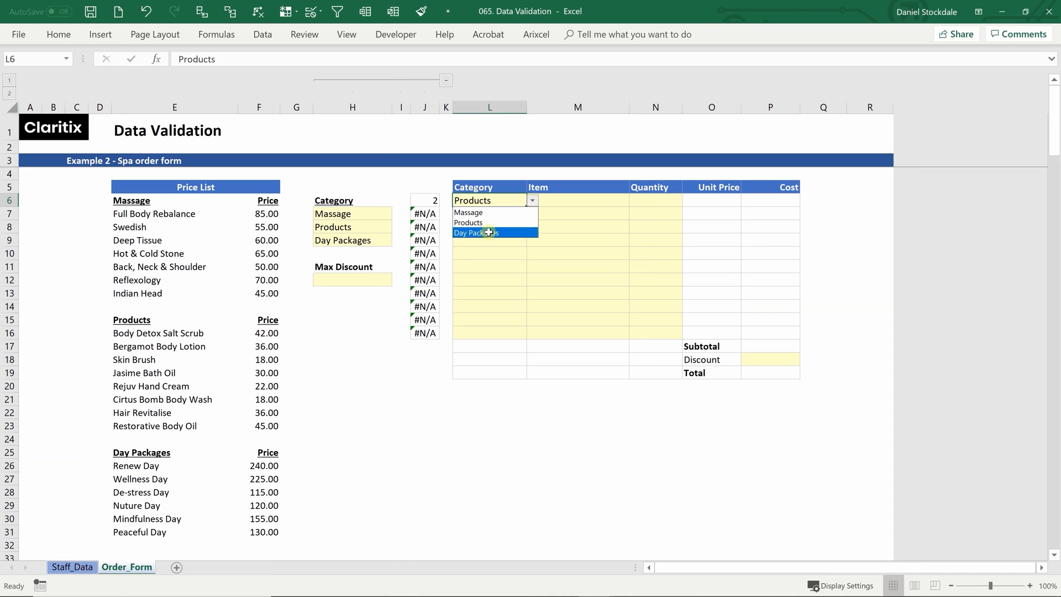
pyautogui.click(475, 232)
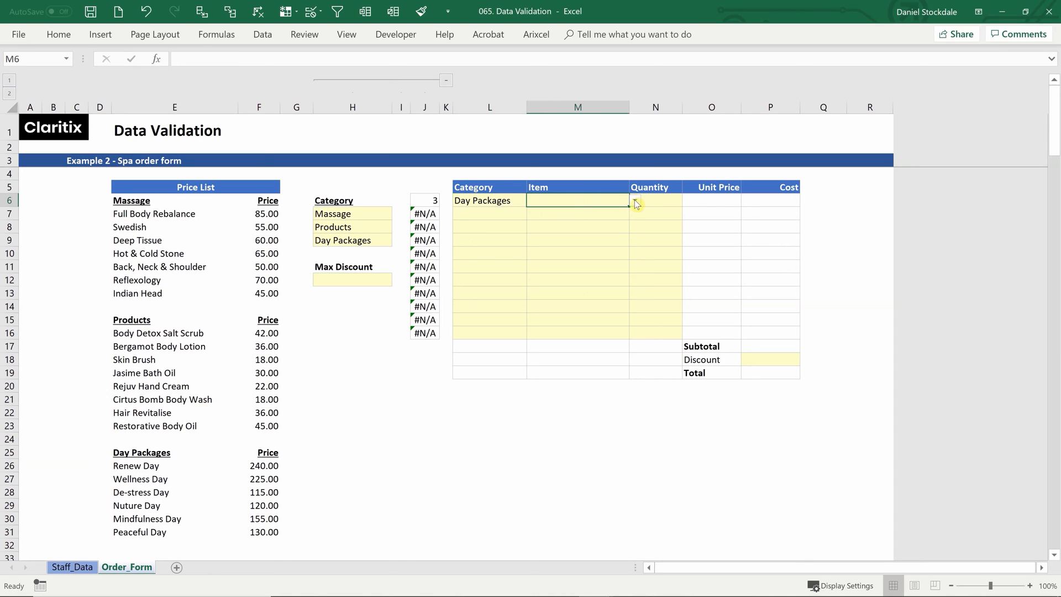
pyautogui.click(634, 200)
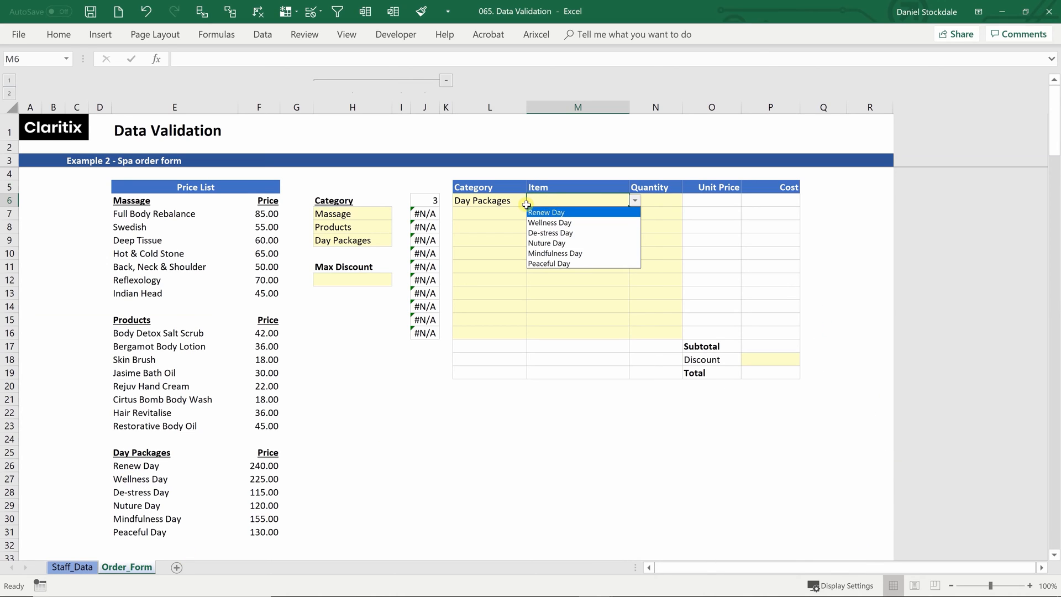
pyautogui.moveTo(582, 199)
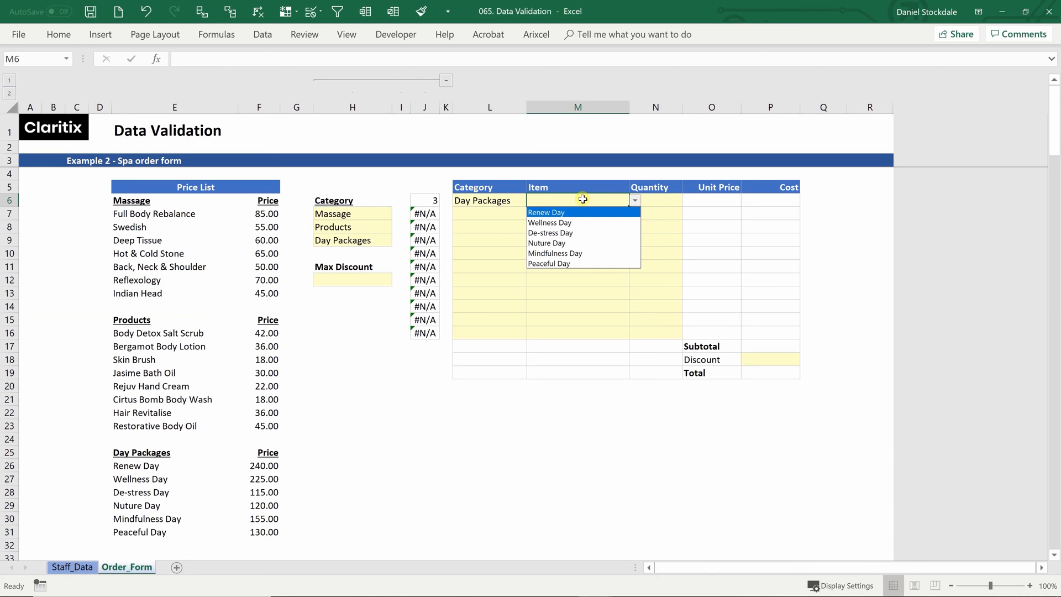
pyautogui.moveTo(417, 200)
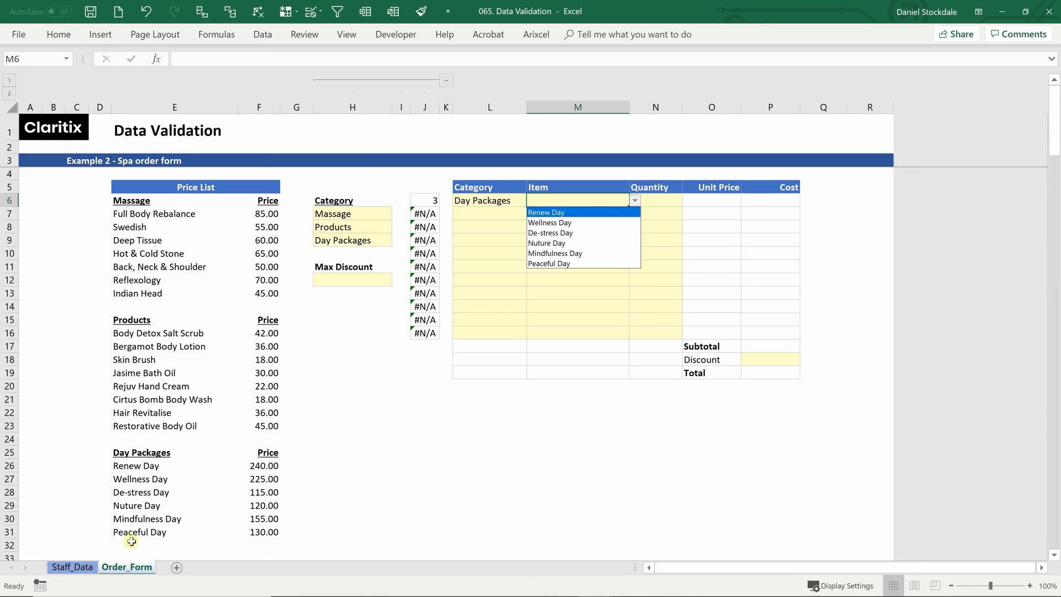
pyautogui.moveTo(173, 491)
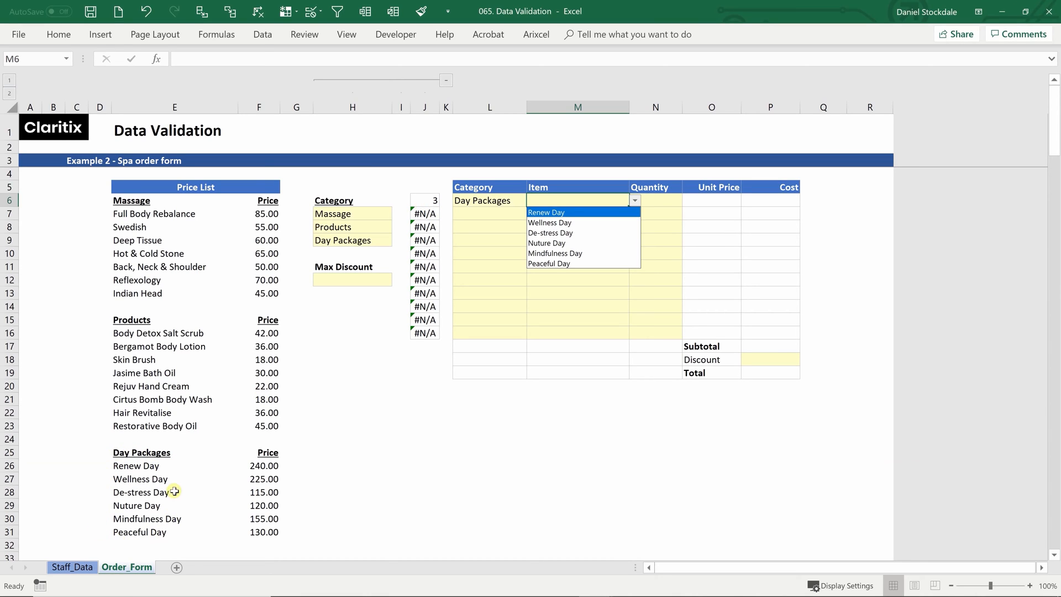
pyautogui.moveTo(380, 304)
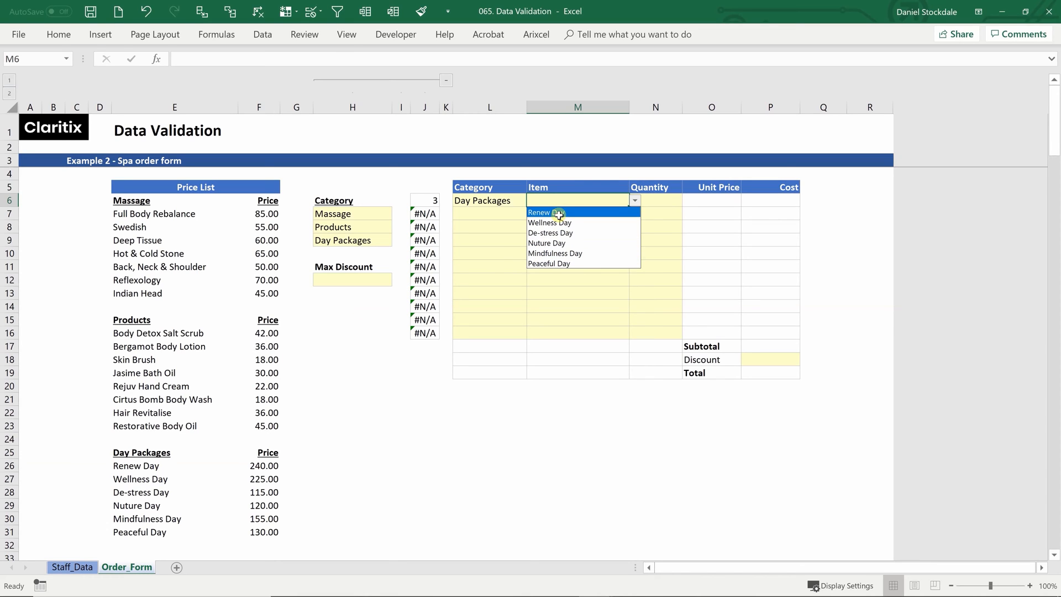
# - Pick Renew Day in M6 with quantity 2 in N6
pyautogui.click(544, 212)
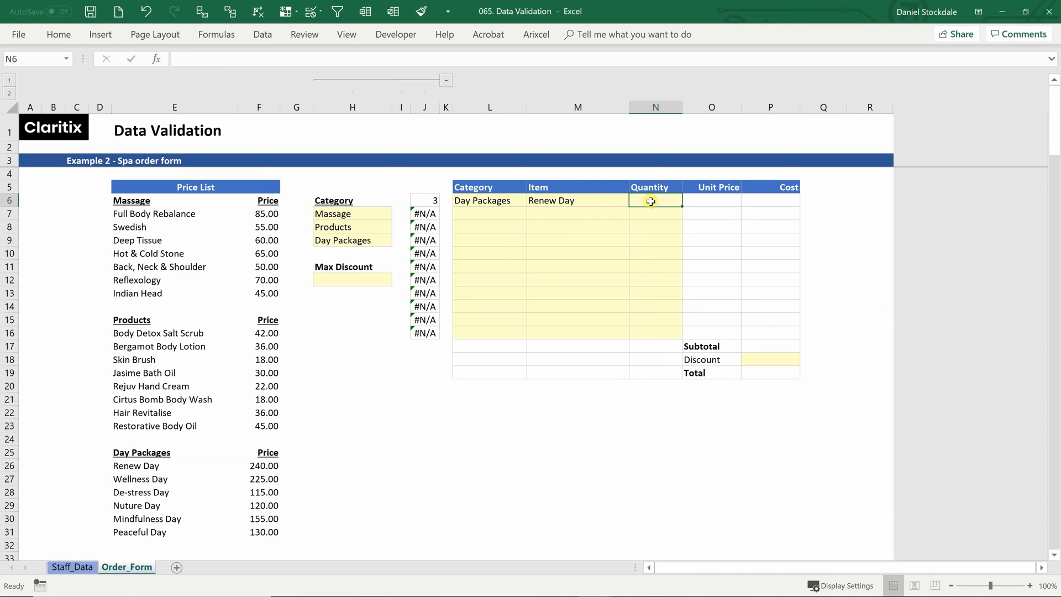
pyautogui.write('2')
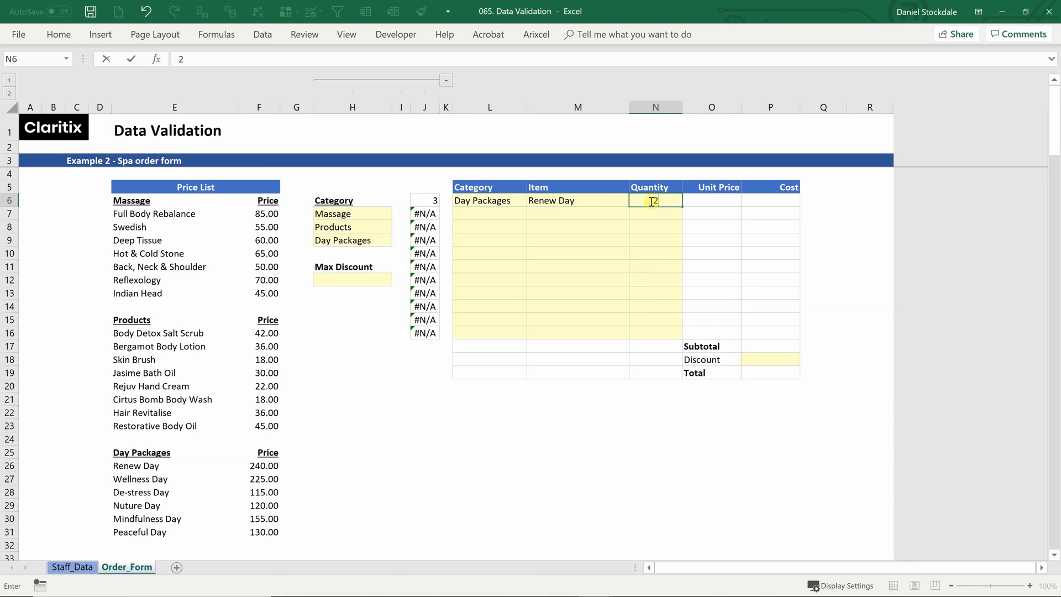
pyautogui.click(710, 200)
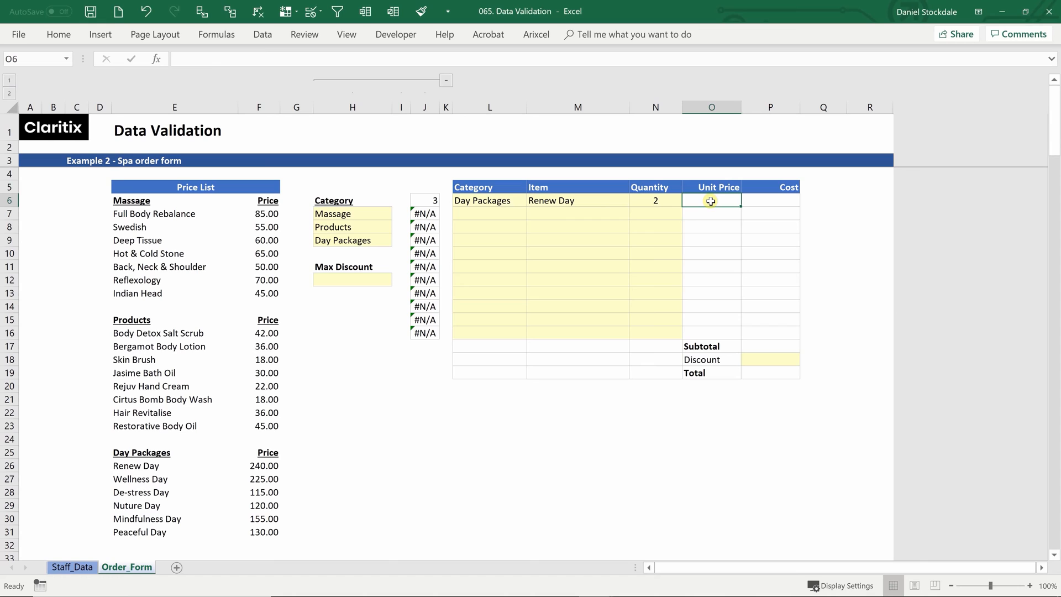
pyautogui.moveTo(233, 214)
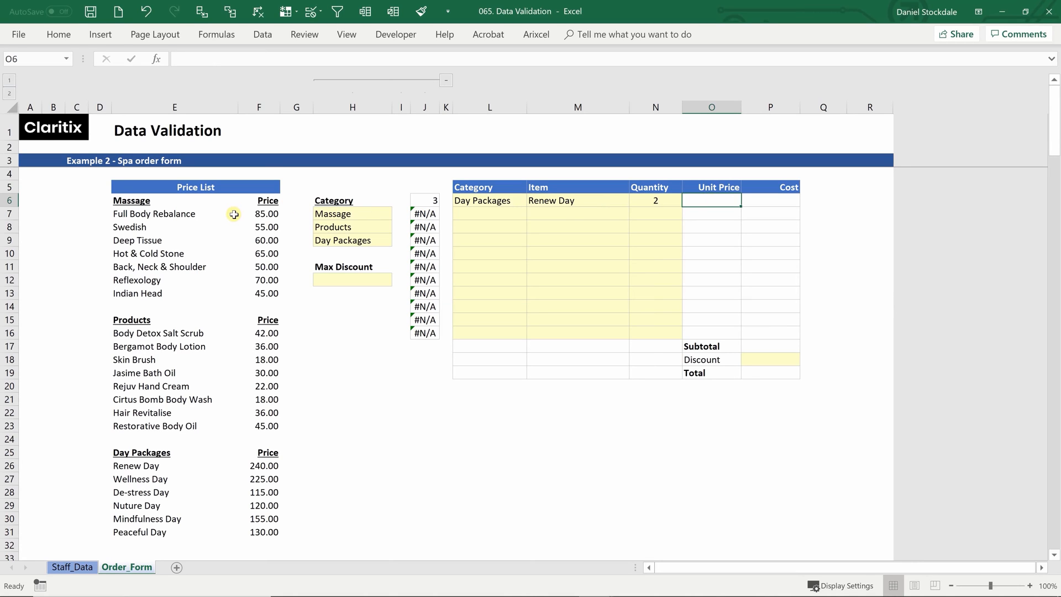
pyautogui.moveTo(253, 537)
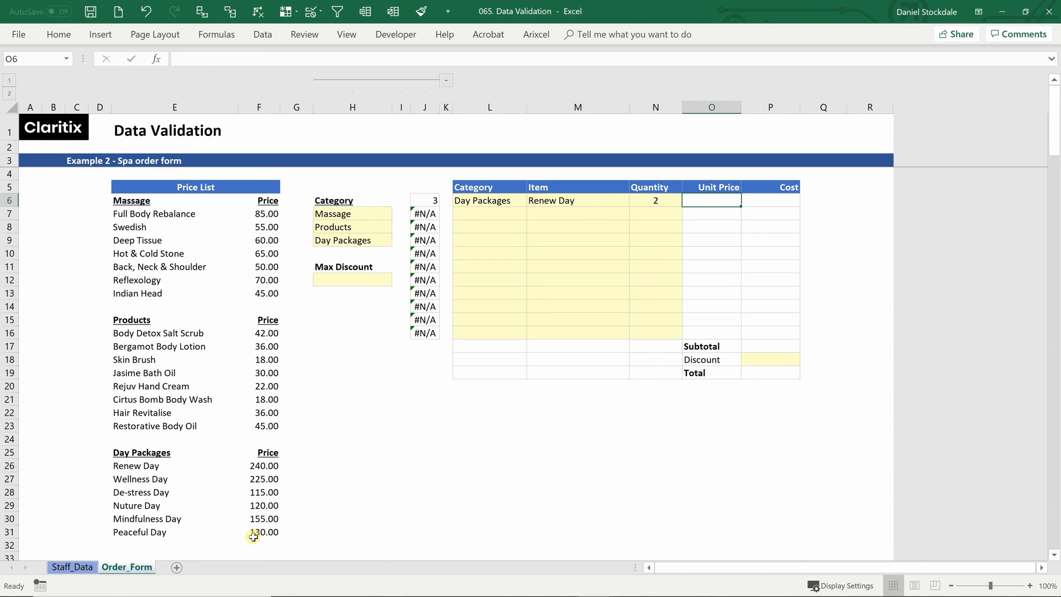
pyautogui.moveTo(715, 217)
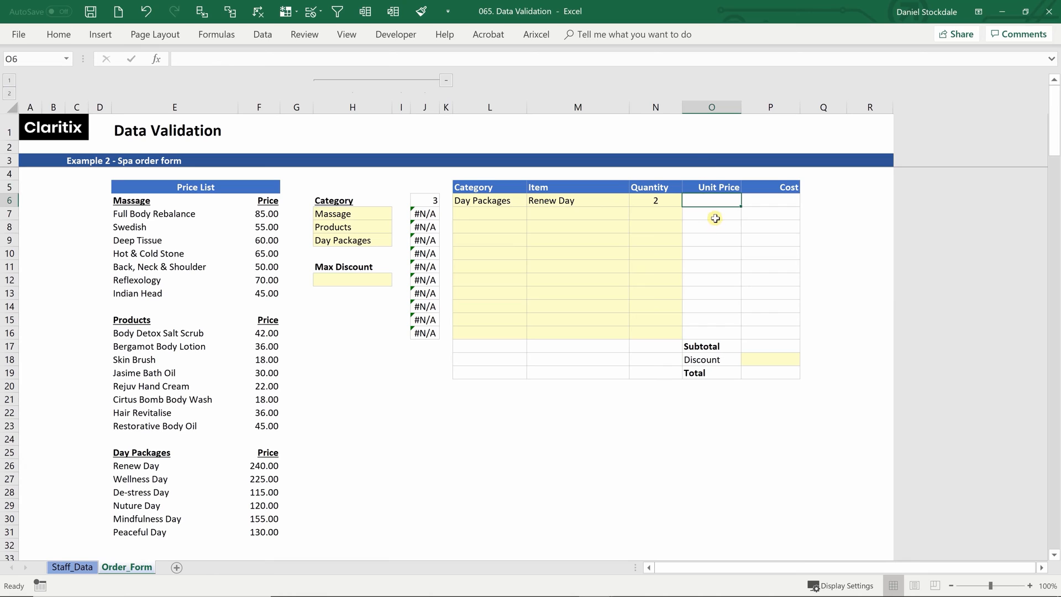
# - Enter =INDEX($F$7:$F$31,MATCH(M6,$E$7:$E$31,0)) in O6, returning 240.00 for Renew Day
pyautogui.write('=')
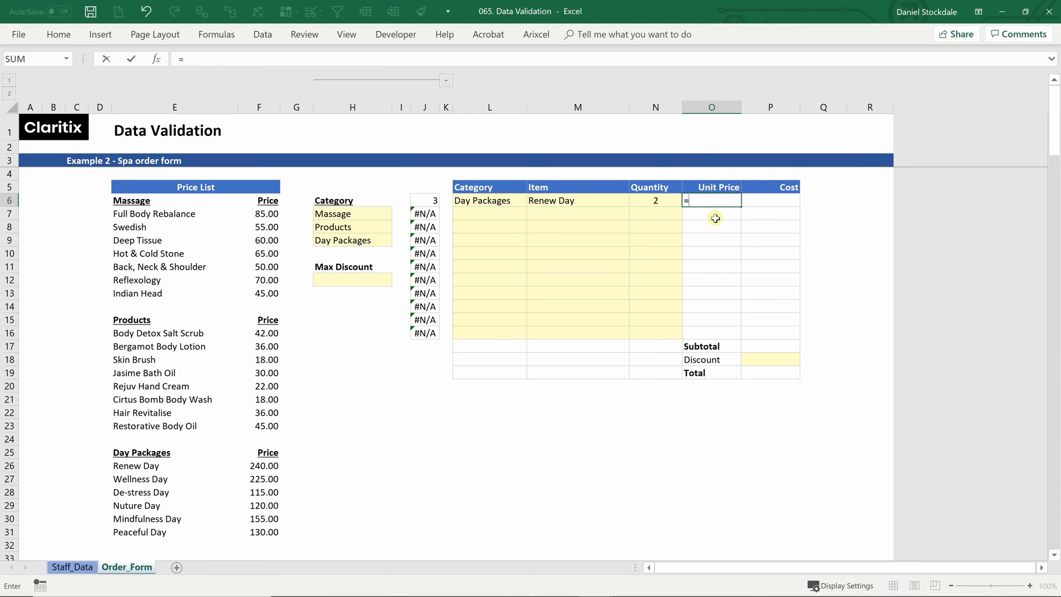
pyautogui.write('index(')
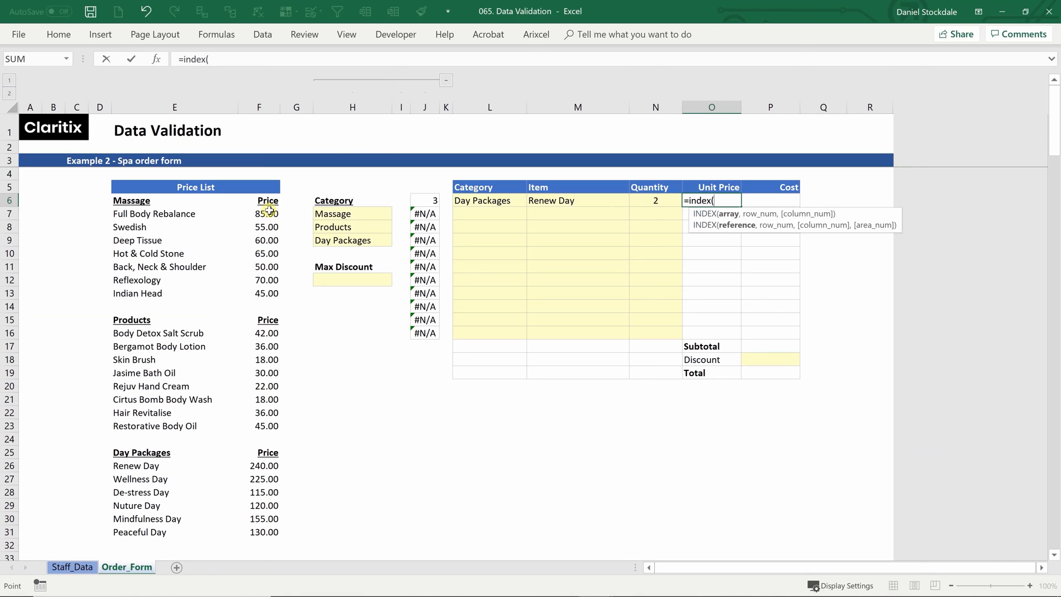
pyautogui.moveTo(259, 213); pyautogui.dragTo(258, 532)
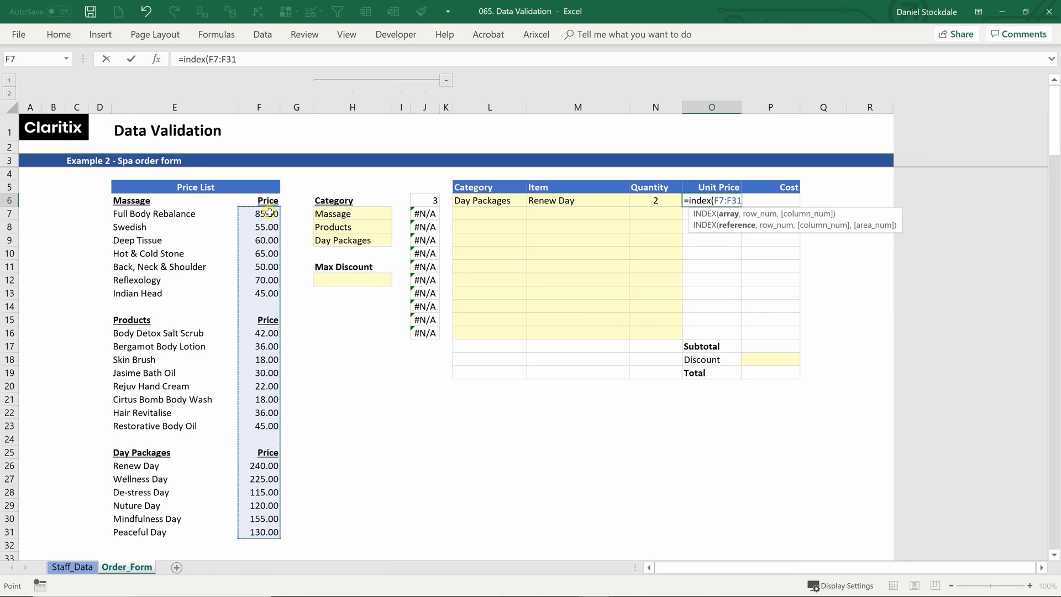
pyautogui.moveTo(290, 223)
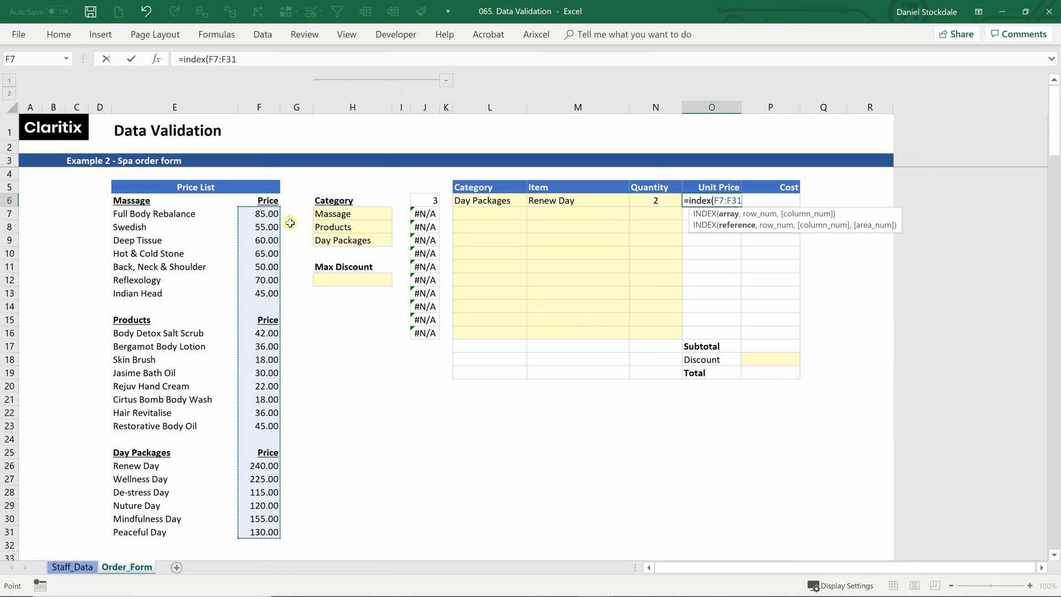
pyautogui.moveTo(299, 226)
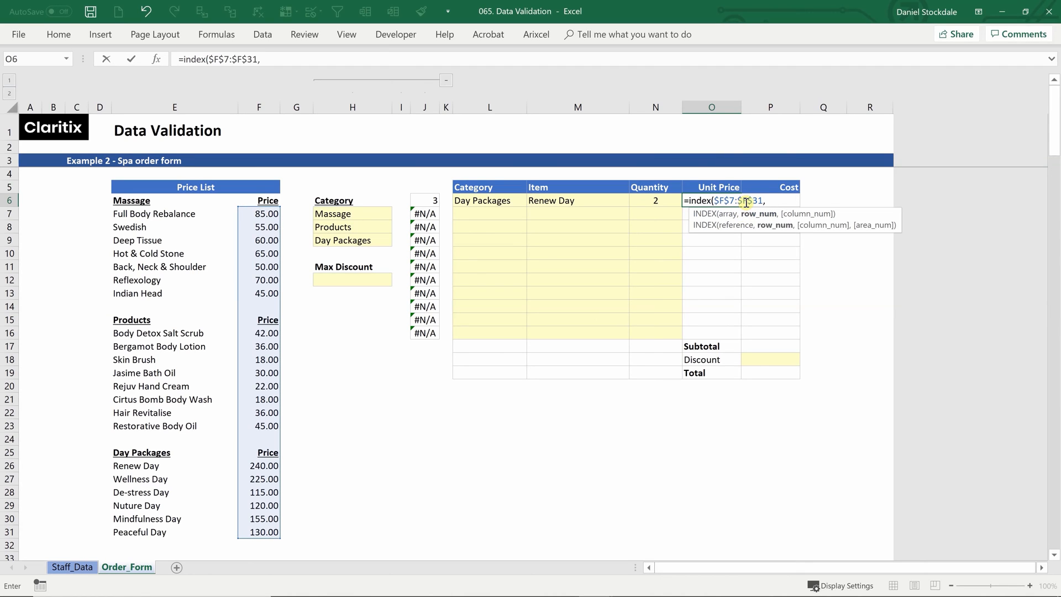
pyautogui.write('match')
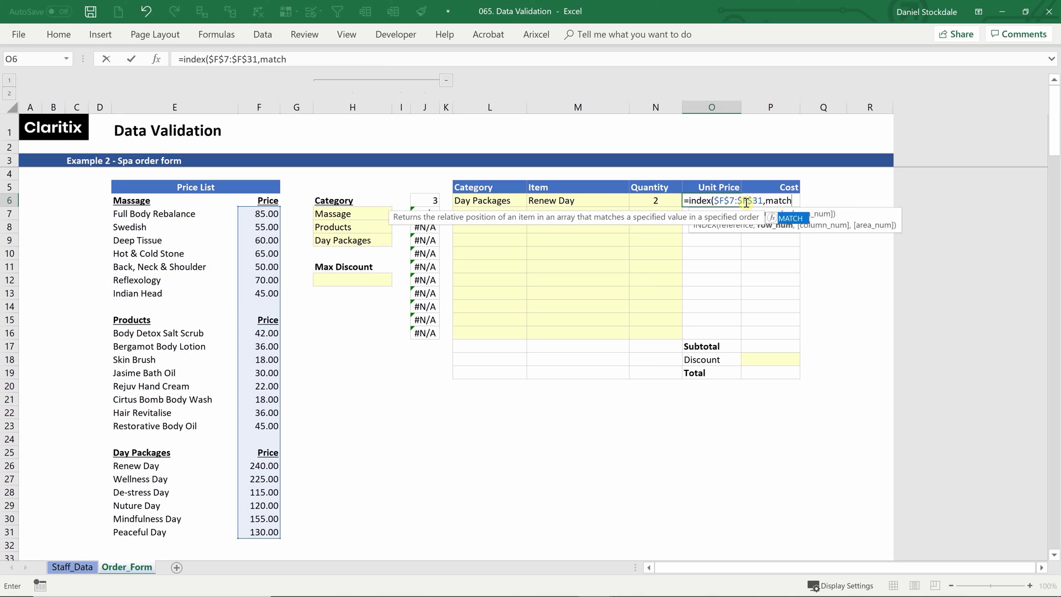
pyautogui.write('(')
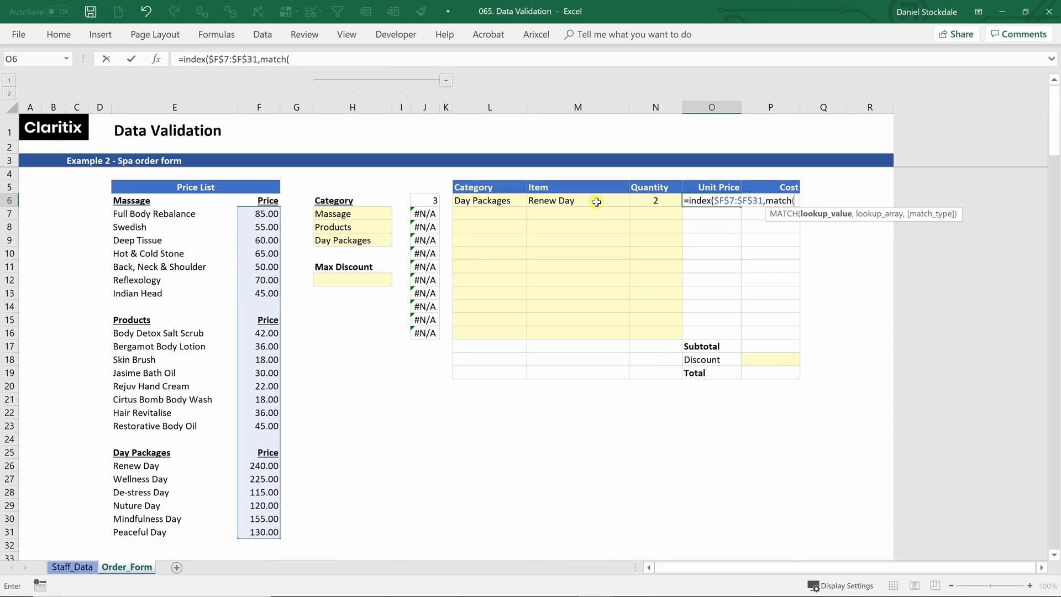
pyautogui.click(577, 200)
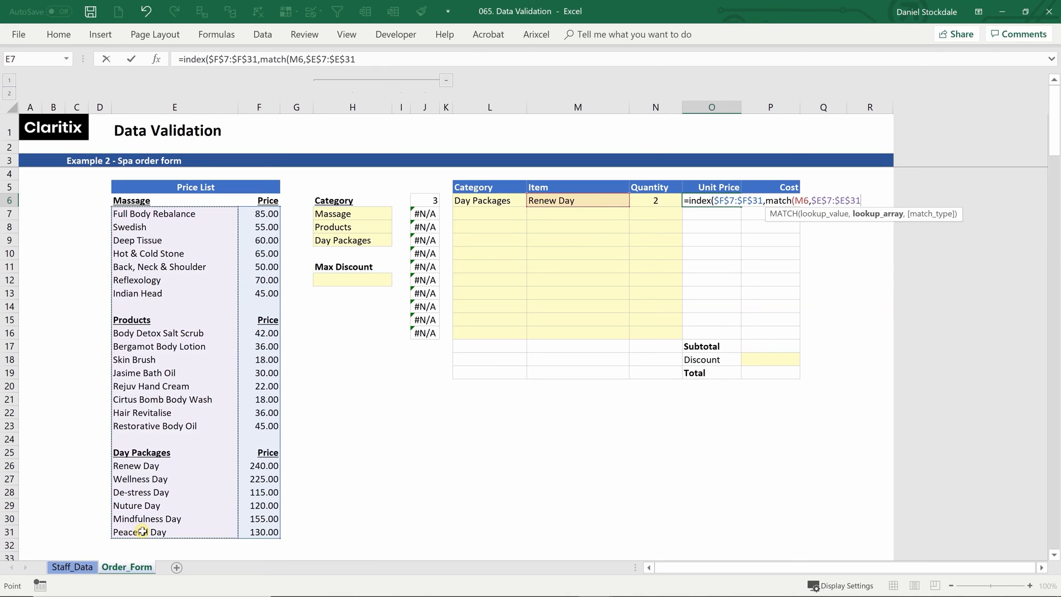
pyautogui.write(',0)')
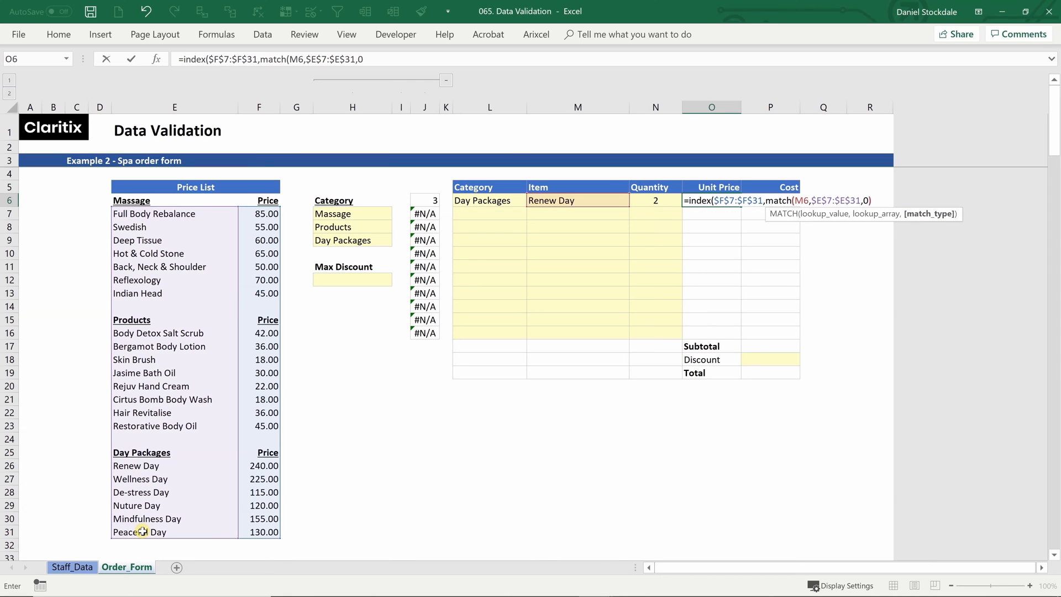
pyautogui.press('Enter')
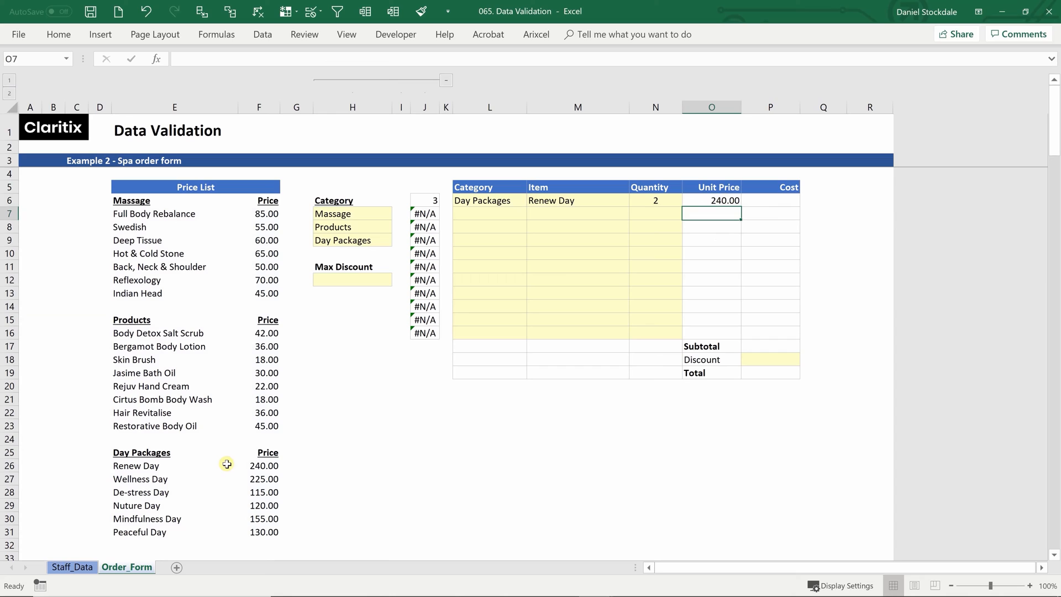
# - Check the price list, then switch the item to Wellness Day showing 225.00
pyautogui.click(259, 465)
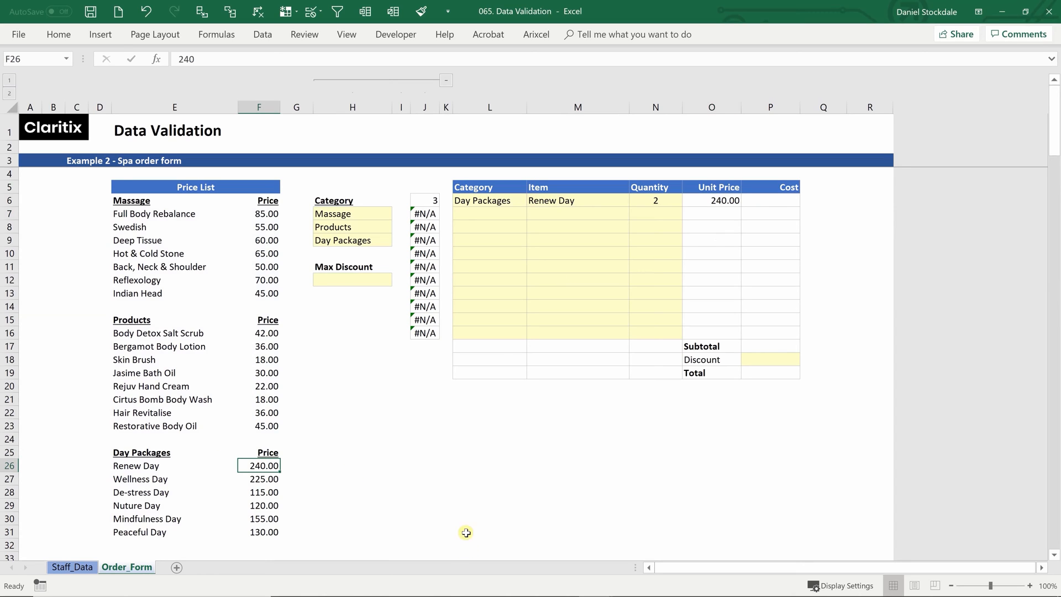
pyautogui.click(635, 200)
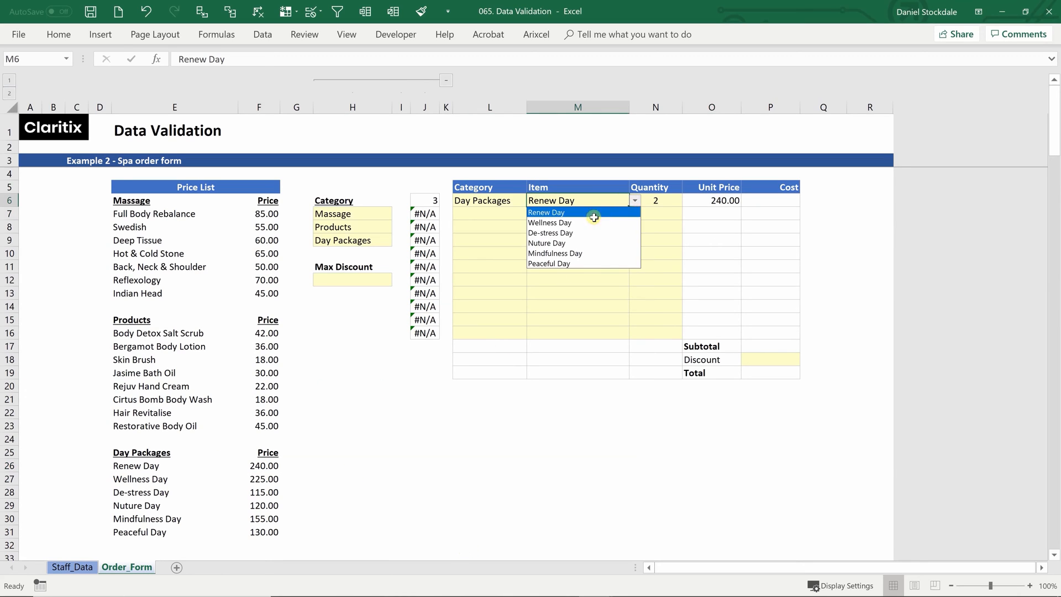
pyautogui.click(550, 222)
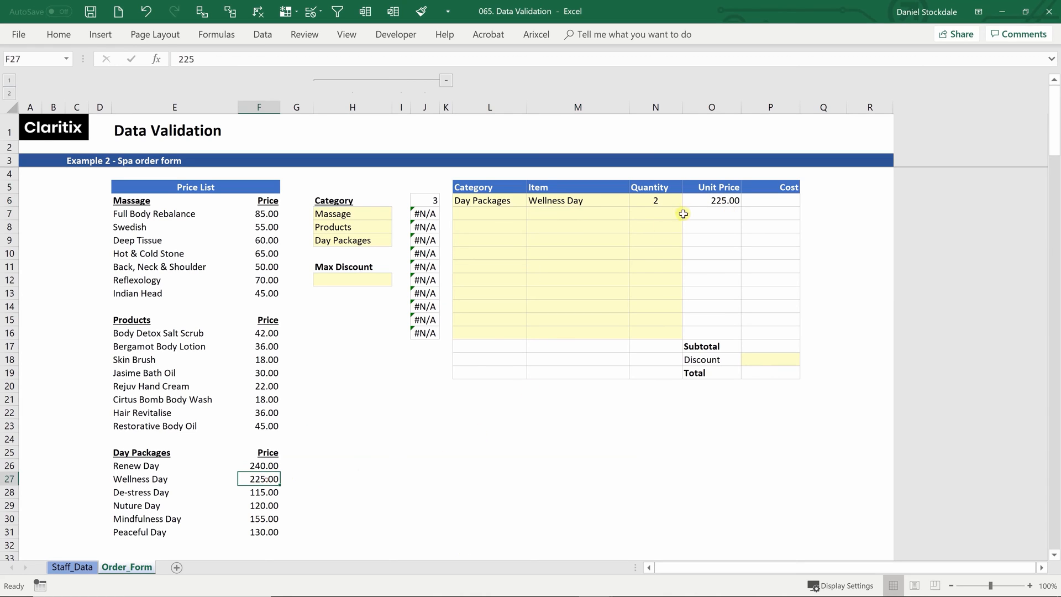
# - Change the line to Massage, Deep Tissue so the unit price reads 60.00
pyautogui.click(490, 200)
pyautogui.write('Massage')
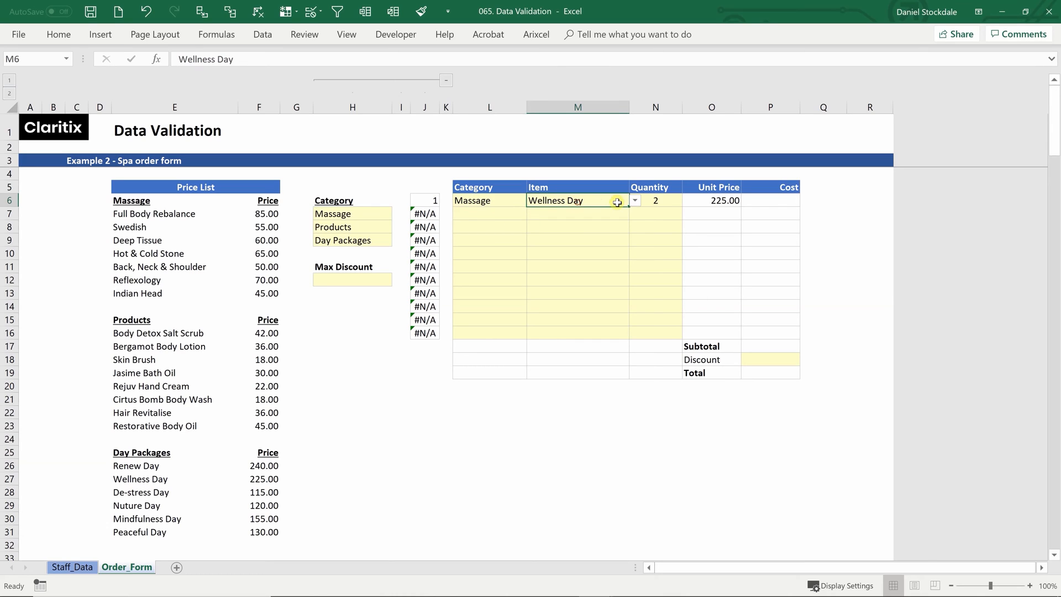
pyautogui.click(634, 200)
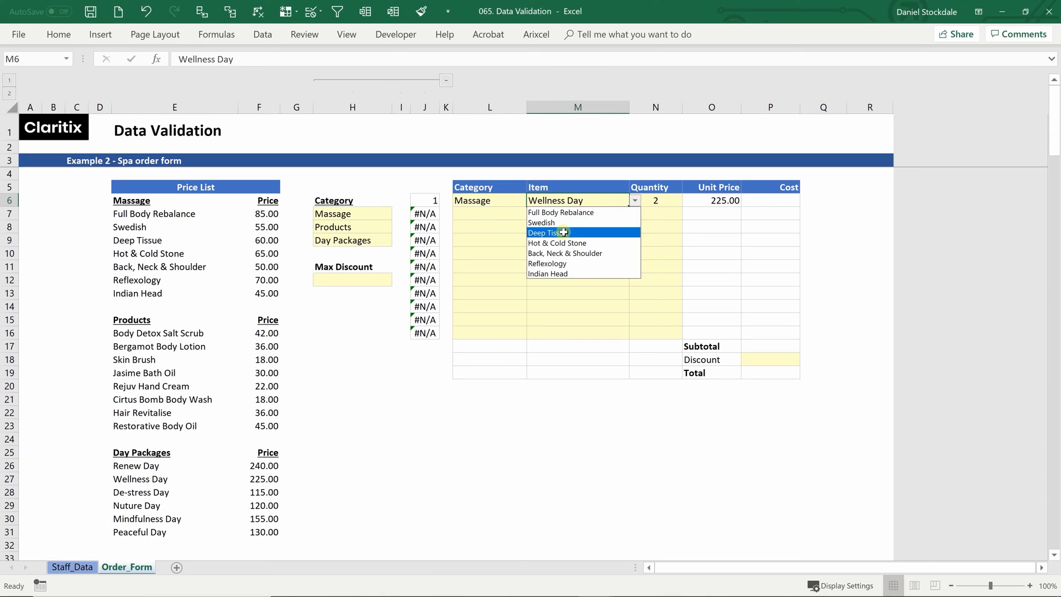
pyautogui.click(546, 232)
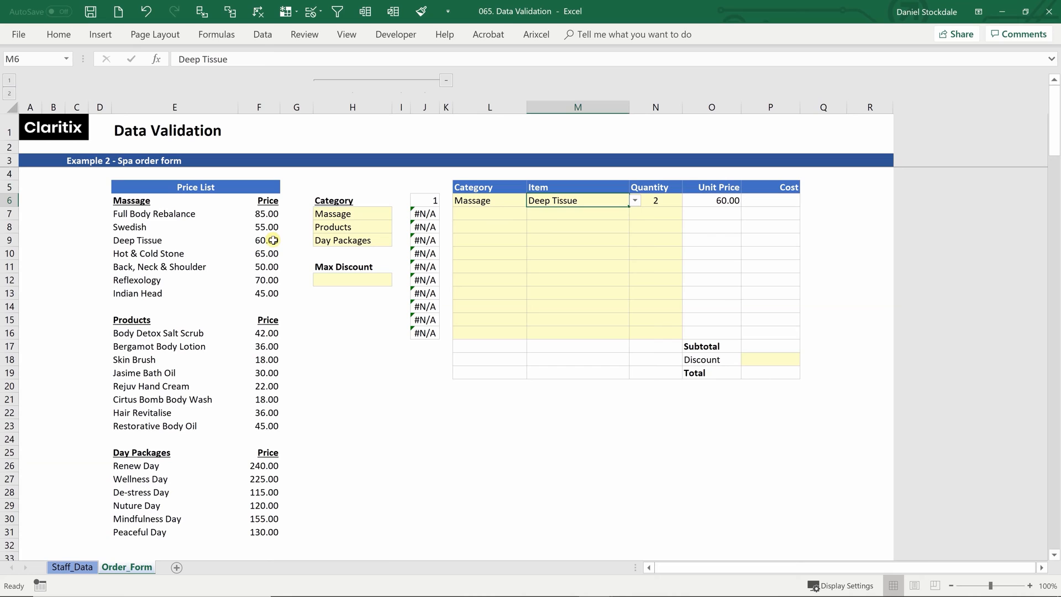
pyautogui.click(771, 200)
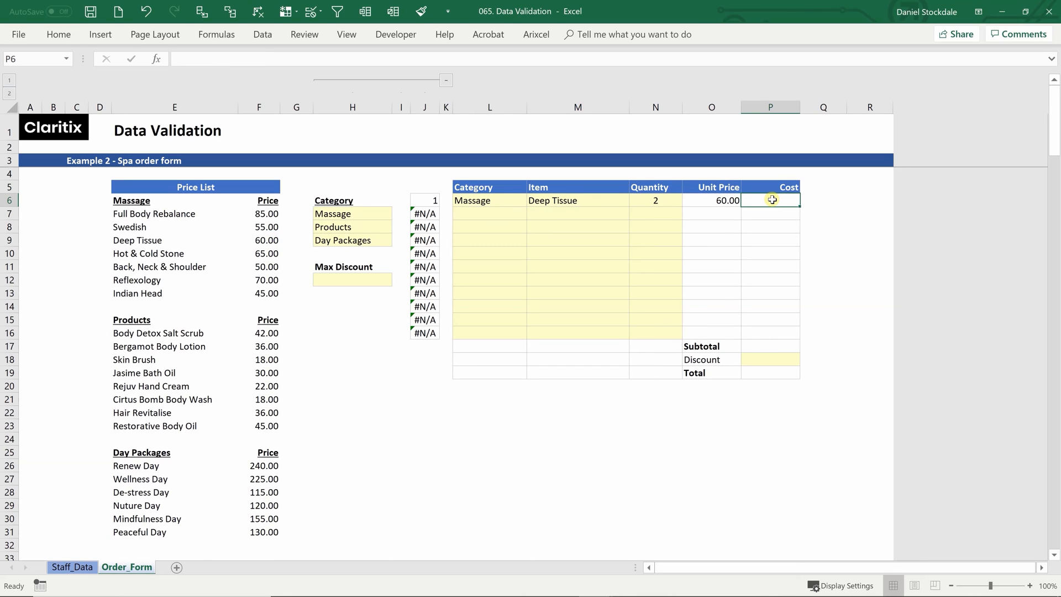
# - Enter =N6*O6 in P6 for a cost of 120.00 and select the first order line
pyautogui.write('=')
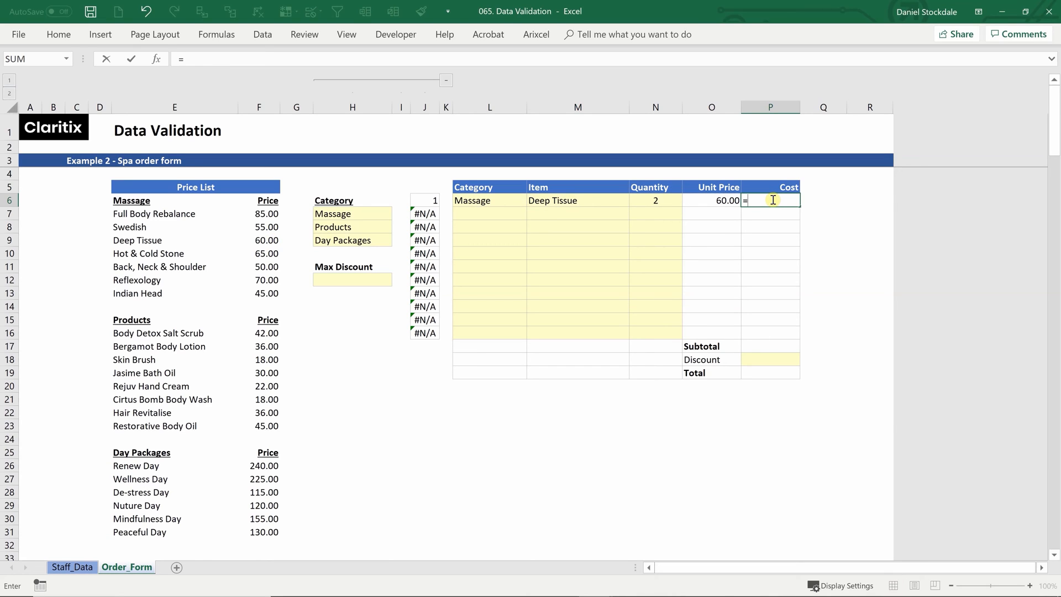
pyautogui.click(655, 200)
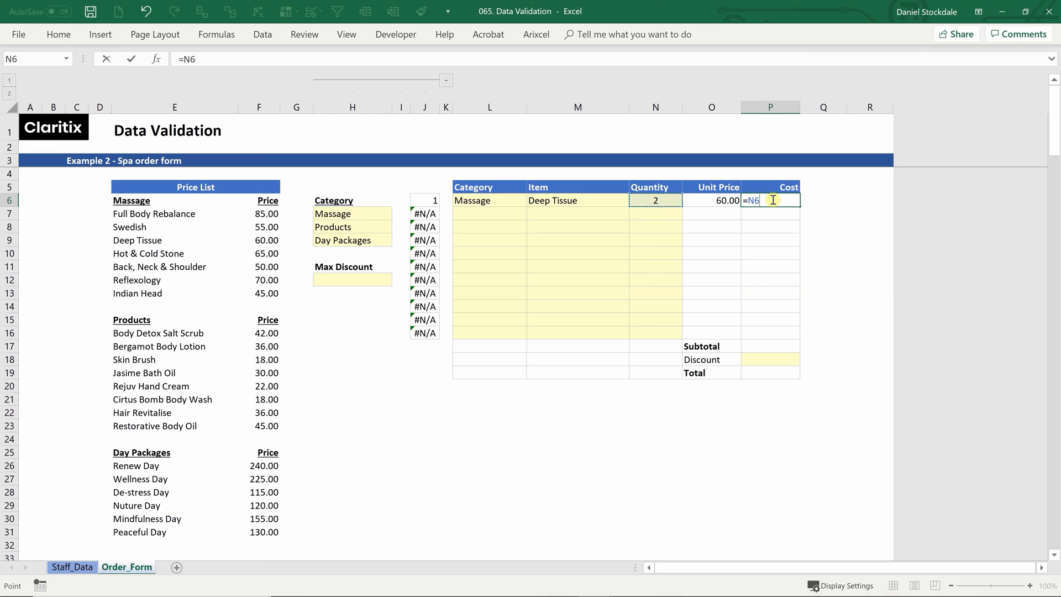
pyautogui.press('Enter')
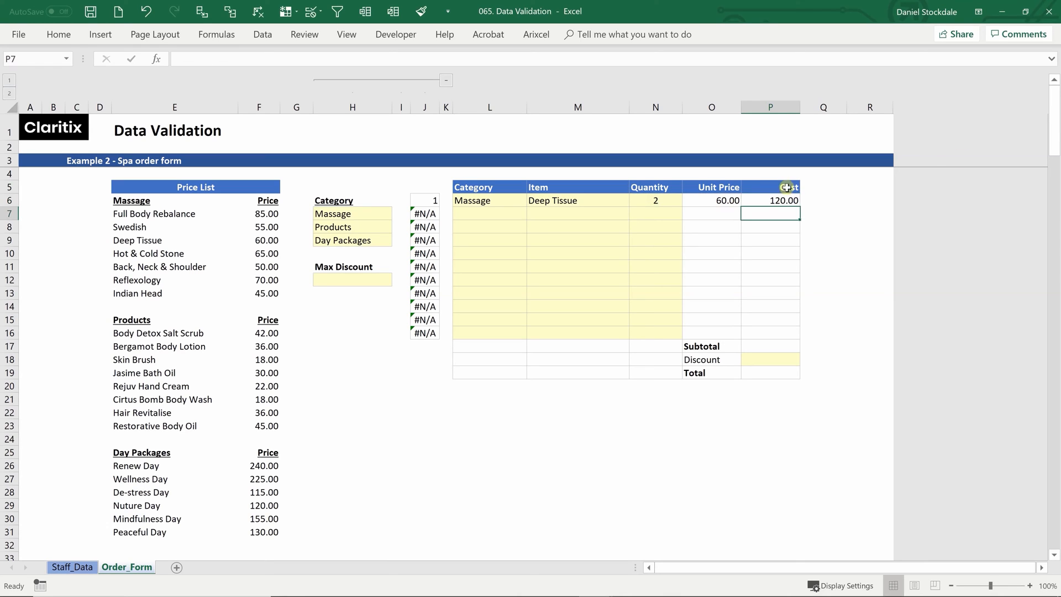
pyautogui.moveTo(799, 200)
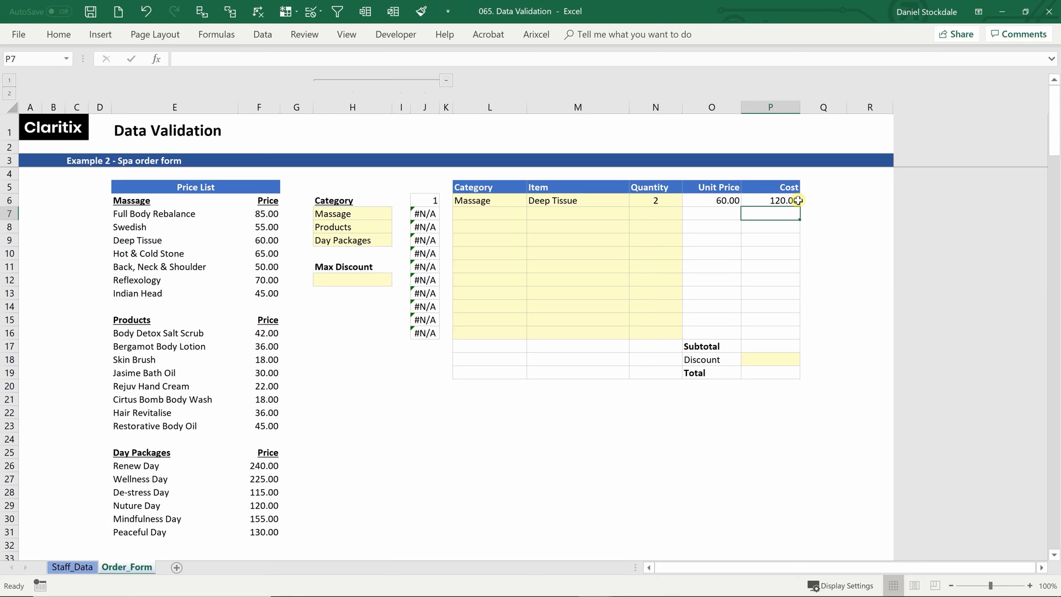
pyautogui.moveTo(488, 200); pyautogui.dragTo(654, 200)
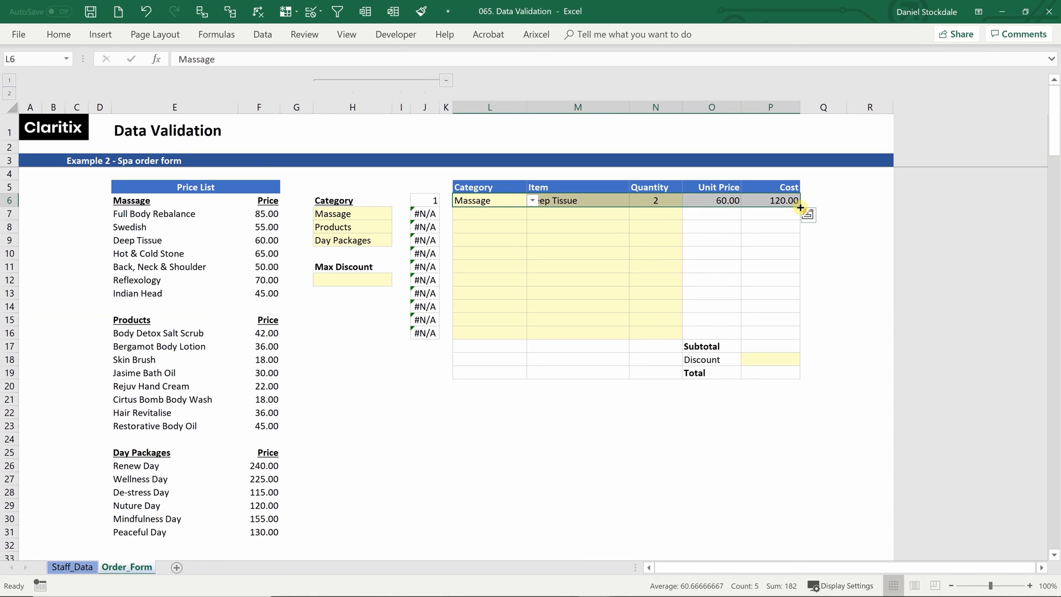
# - Fill L6:P6 down to row 16, then select L7:N16 to clear the copied entries
pyautogui.moveTo(800, 207); pyautogui.dragTo(795, 339)
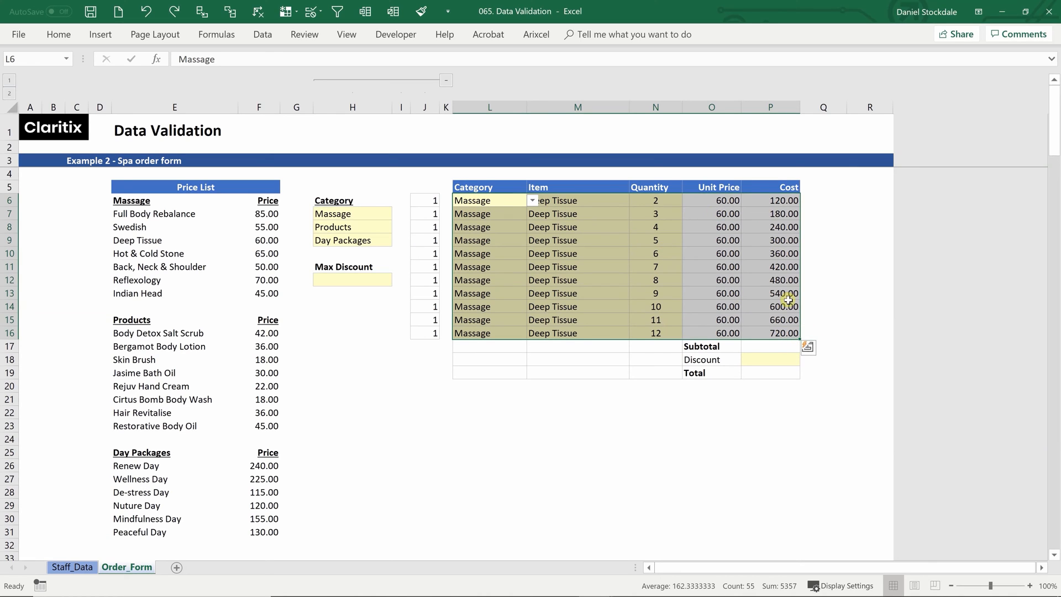
pyautogui.moveTo(487, 200); pyautogui.dragTo(578, 293)
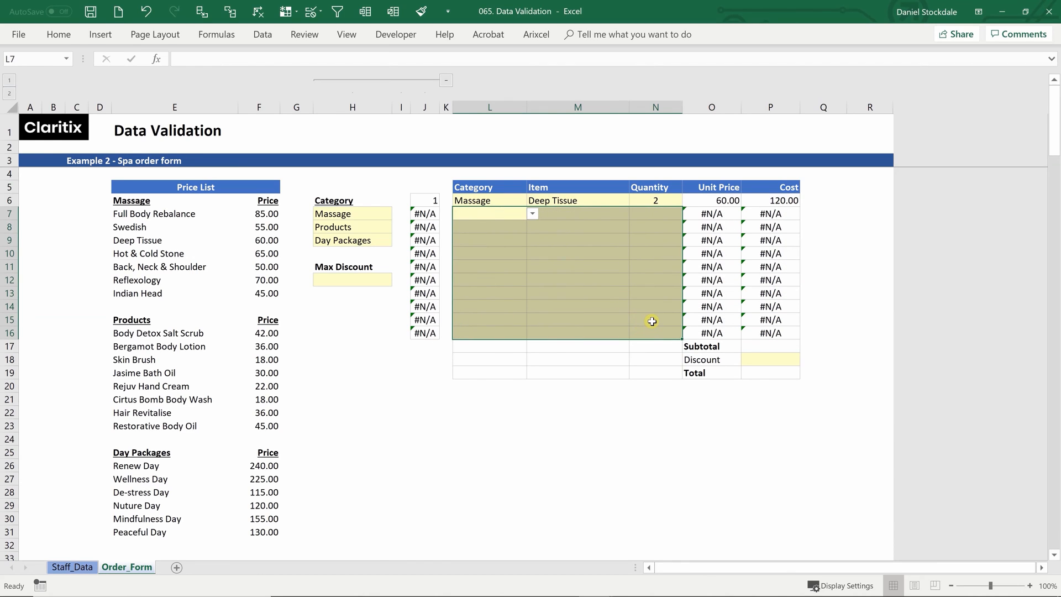
pyautogui.moveTo(784, 216)
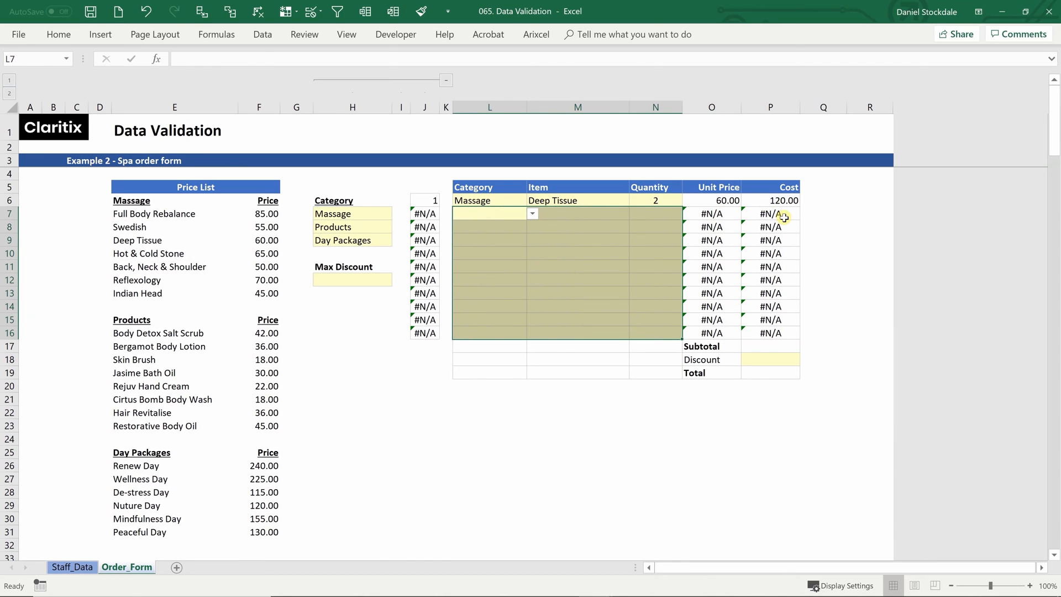
pyautogui.moveTo(769, 346)
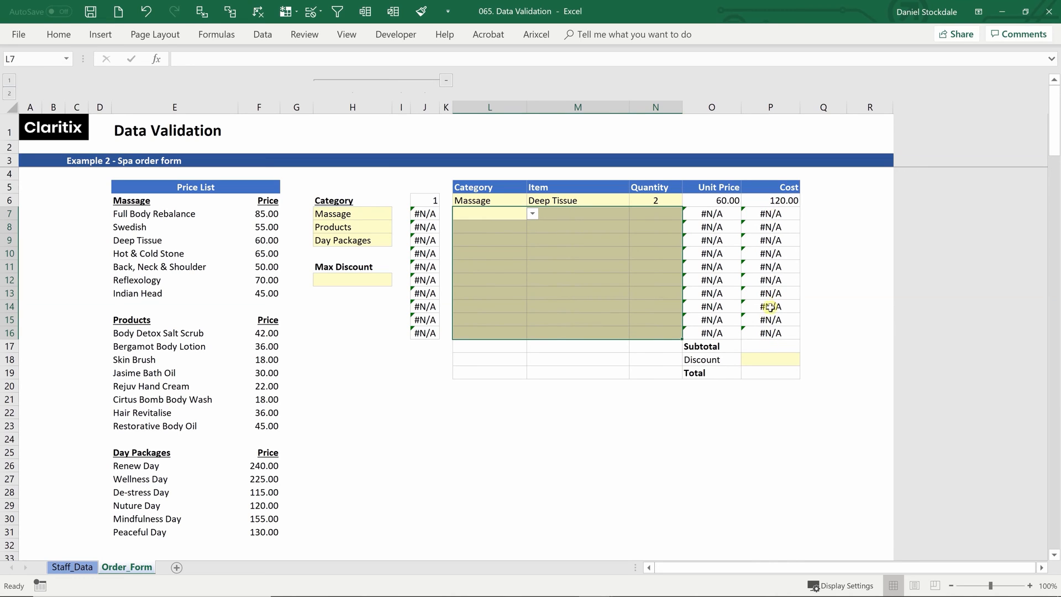
pyautogui.click(712, 213)
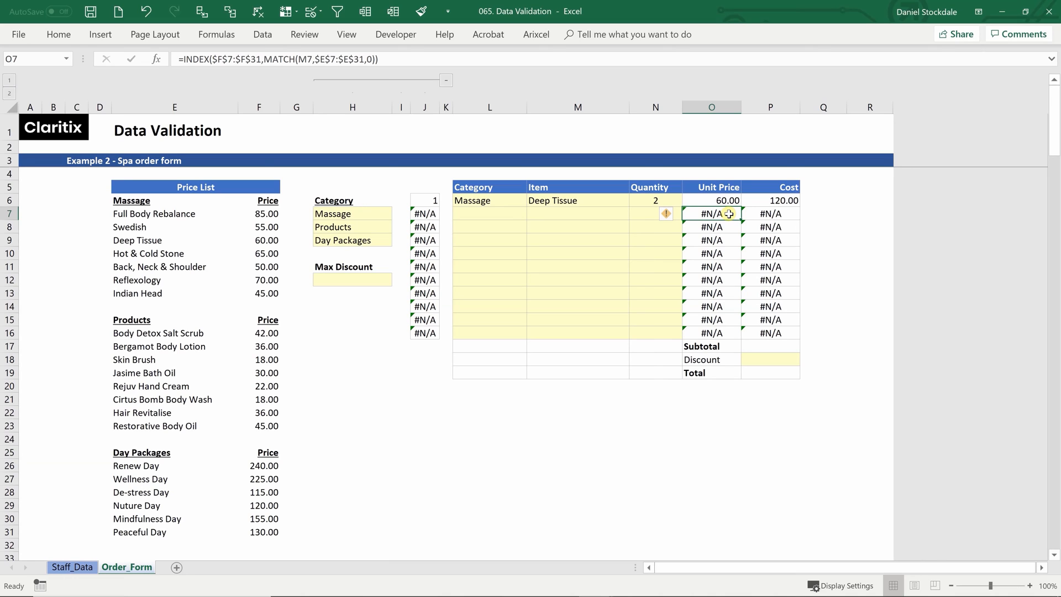
pyautogui.moveTo(564, 211)
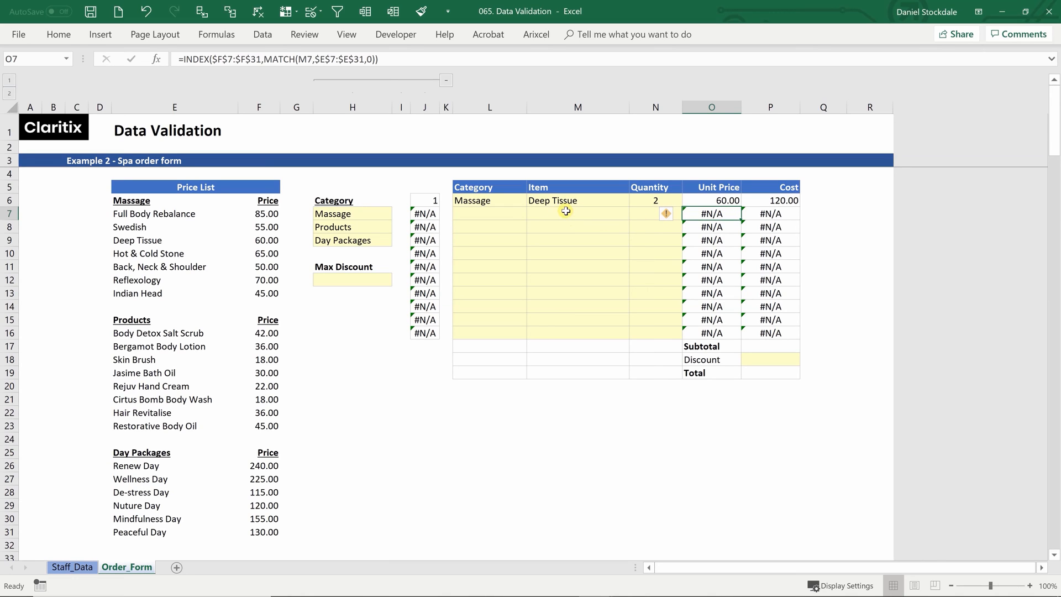
# - Wrap O6's INDEX/MATCH price lookup in IFNA(...,0) and paste it down O7:O16
pyautogui.click(712, 200)
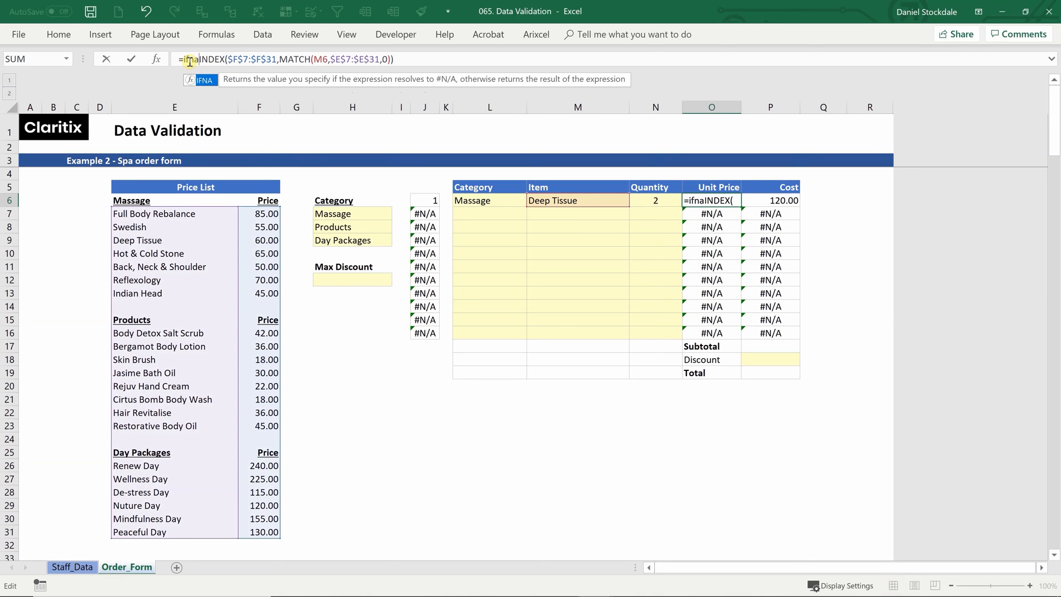
pyautogui.write('(')
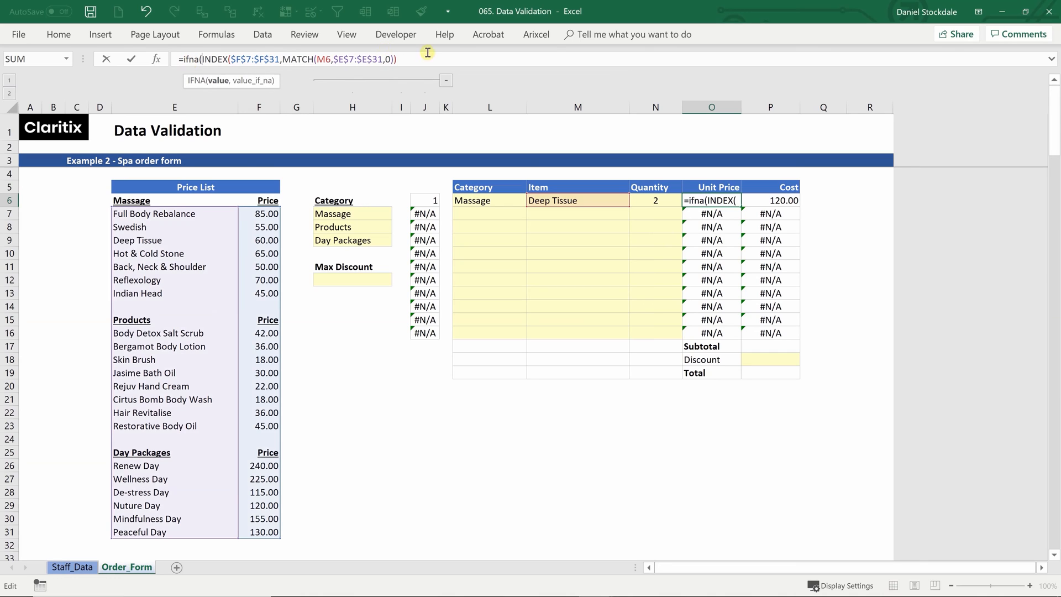
pyautogui.write(')),0')
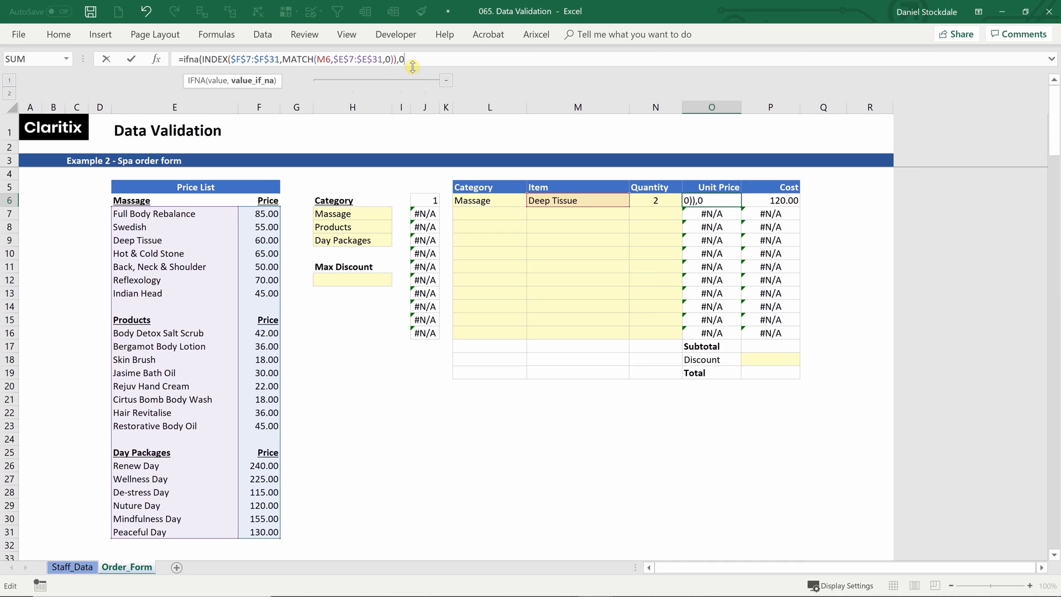
pyautogui.press('Enter')
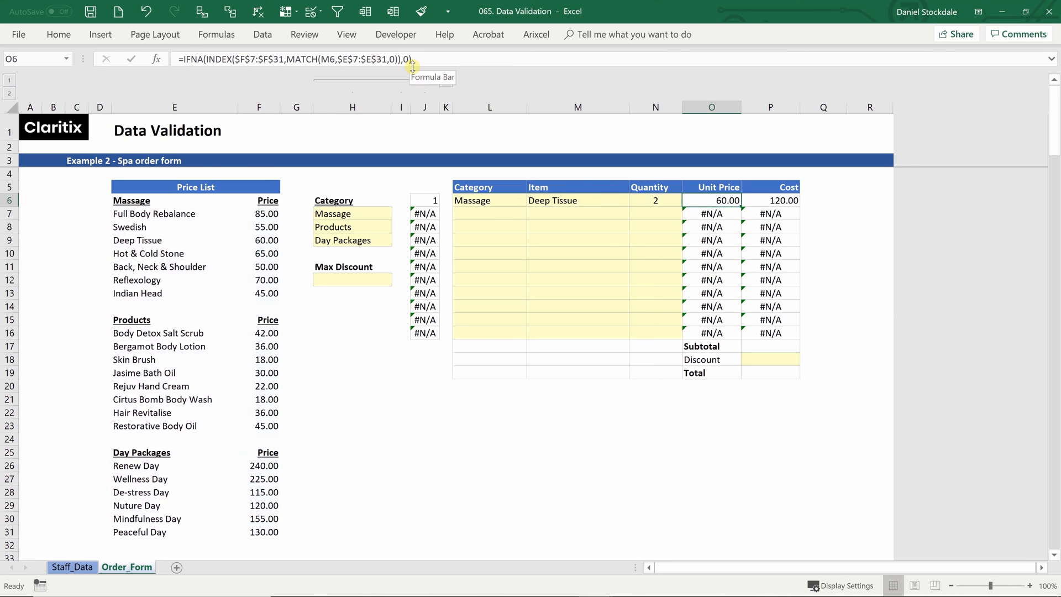
pyautogui.moveTo(710, 200); pyautogui.dragTo(710, 313)
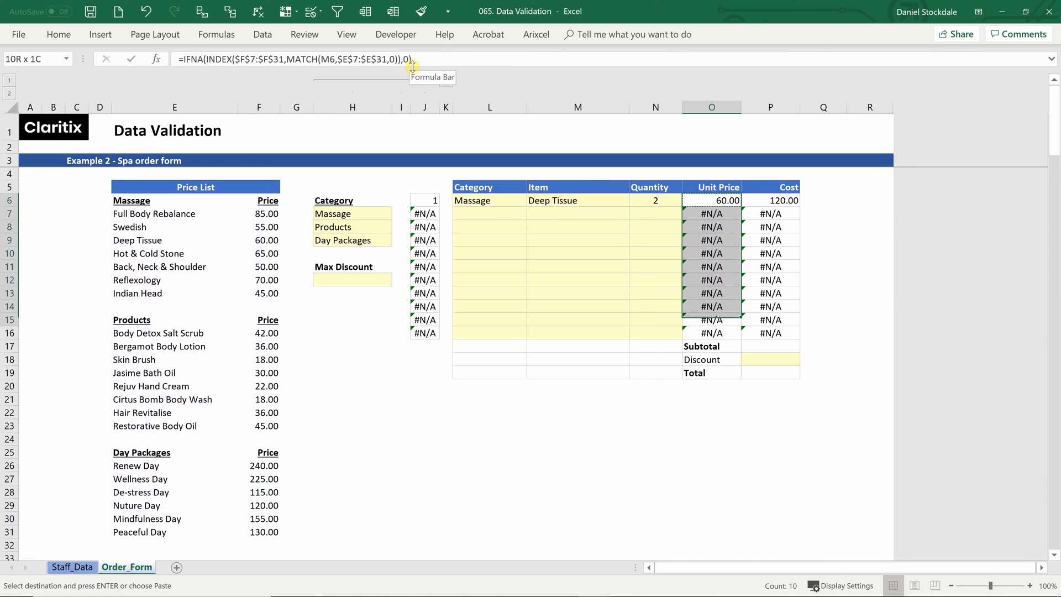
pyautogui.press('ctrl+v')
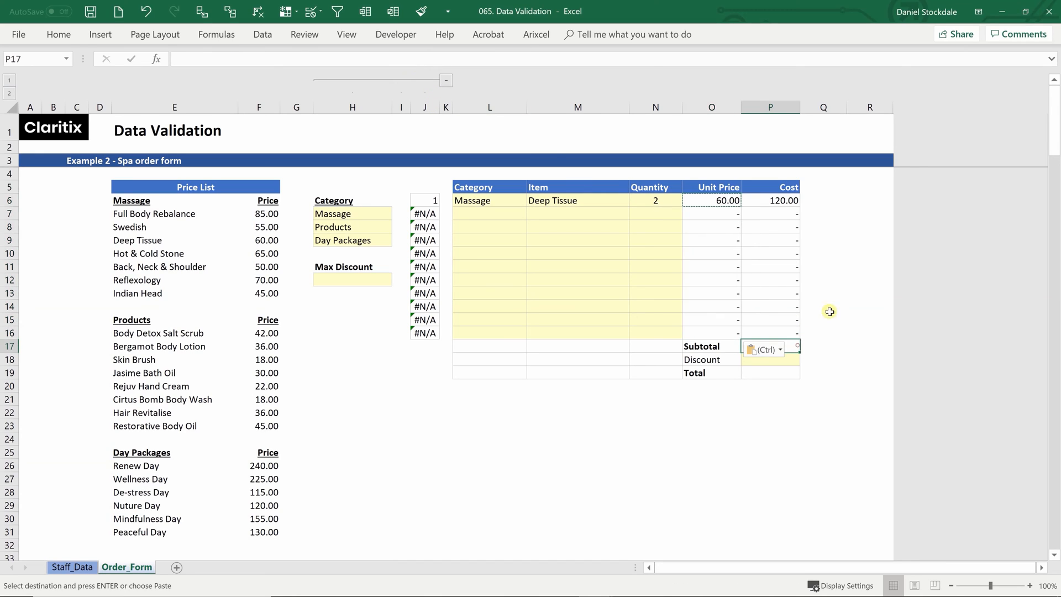
pyautogui.moveTo(836, 258)
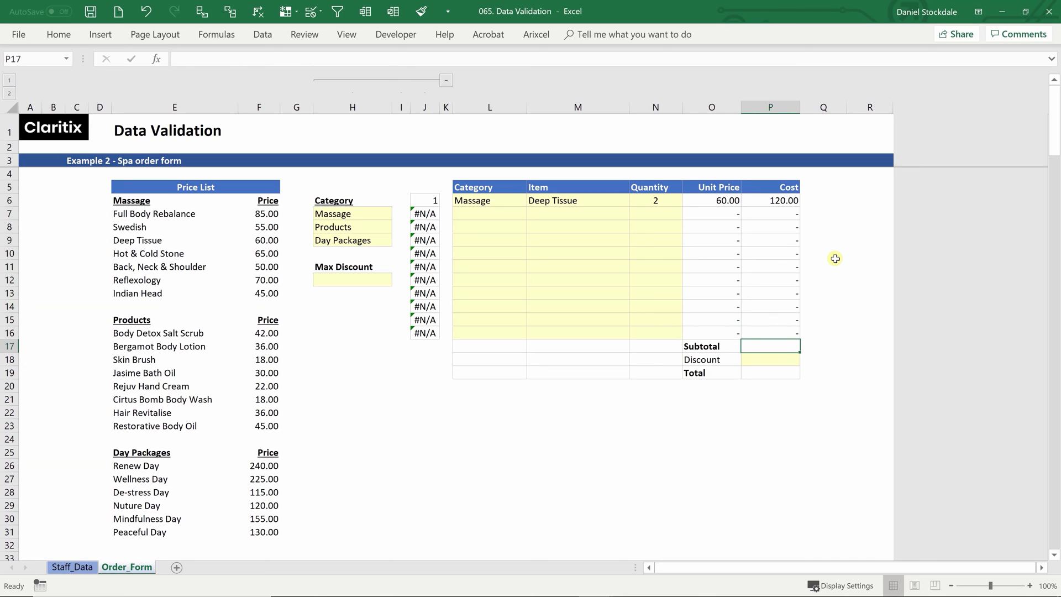
# - Enter =SUM(P6:P16) as the Subtotal in P17, giving 120.00
pyautogui.write('=SUM(P6:P16)')
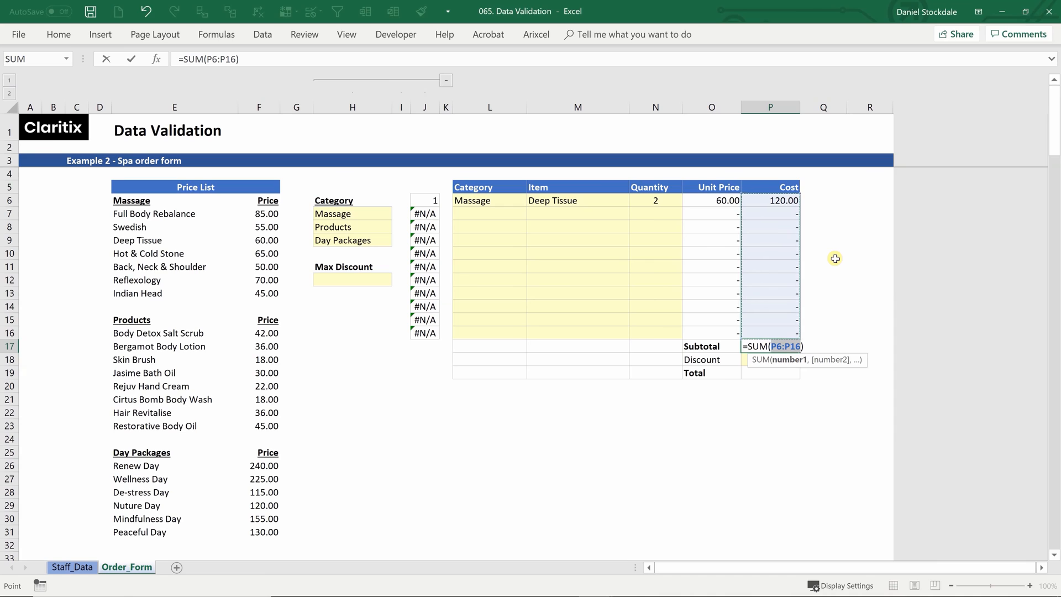
pyautogui.press('Enter')
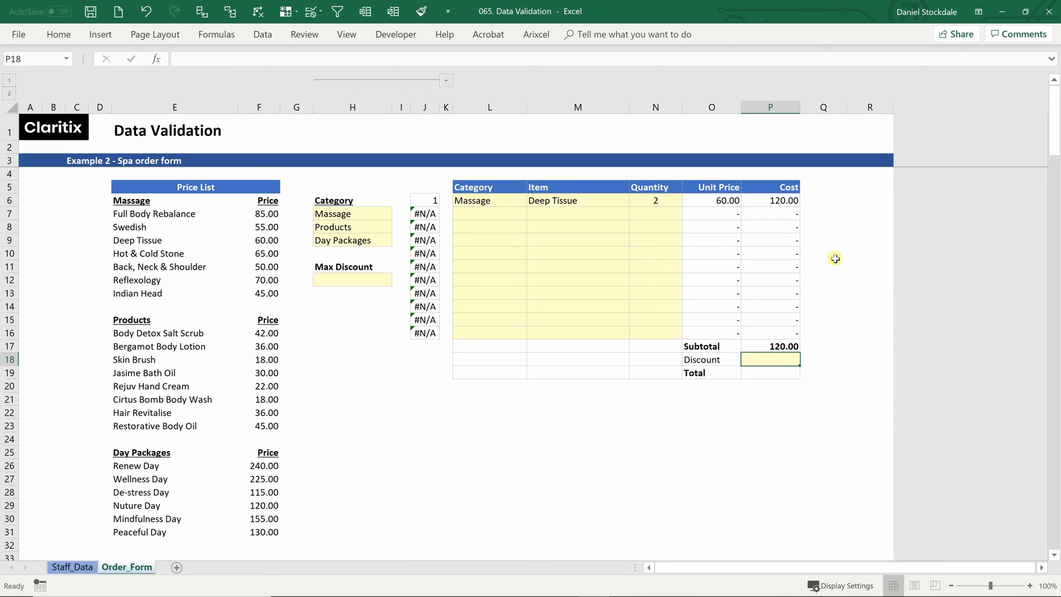
pyautogui.click(771, 346)
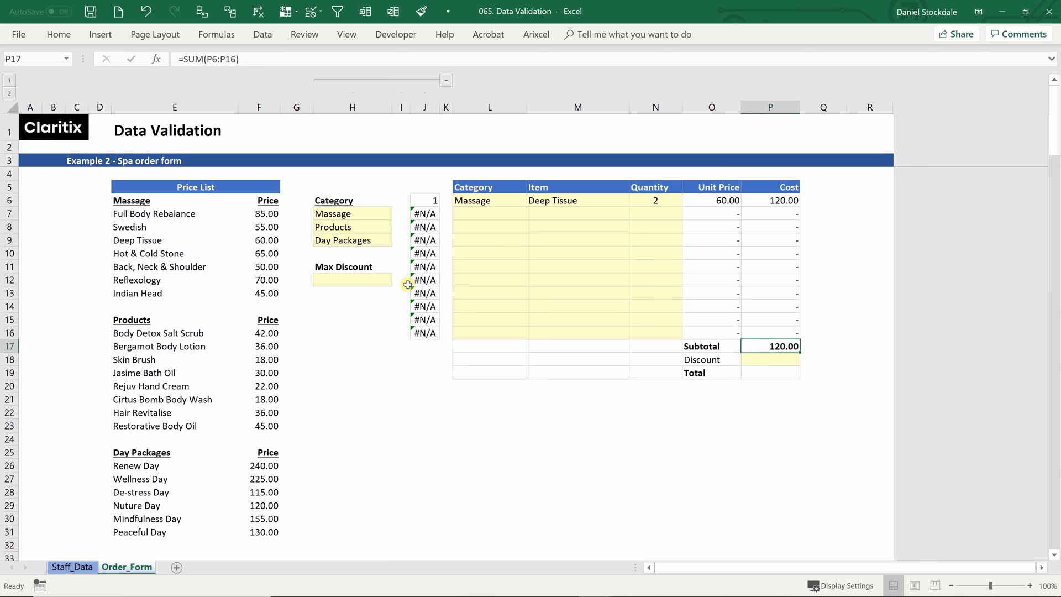
# - Enter 20% as the Max Discount in H12 and select the Discount cell P18
pyautogui.click(353, 279)
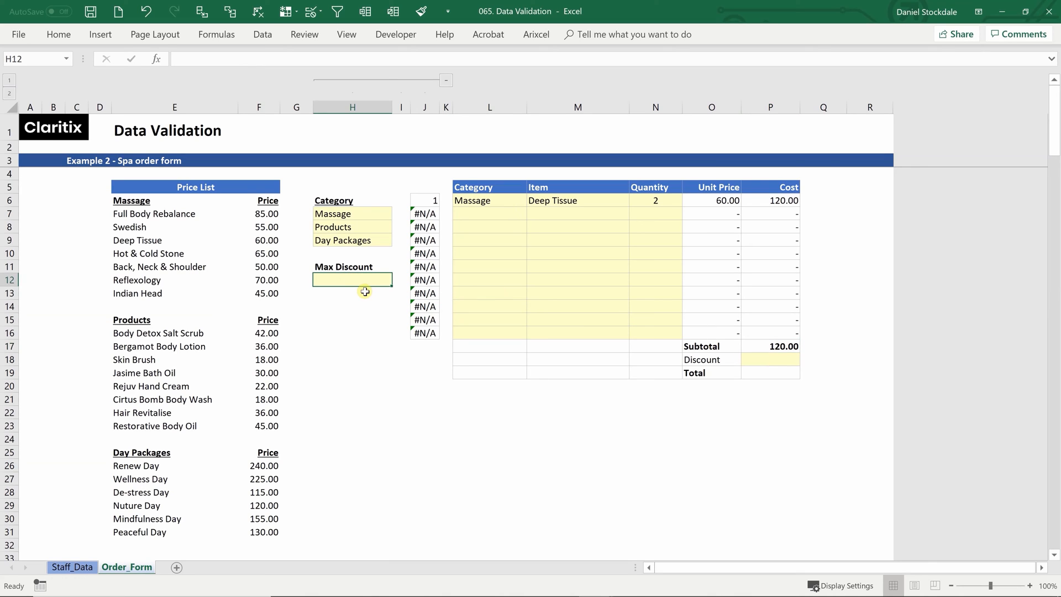
pyautogui.write('20%')
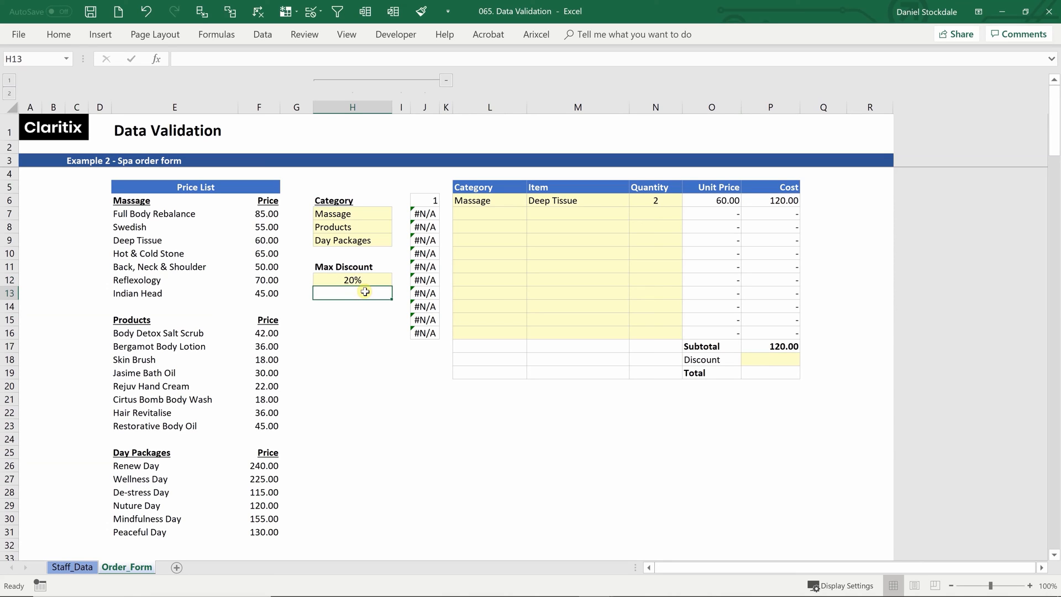
pyautogui.click(770, 359)
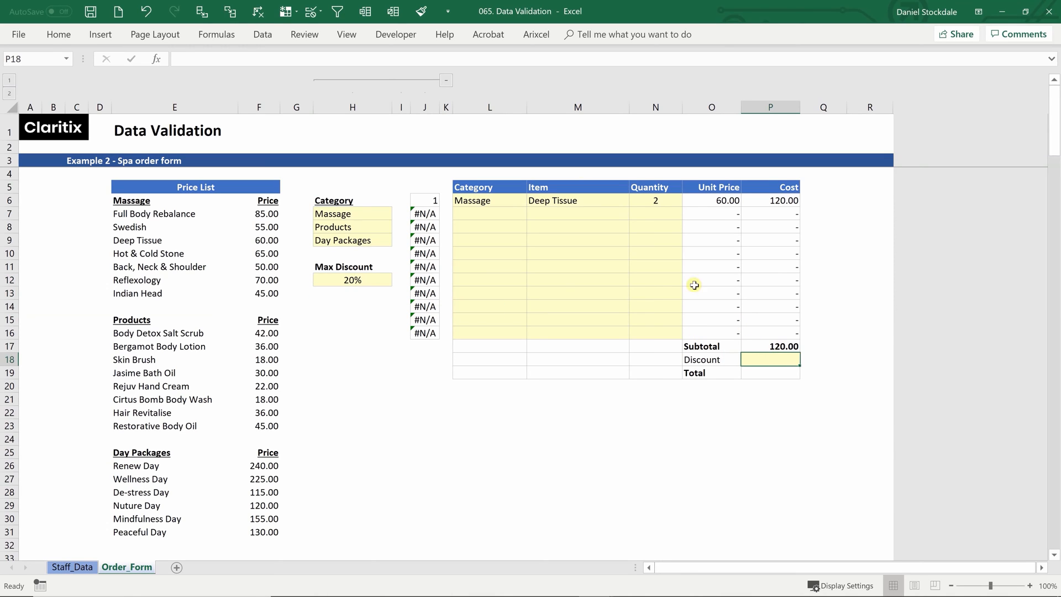
# - Validate P18 as a decimal between 0 and =H12, test that 21% is rejected
pyautogui.click(262, 35)
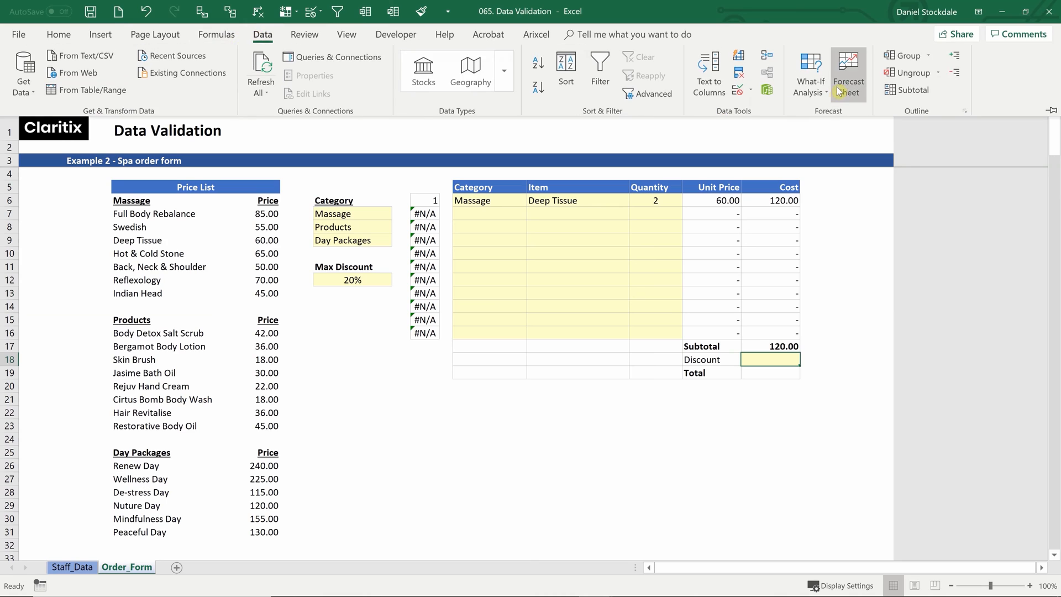
pyautogui.click(608, 303)
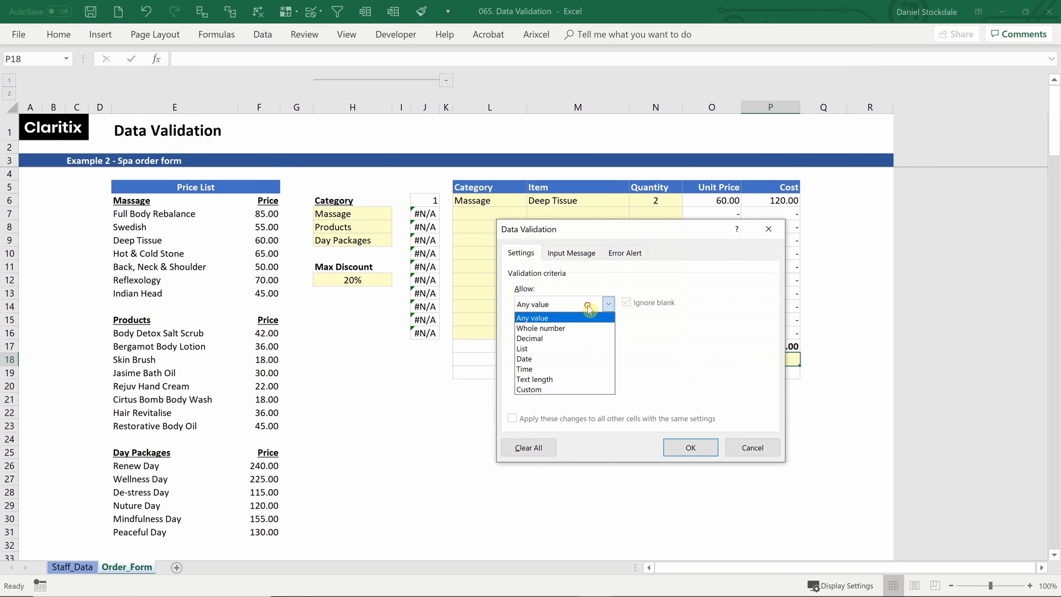
pyautogui.click(531, 338)
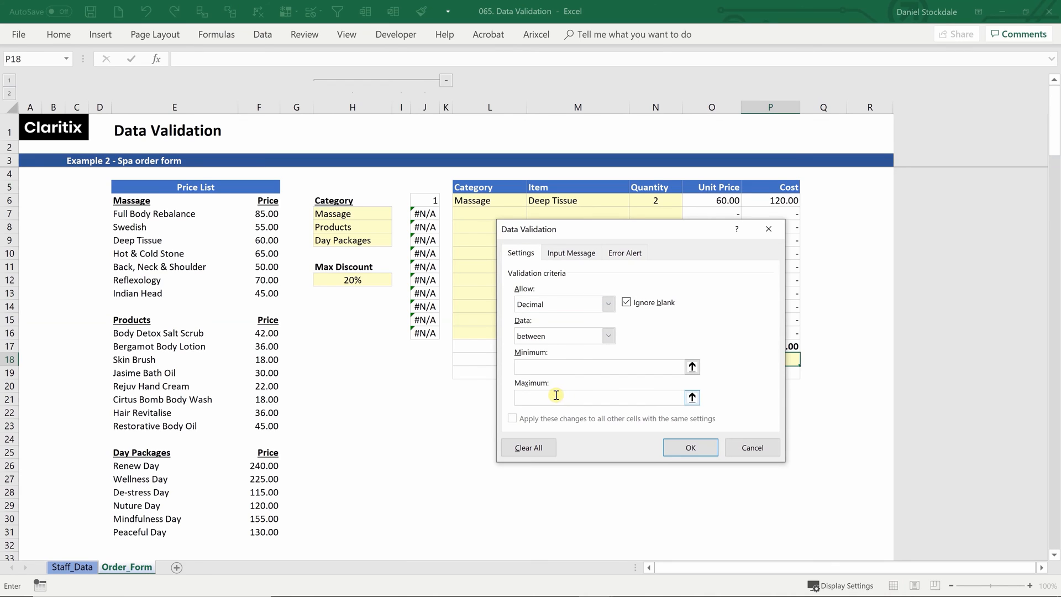
pyautogui.write('=H12')
pyautogui.write('0')
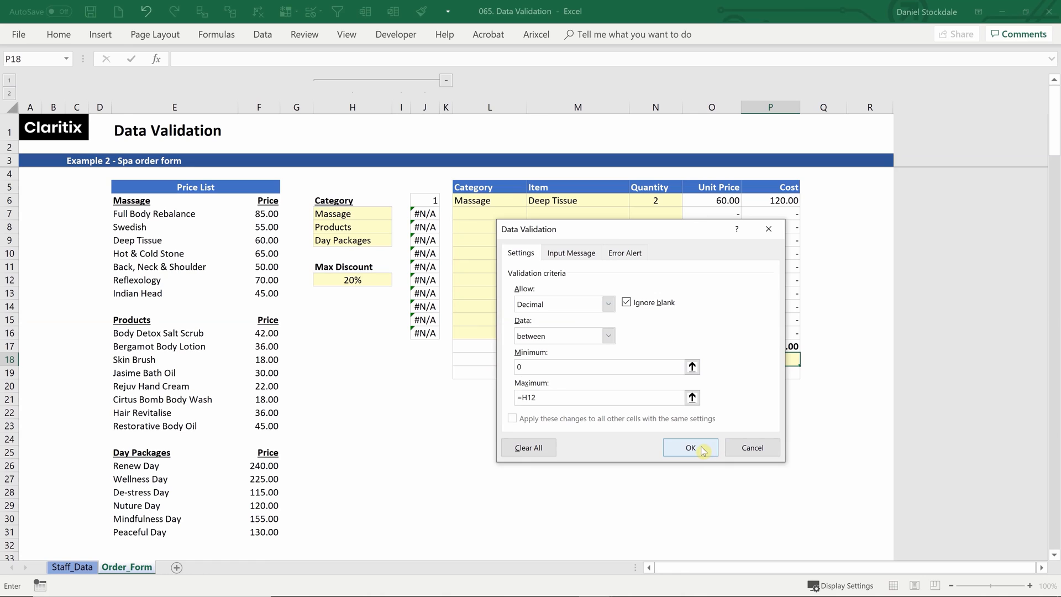
pyautogui.click(690, 447)
pyautogui.write('21')
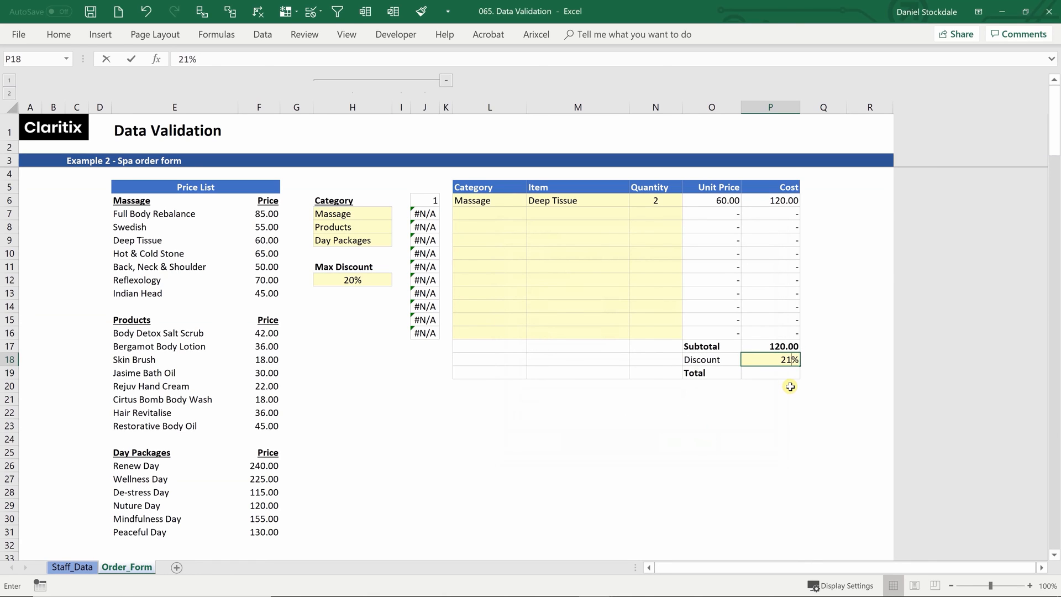
pyautogui.press('Enter')
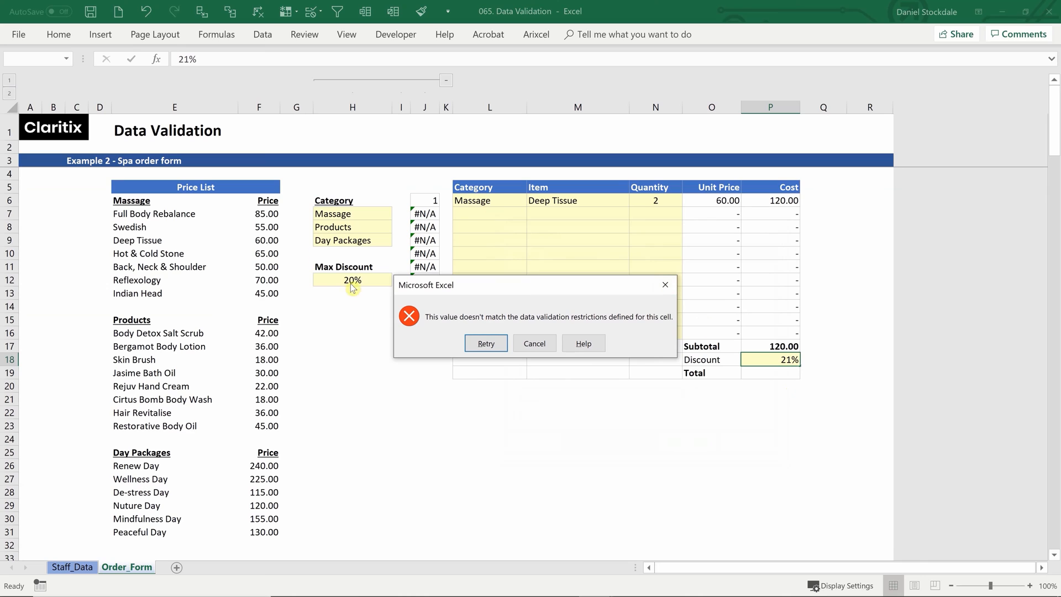
pyautogui.click(535, 343)
pyautogui.write('=')
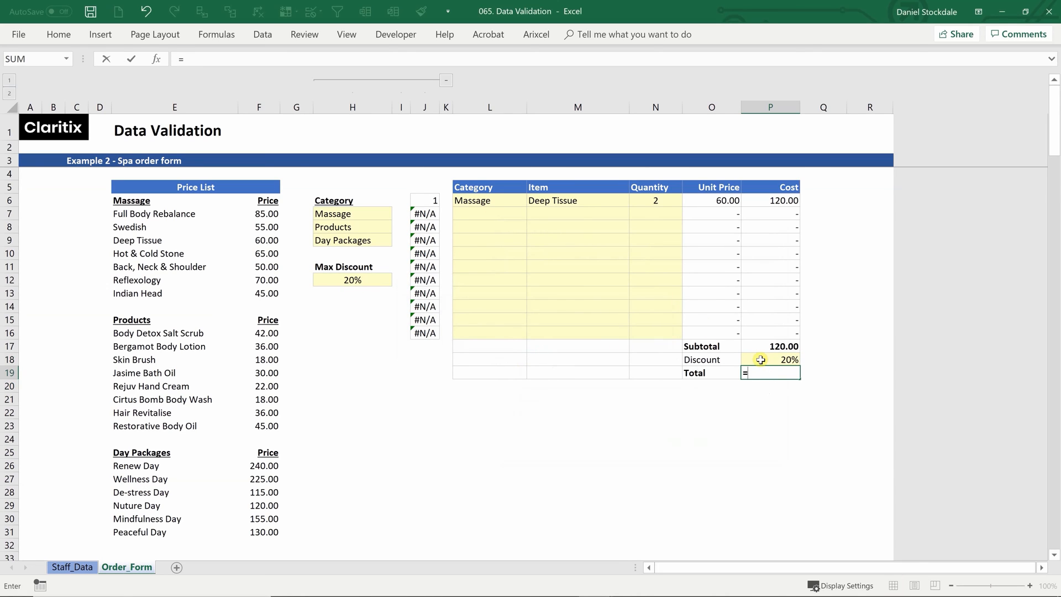
# - Enter the Total formula =P17*(1-P18) in P19, giving 96.00
pyautogui.click(782, 346)
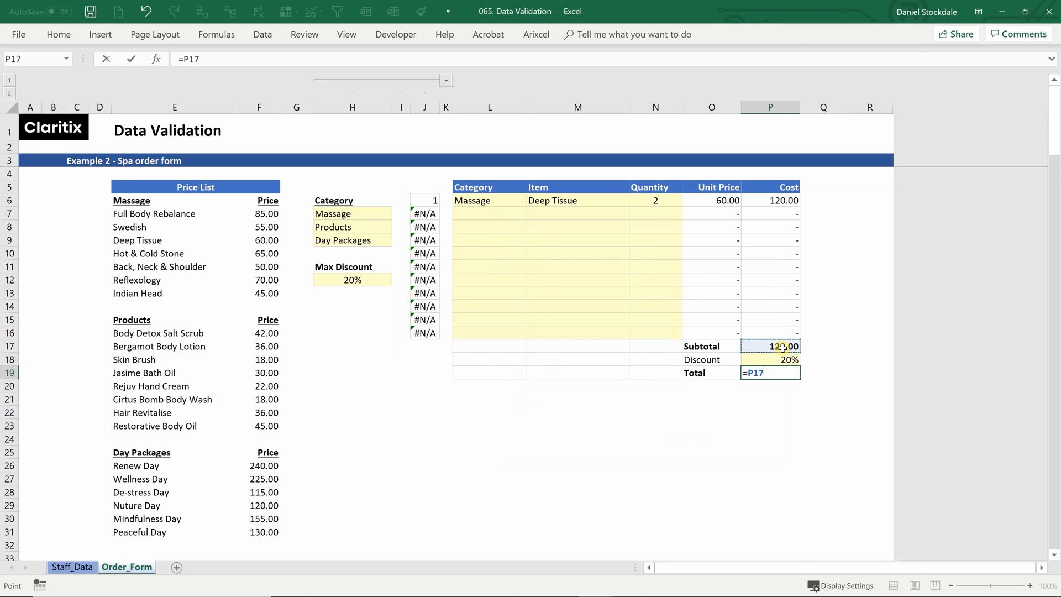
pyautogui.write('*(')
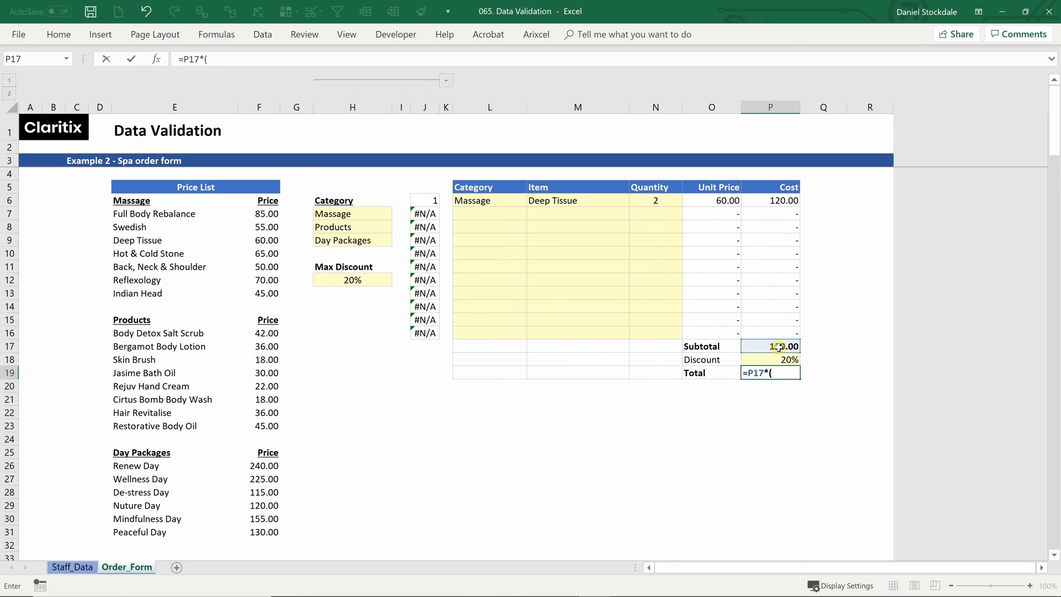
pyautogui.write('1-')
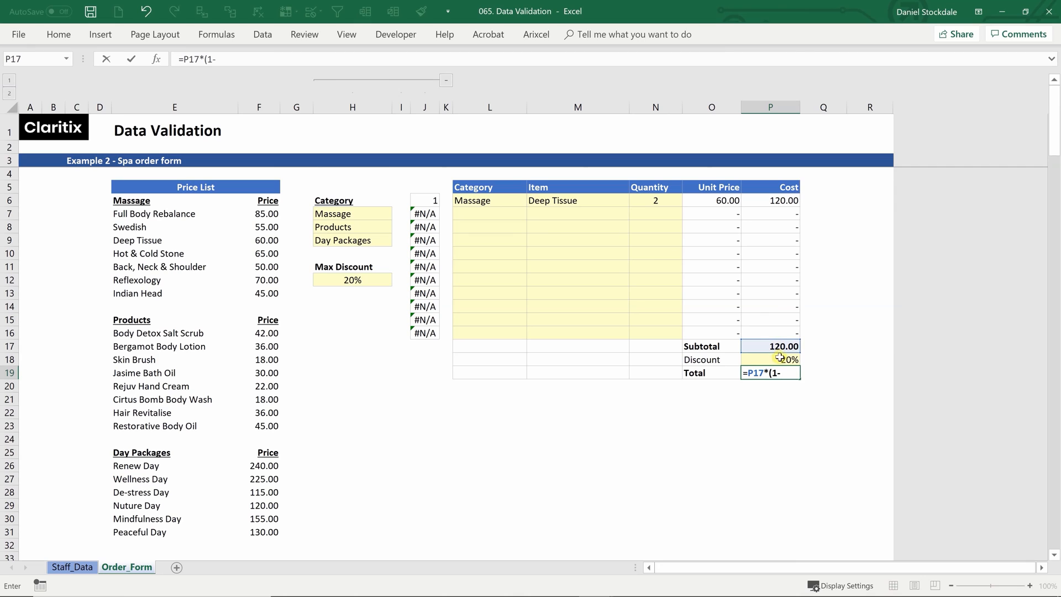
pyautogui.press('Enter')
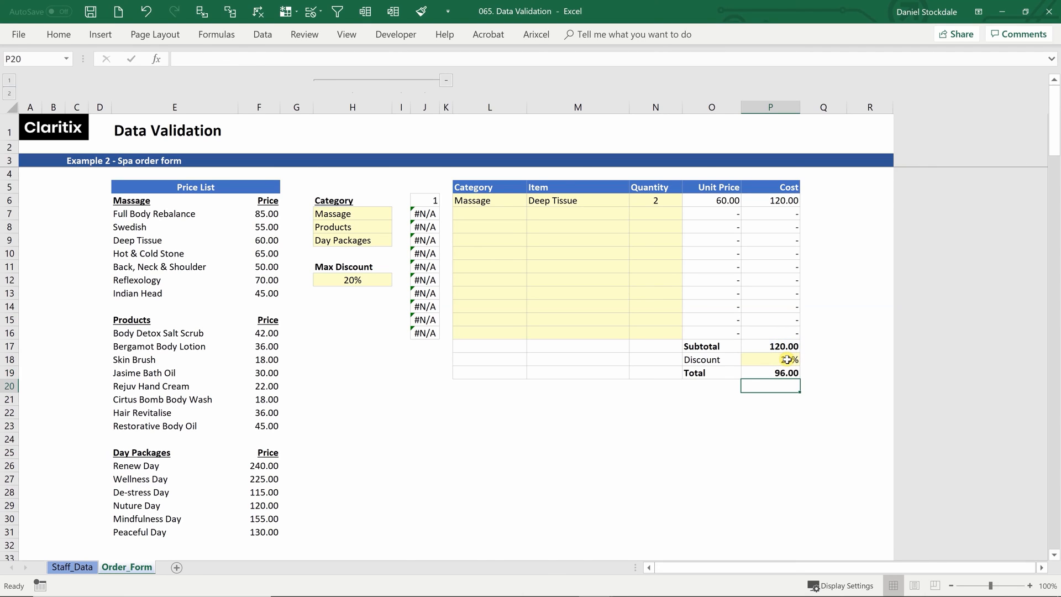
# - Pick Products/Jasime Bath Oil, Day Packages/Wellness Day and Massage/Swedish for order lines 7–9
pyautogui.click(481, 213)
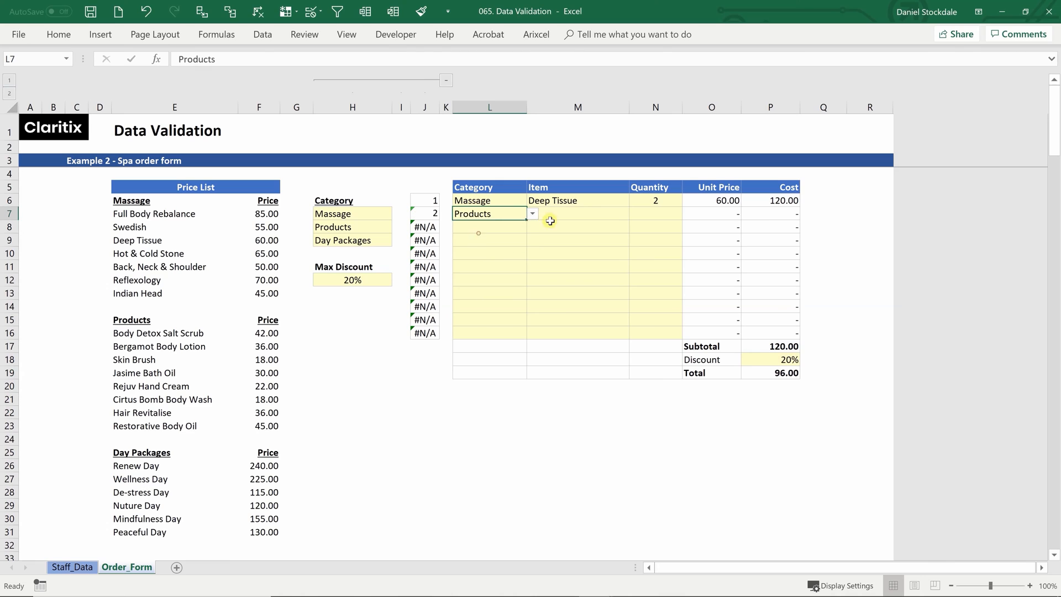
pyautogui.click(532, 214)
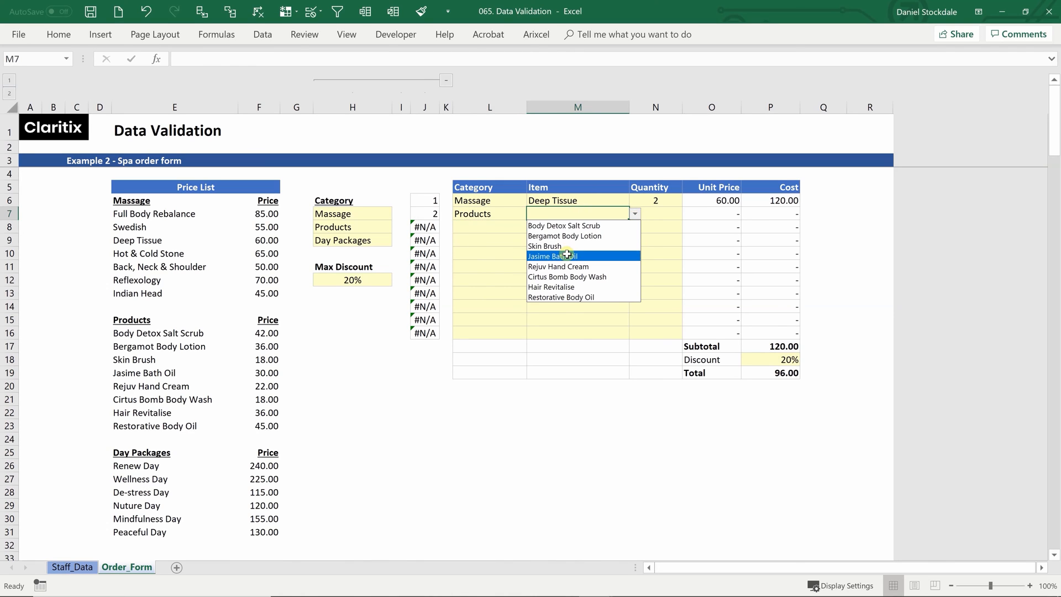
pyautogui.click(567, 257)
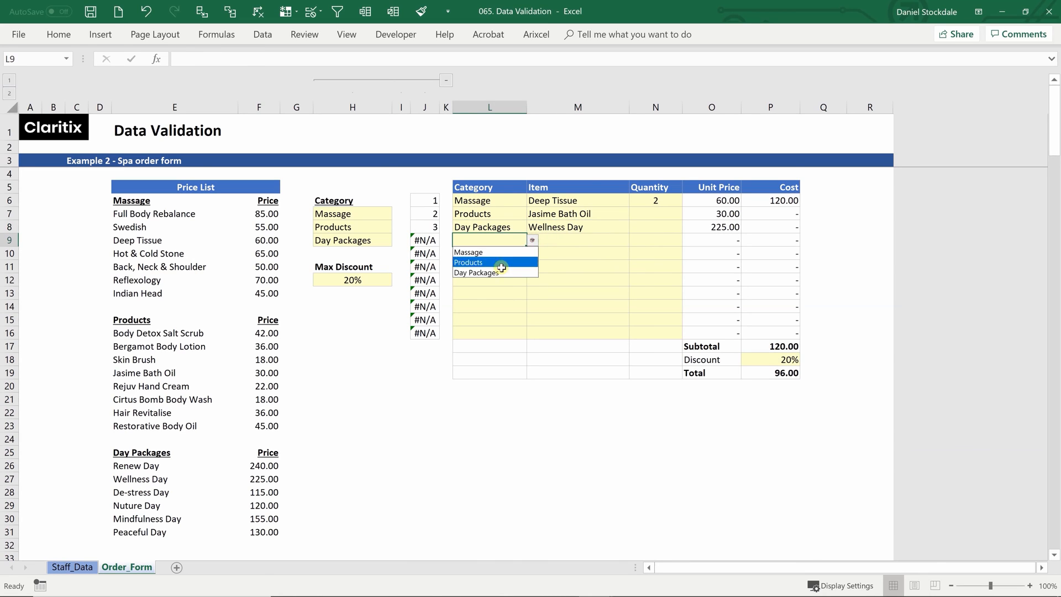
pyautogui.click(469, 252)
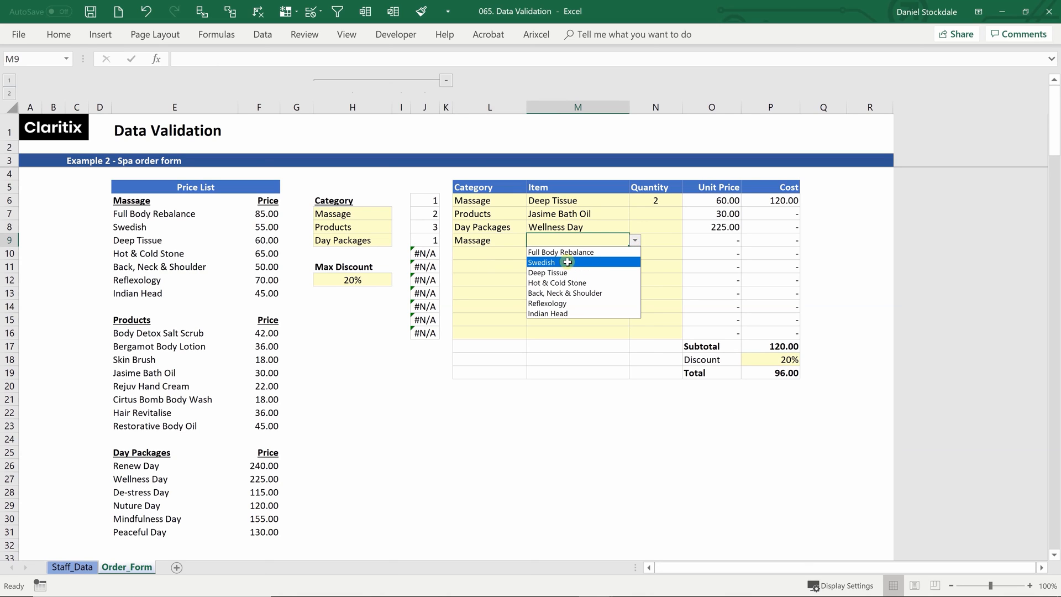
pyautogui.click(542, 262)
pyautogui.write('1')
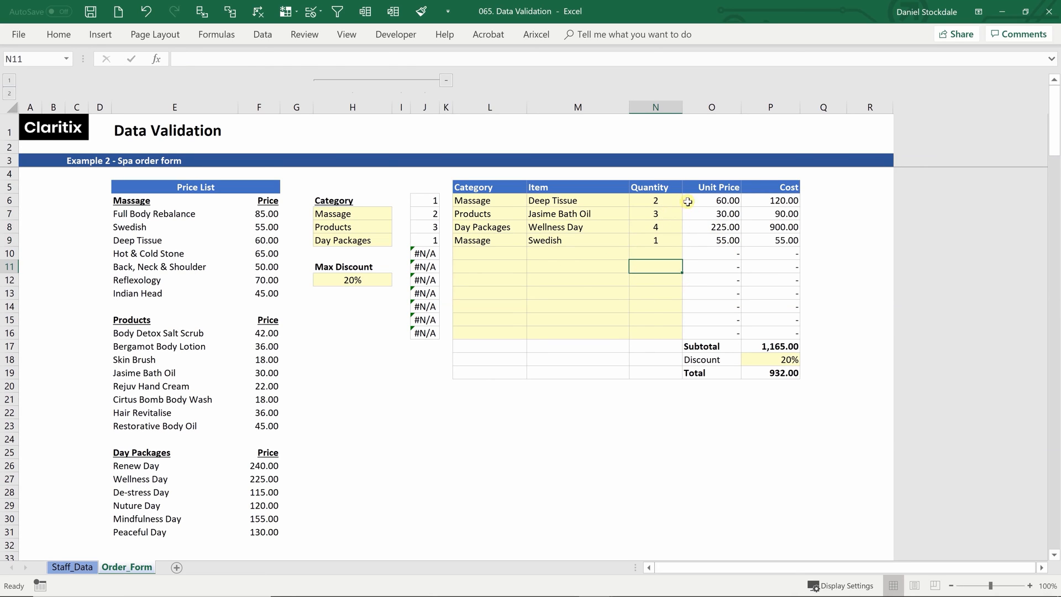
pyautogui.click(577, 240)
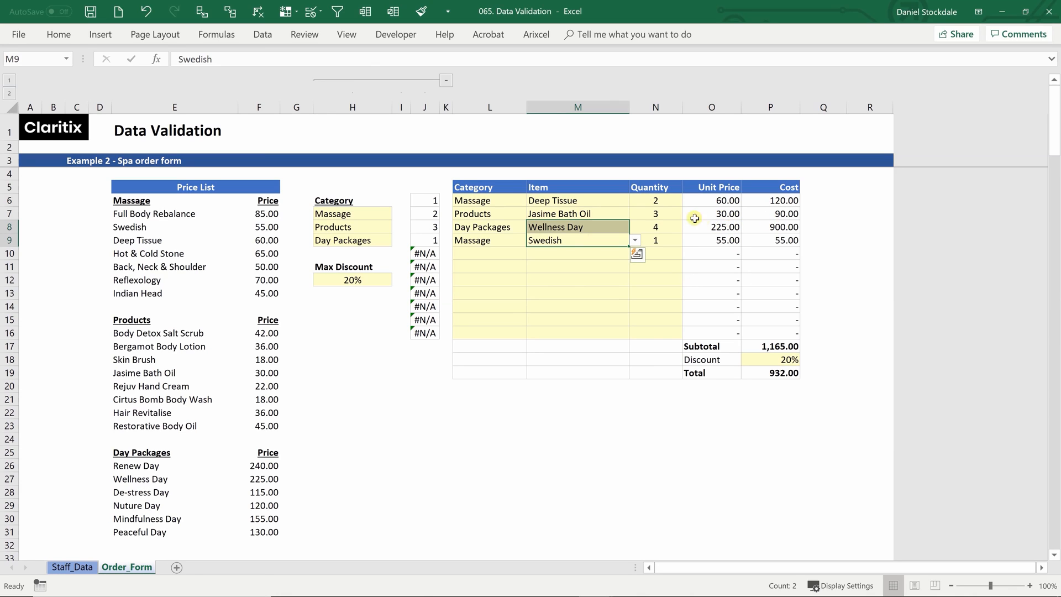
pyautogui.moveTo(784, 215)
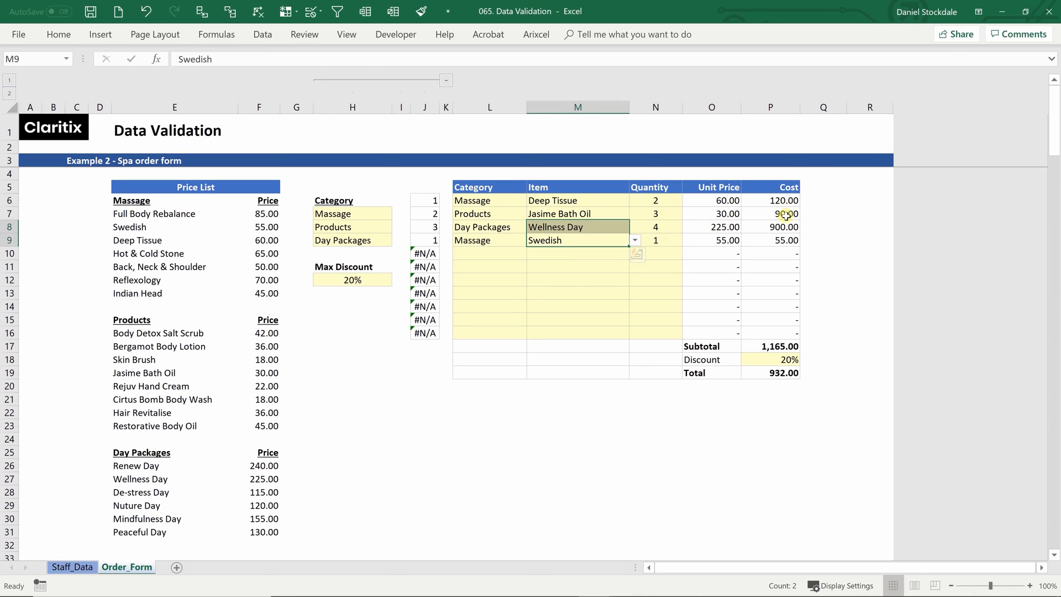
# - Review the Subtotal and Total formulas, then show M7's Products item drop-down
pyautogui.click(769, 346)
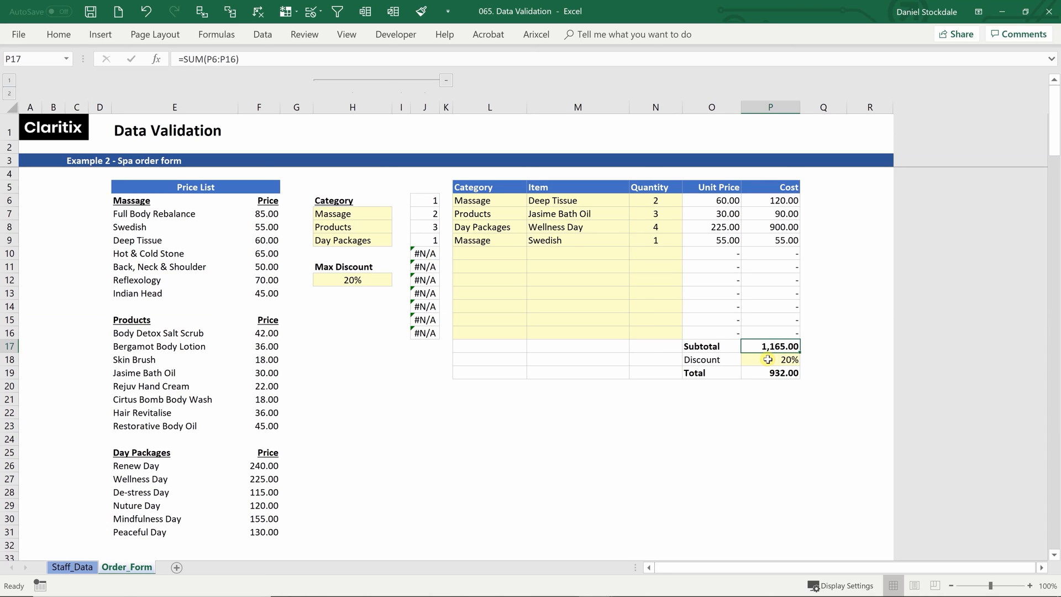
pyautogui.click(783, 372)
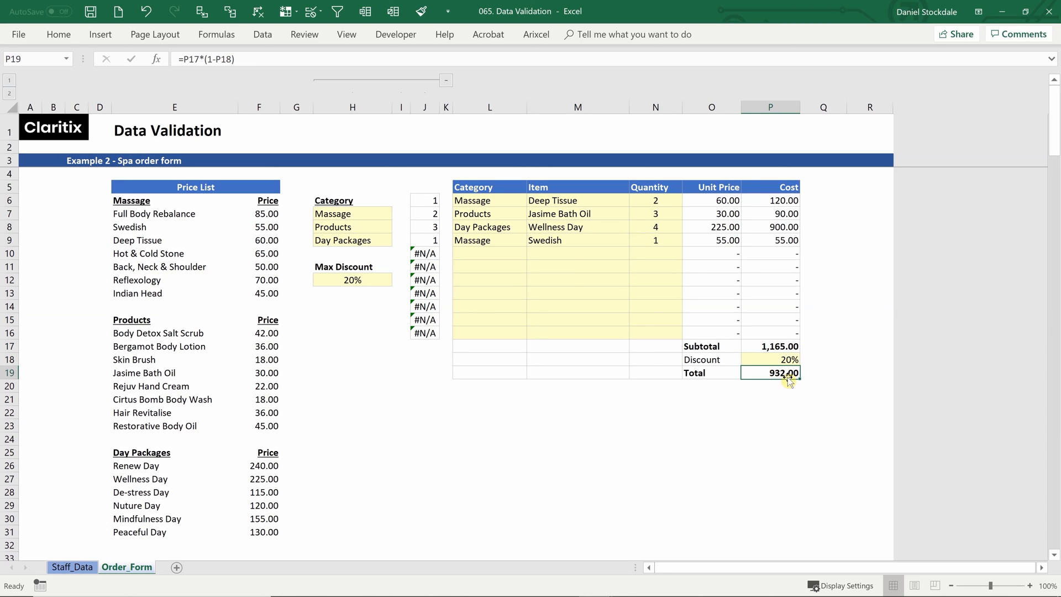
pyautogui.moveTo(787, 374)
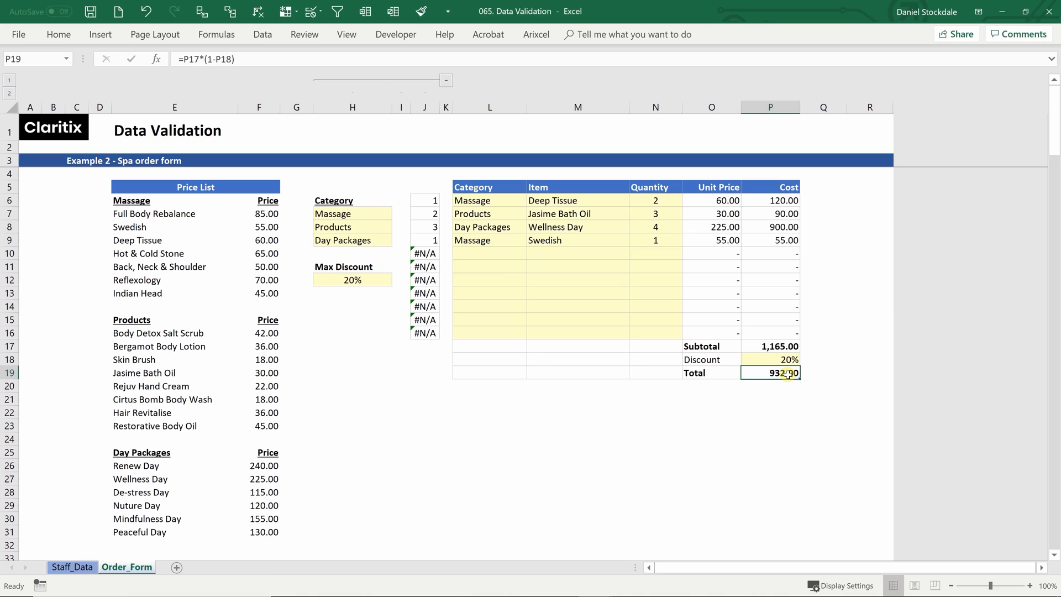
pyautogui.moveTo(557, 226)
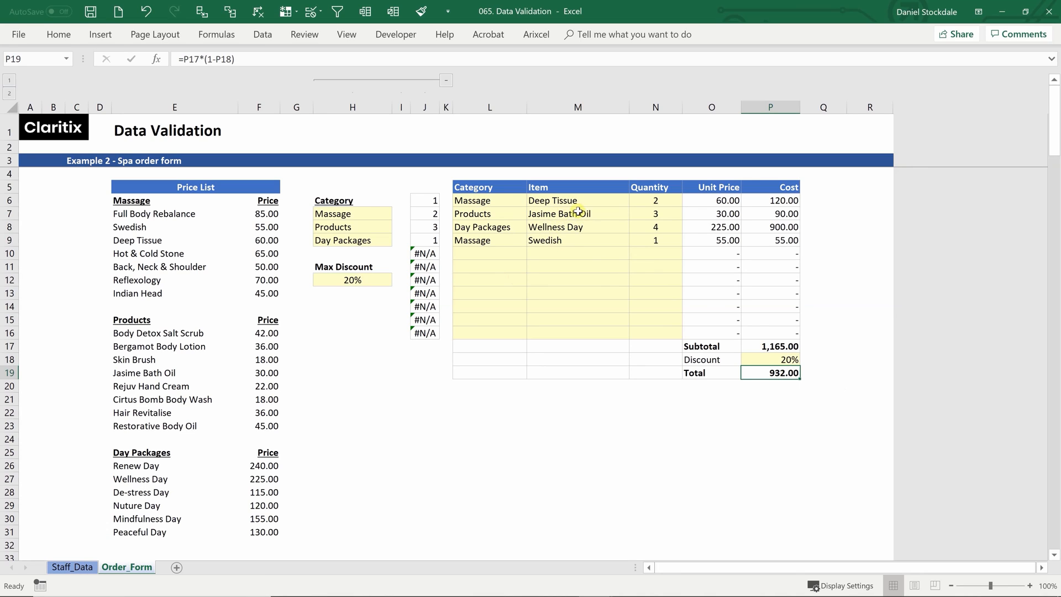
pyautogui.click(577, 213)
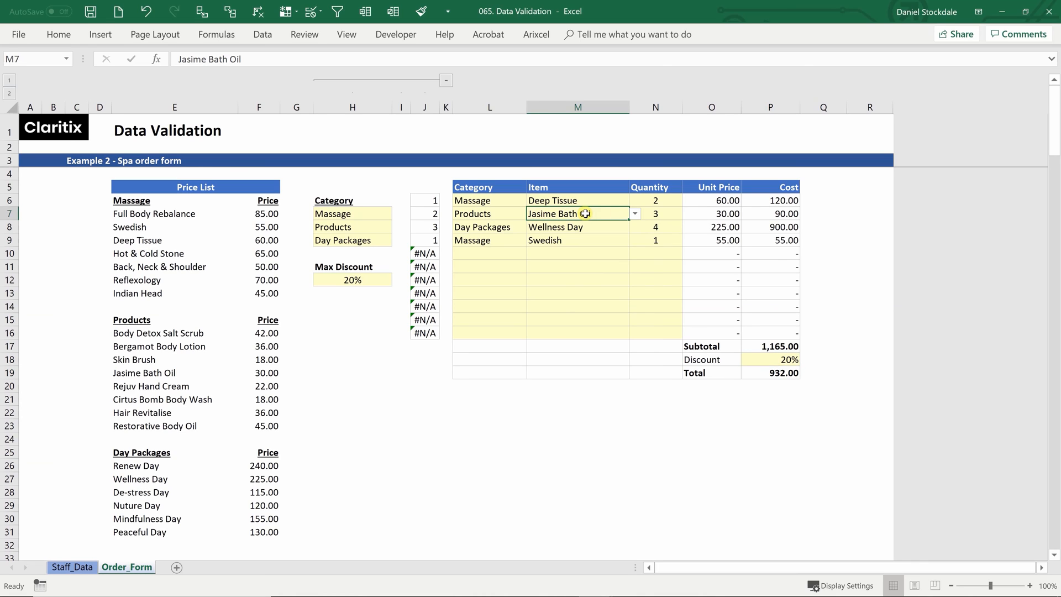
pyautogui.click(635, 213)
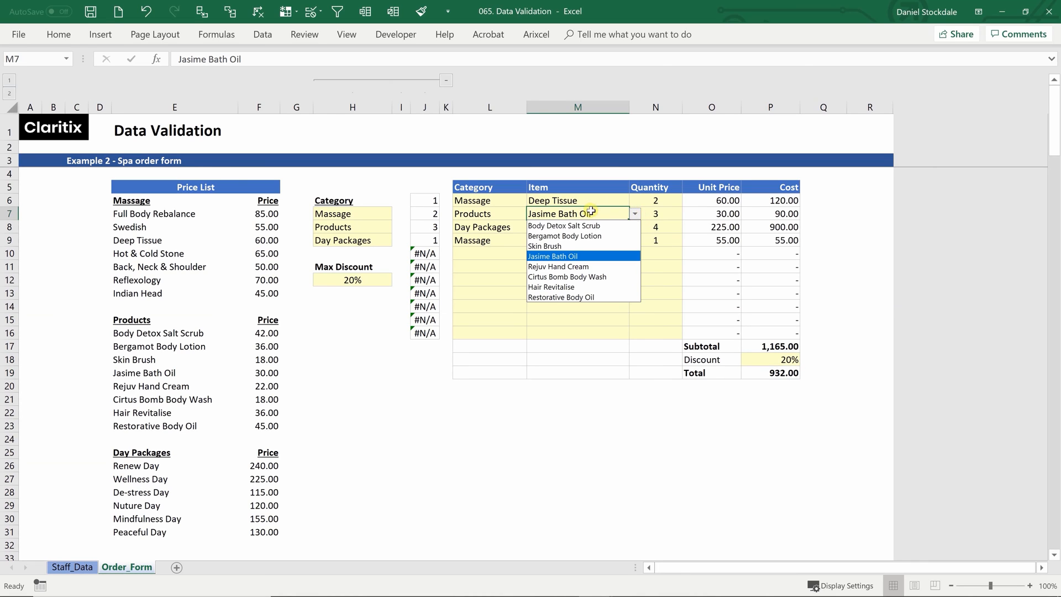